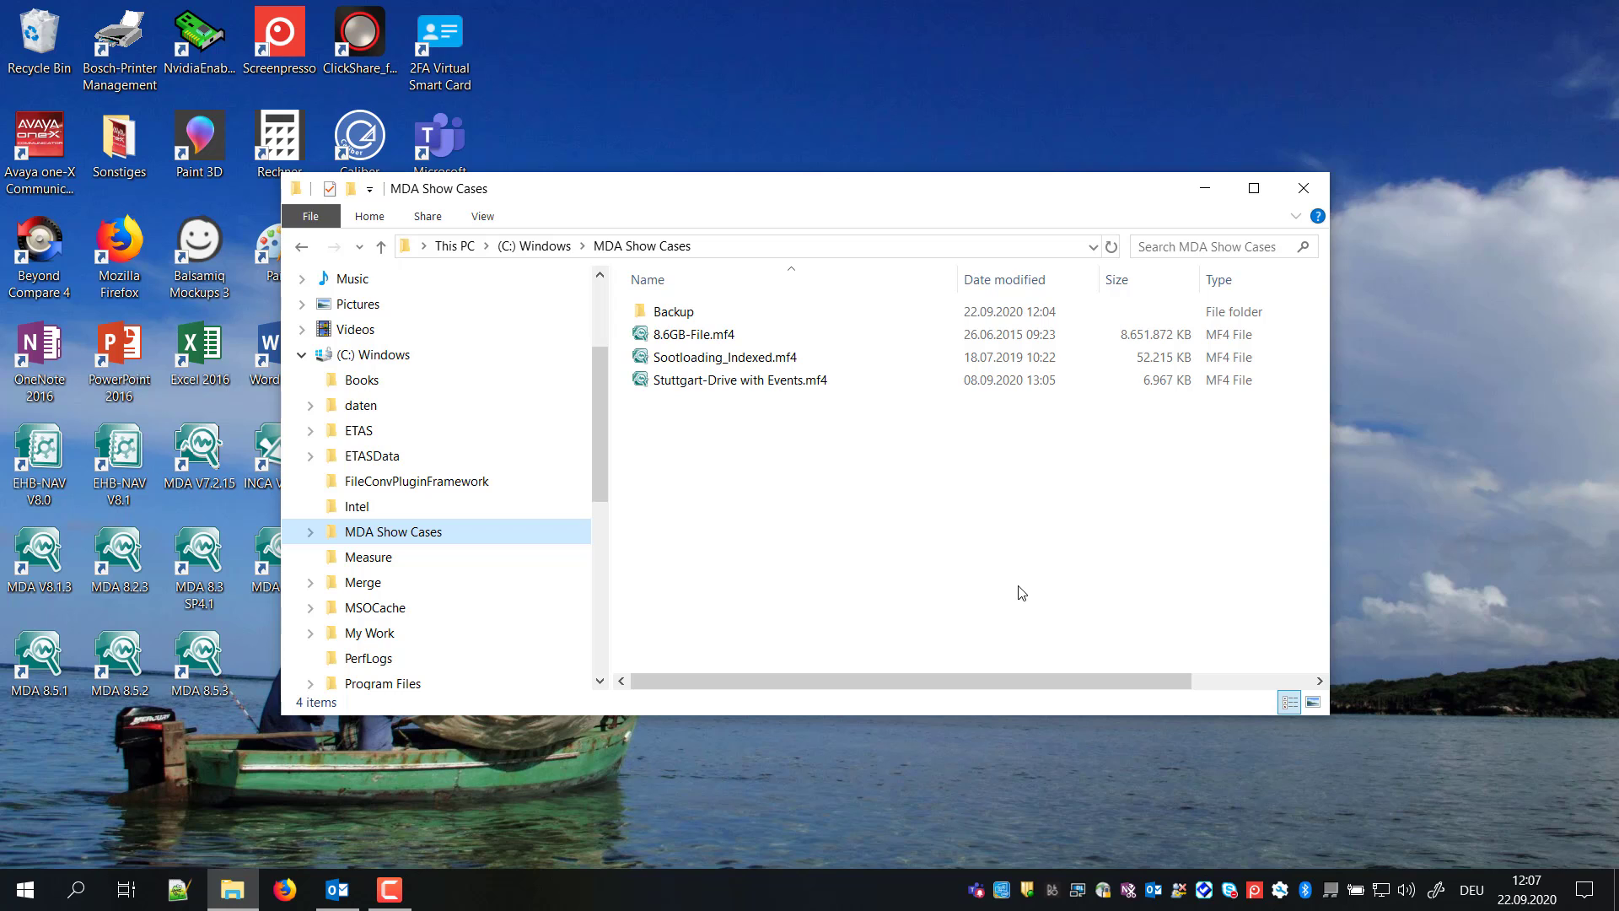
mouse_move(821, 394)
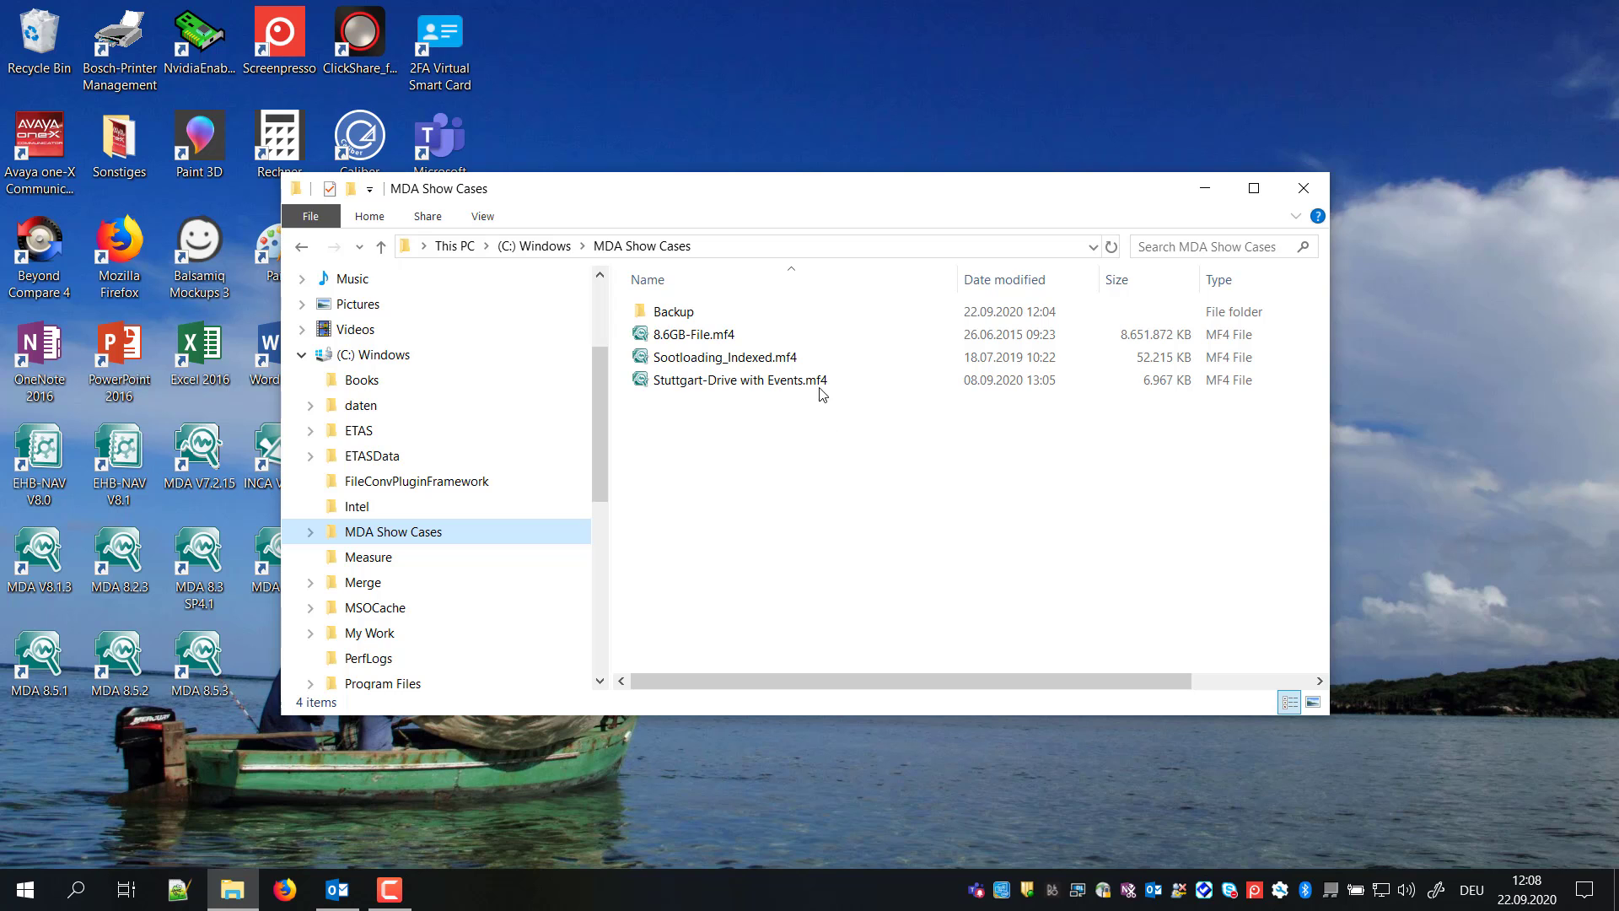
Step: Load Sootloading_Indexed.mf4 into MDA and bring up Add Instrument on its empty layer
double_click(725, 355)
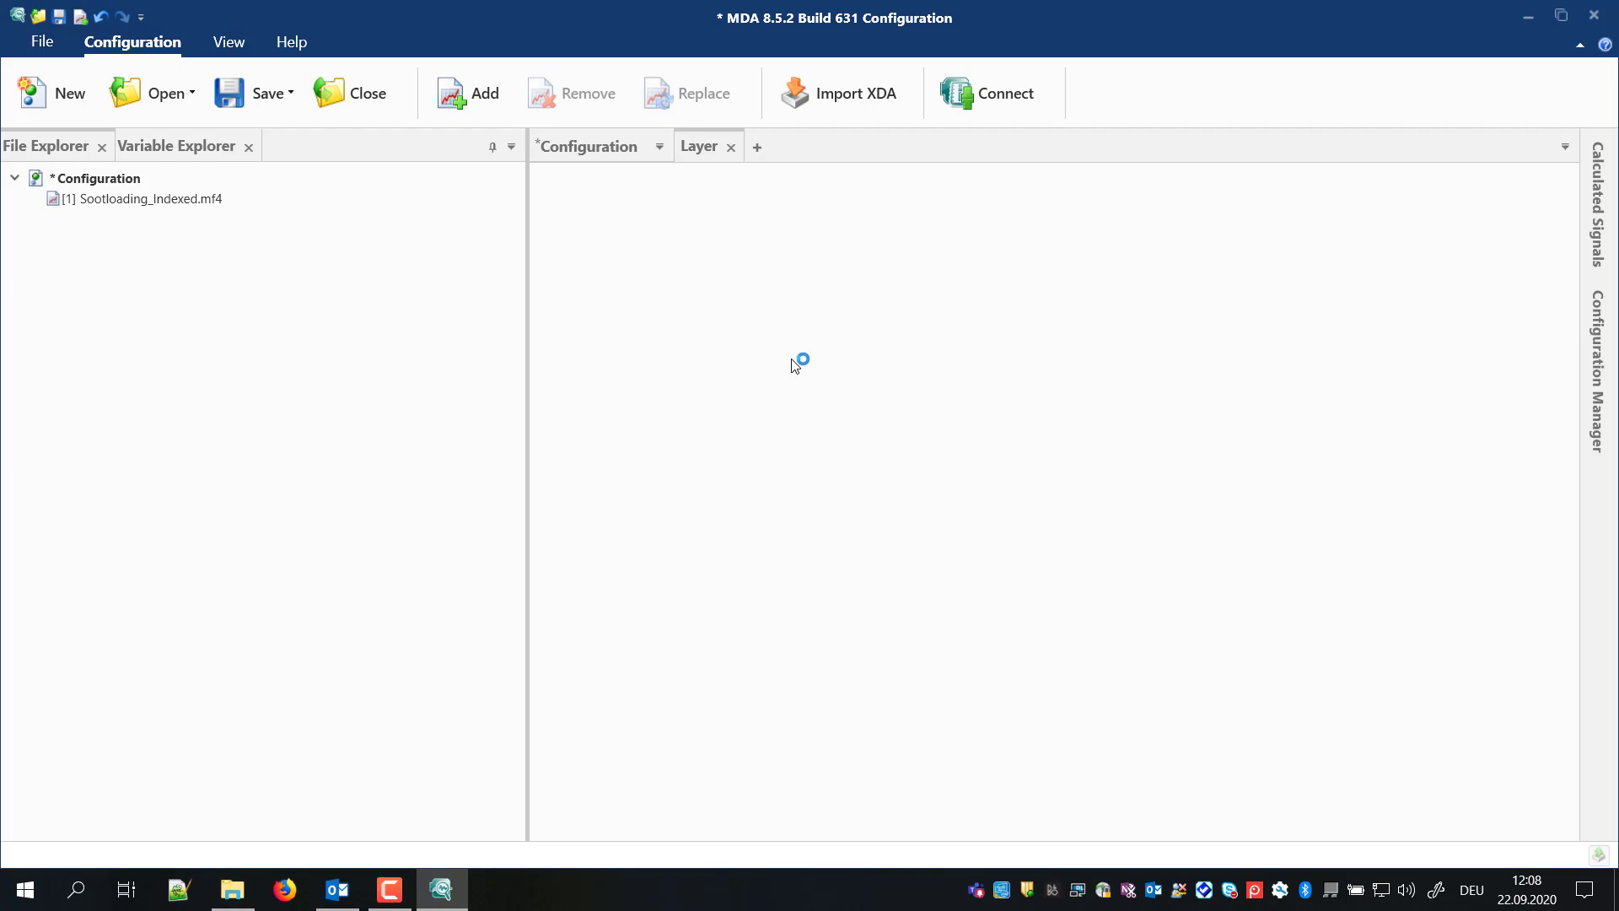
left_click(139, 198)
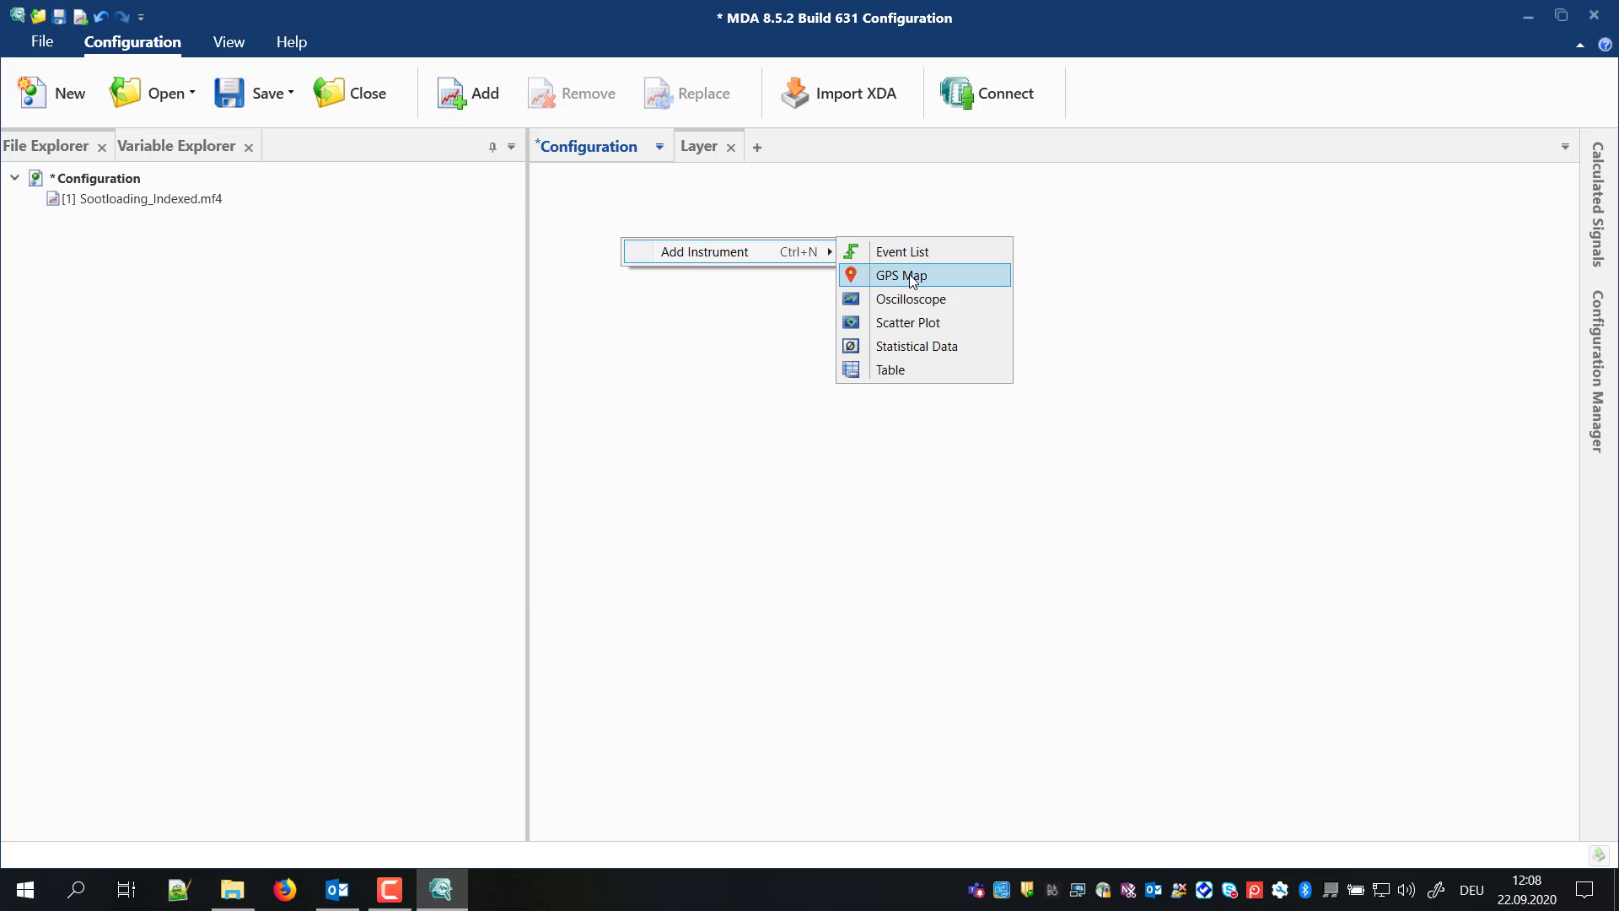
Step: Add a GPS Map plotting the Longitude and Latitude signals, found by searching 'tude'
left_click(901, 274)
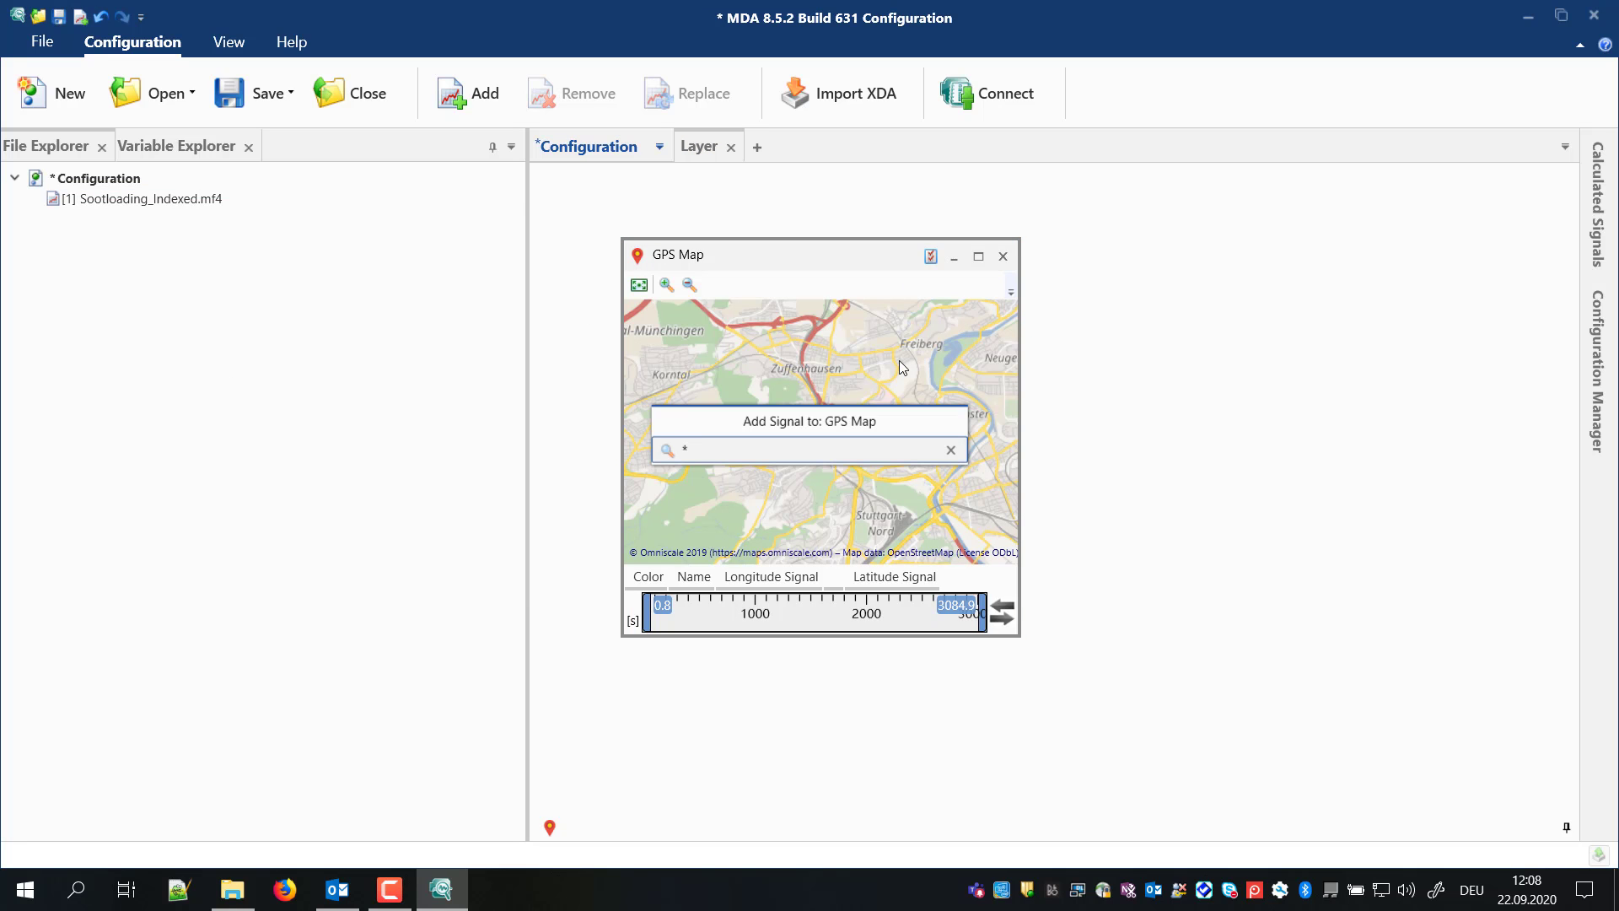
type("tude")
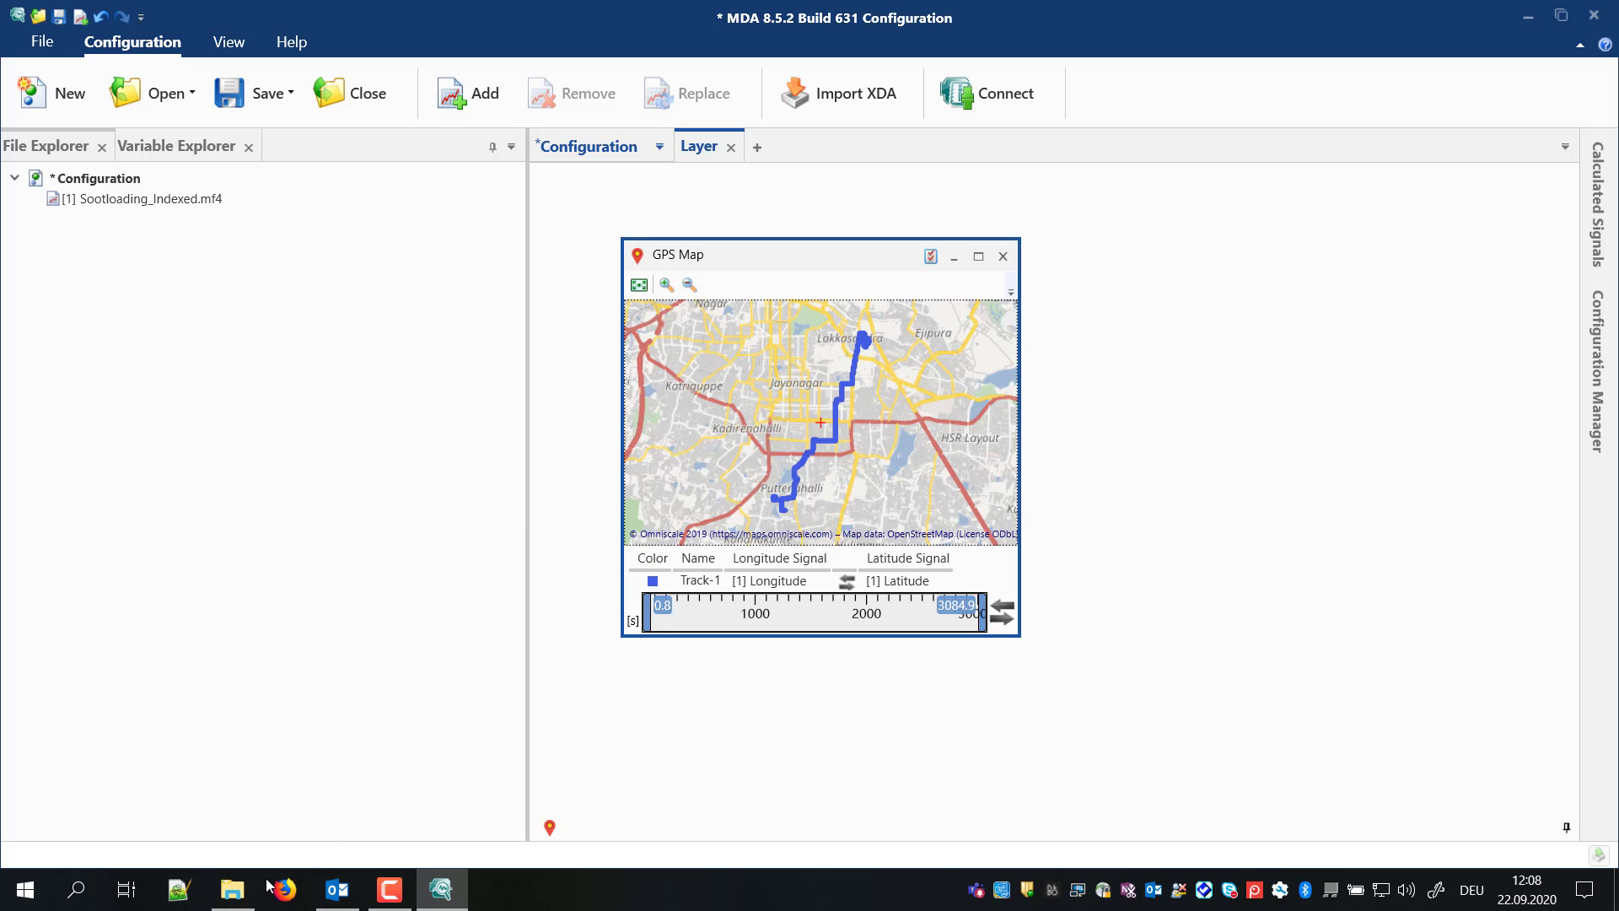
left_click(231, 889)
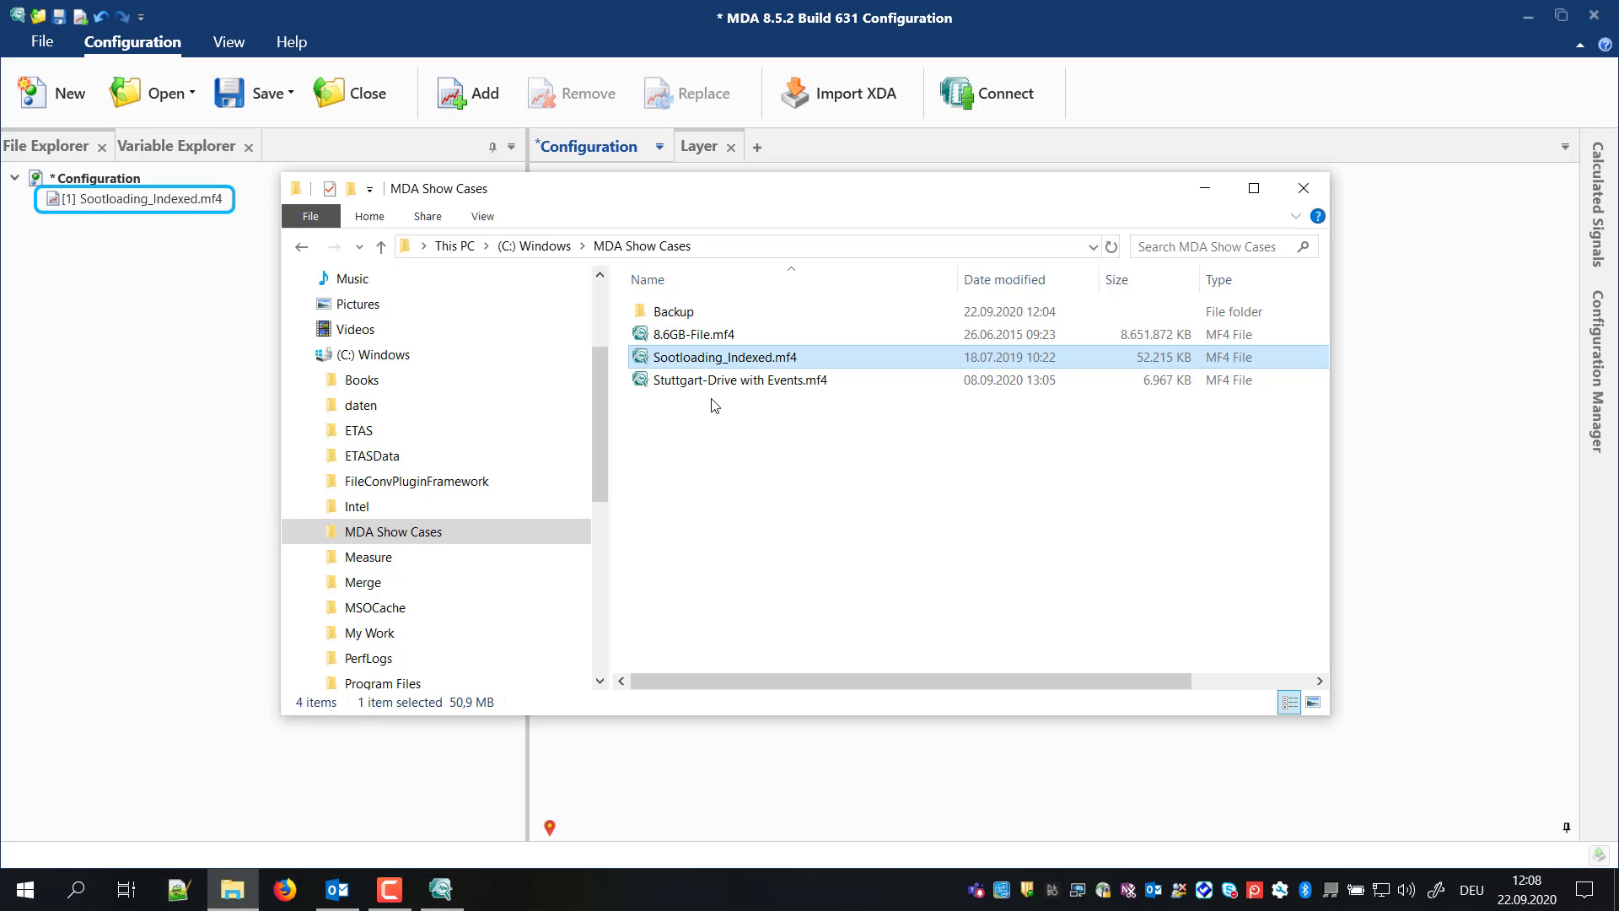
Step: Add Stuttgart-Drive with Events.mf4 to the configuration, then begin adding 8.6GB-File.mf4
left_click(739, 381)
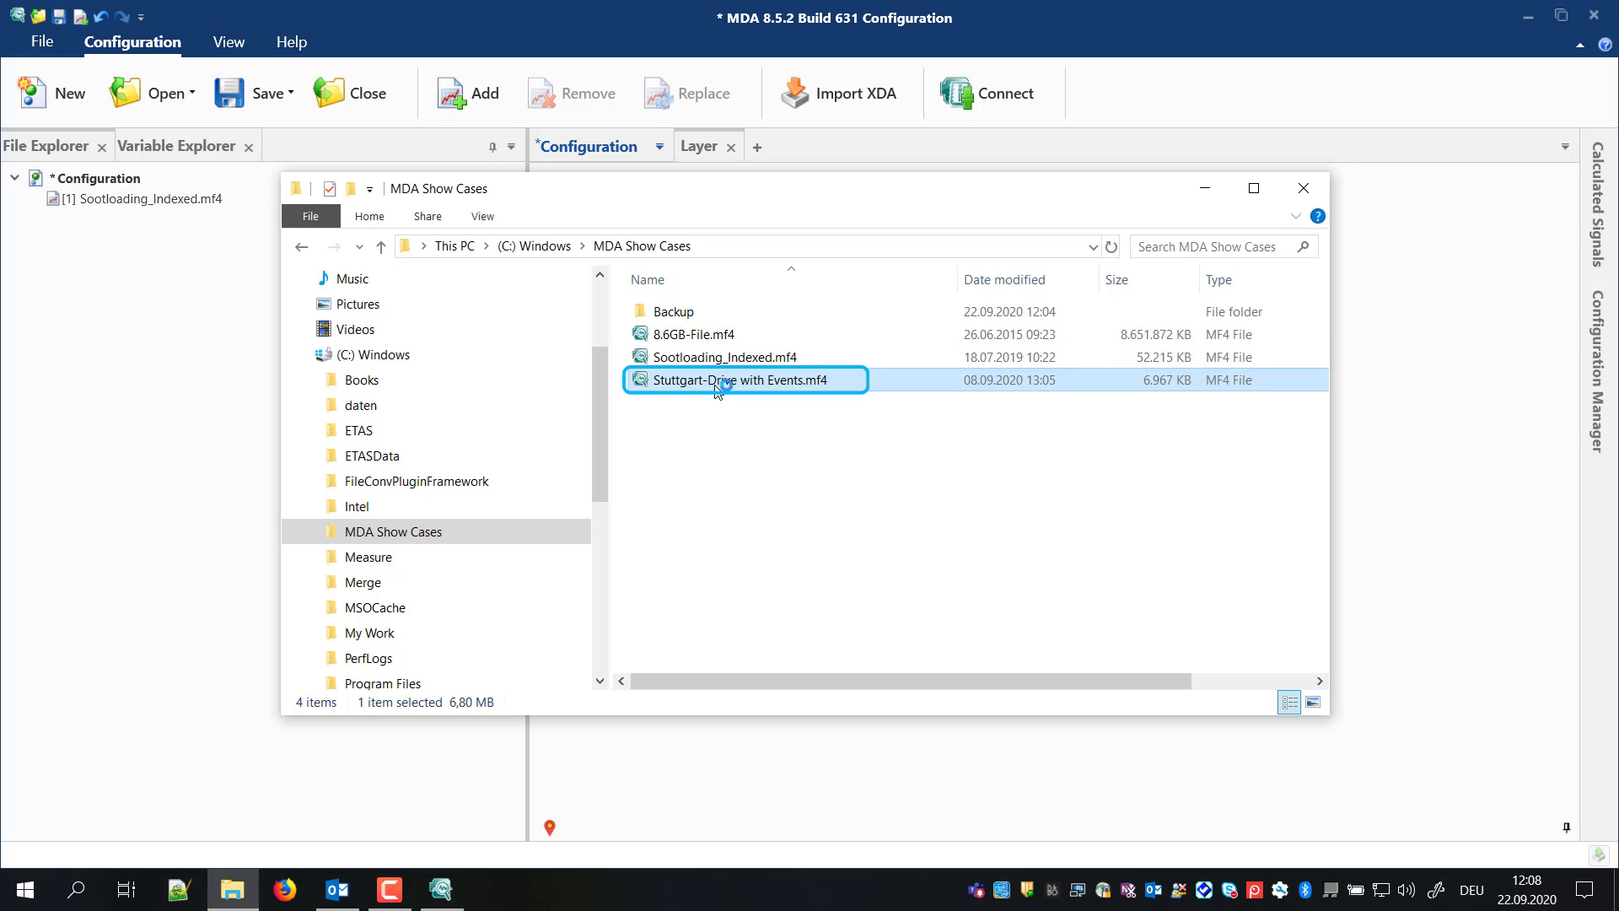
double_click(726, 381)
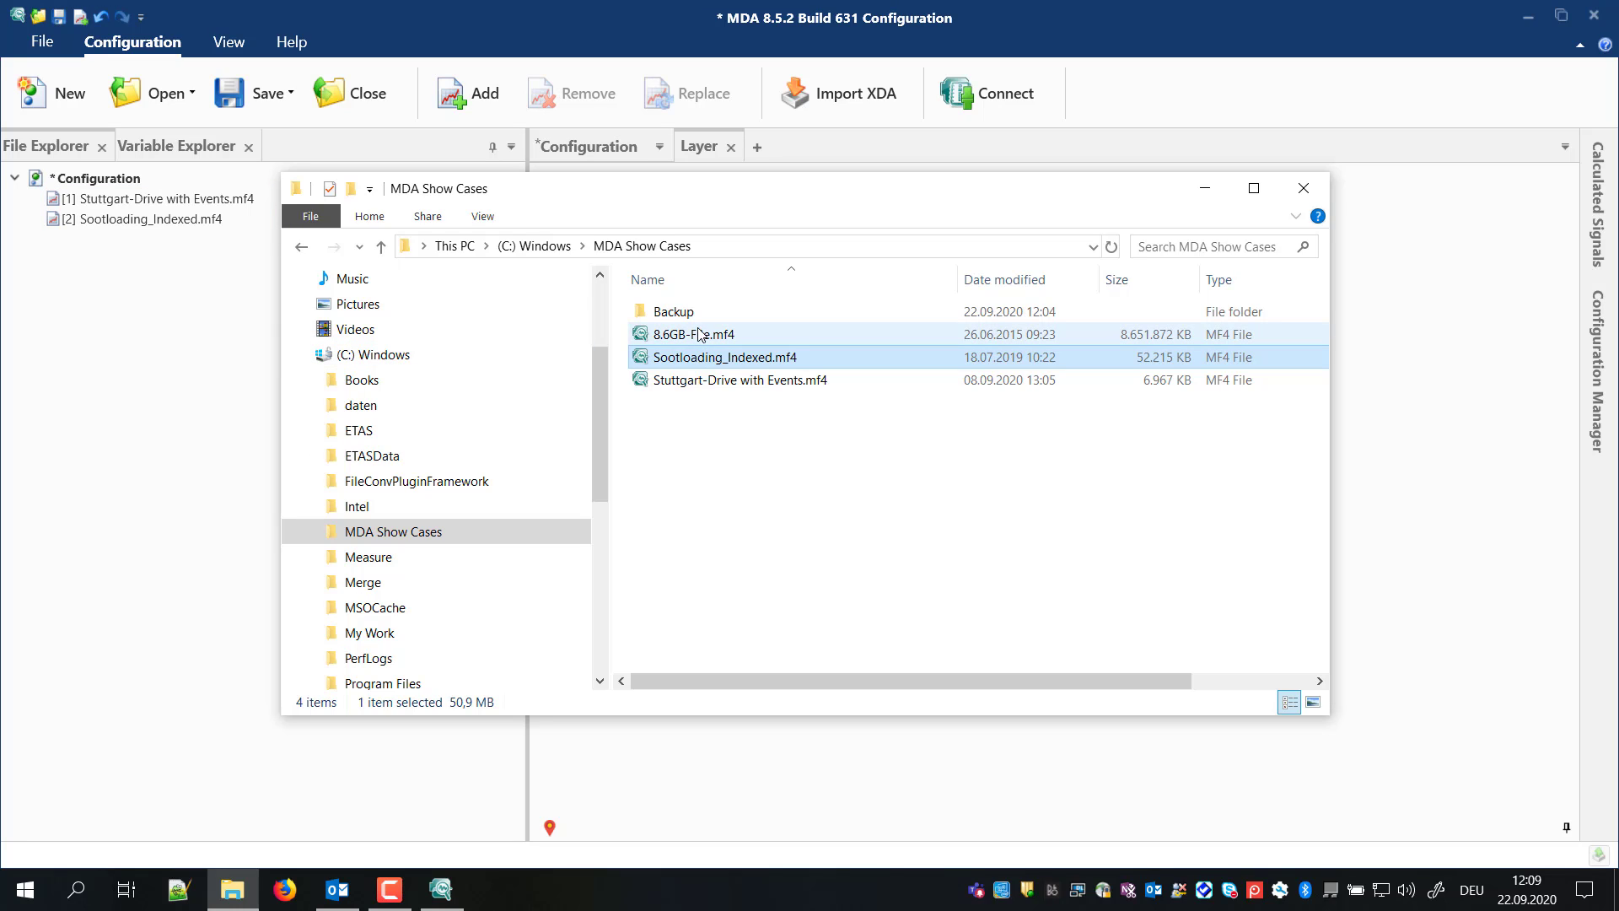
left_click(466, 93)
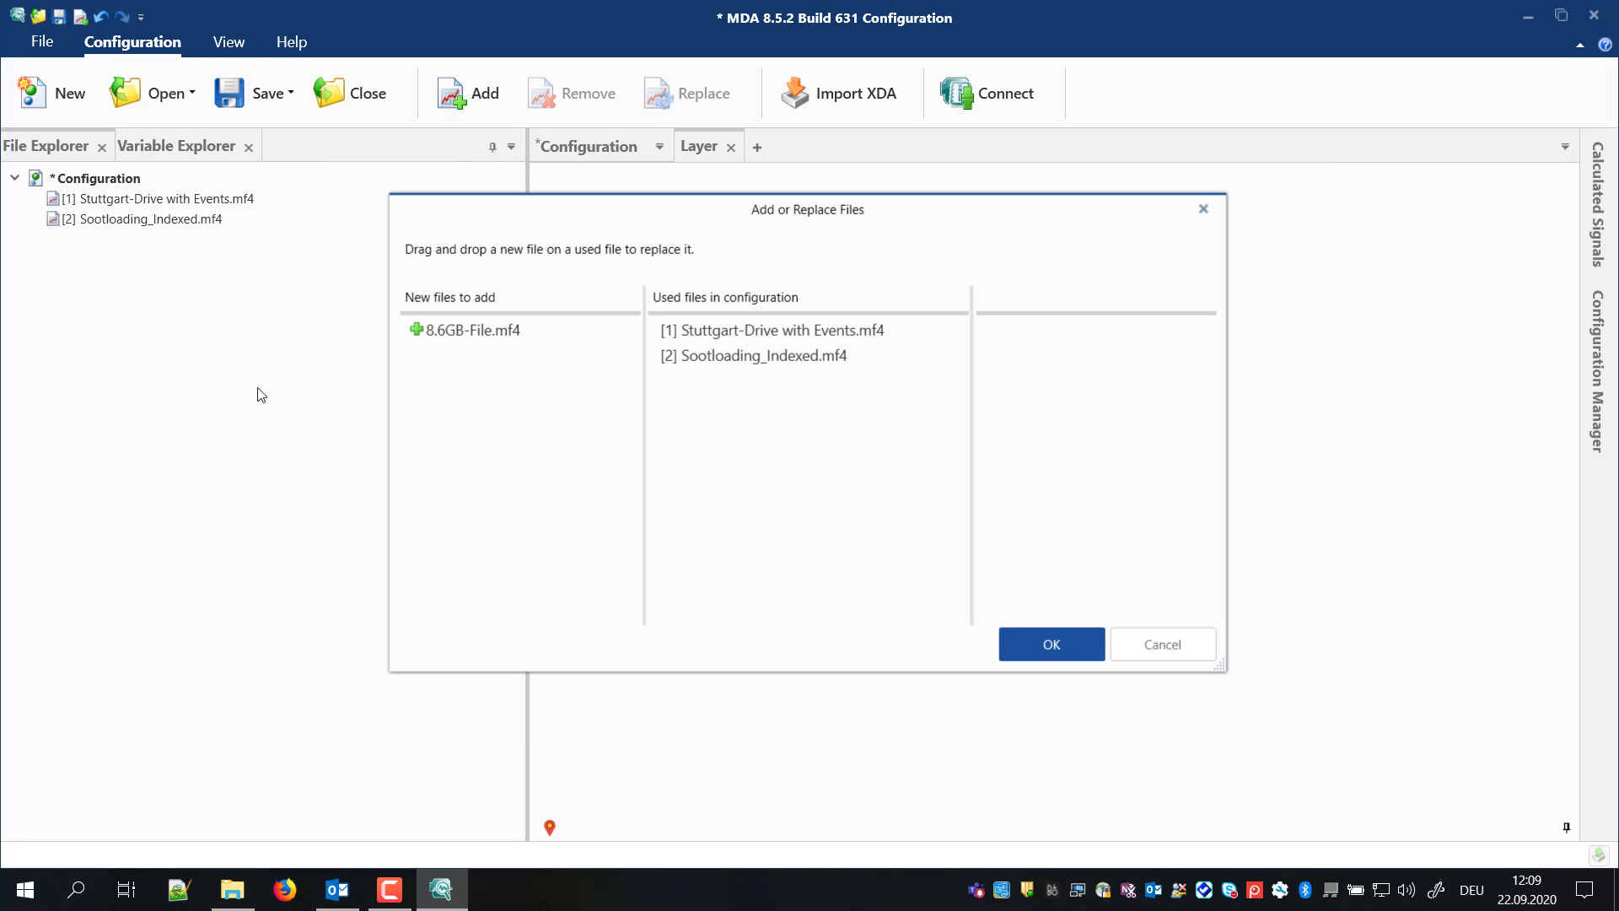
Step: Drop 8.6GB-File.mf4 onto Sootloading_Indexed.mf4 in Add or Replace Files and confirm
left_click(473, 330)
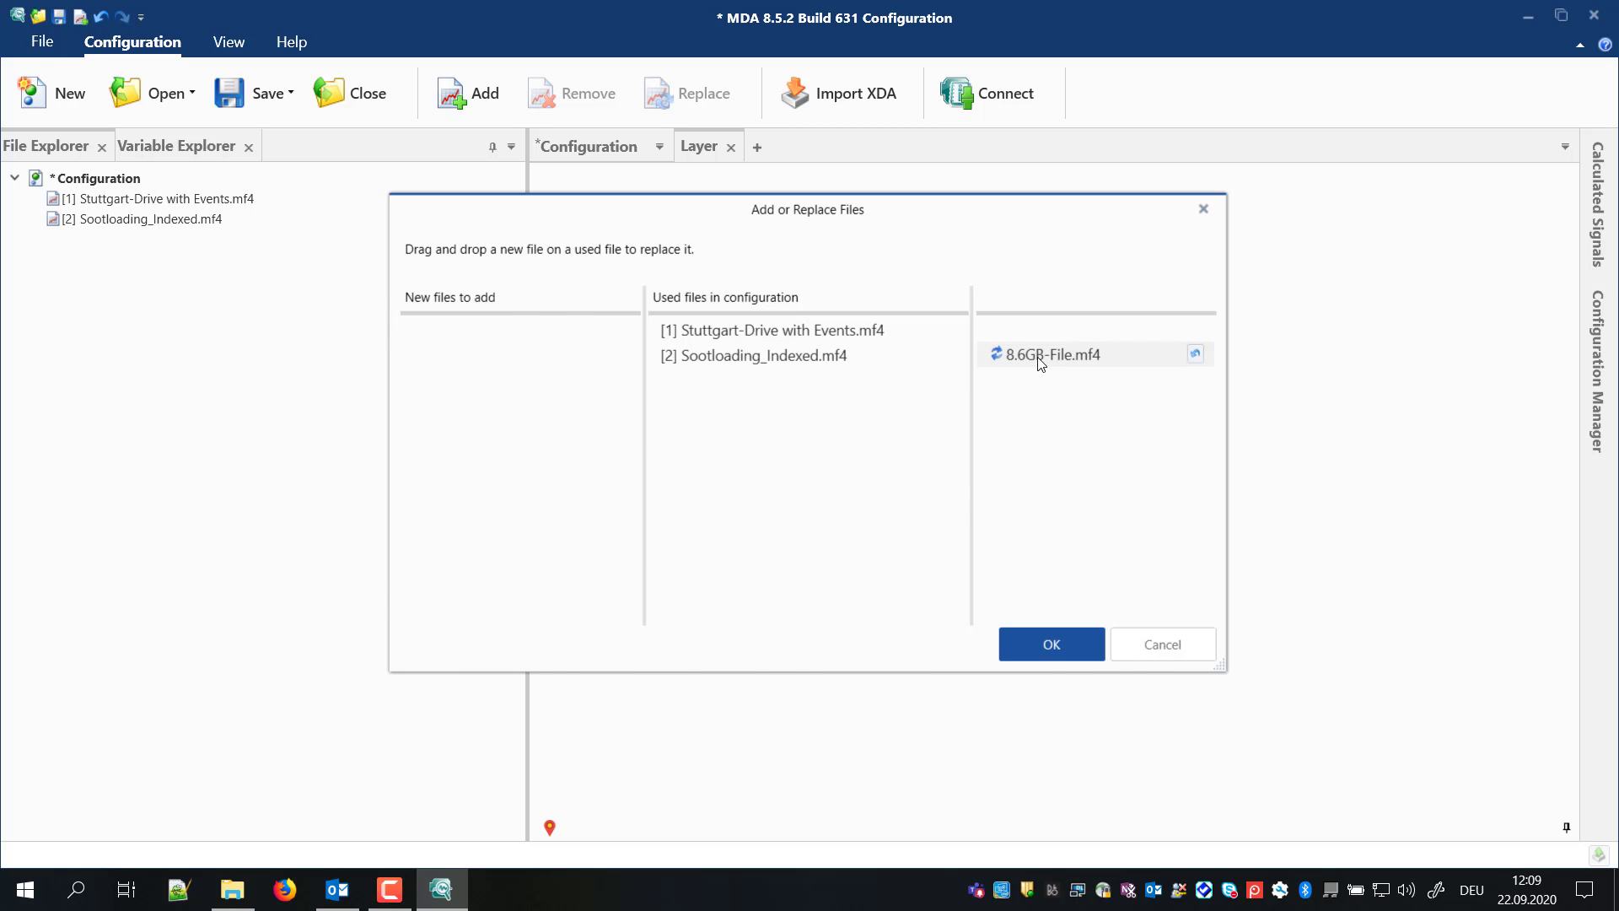
left_click(1049, 644)
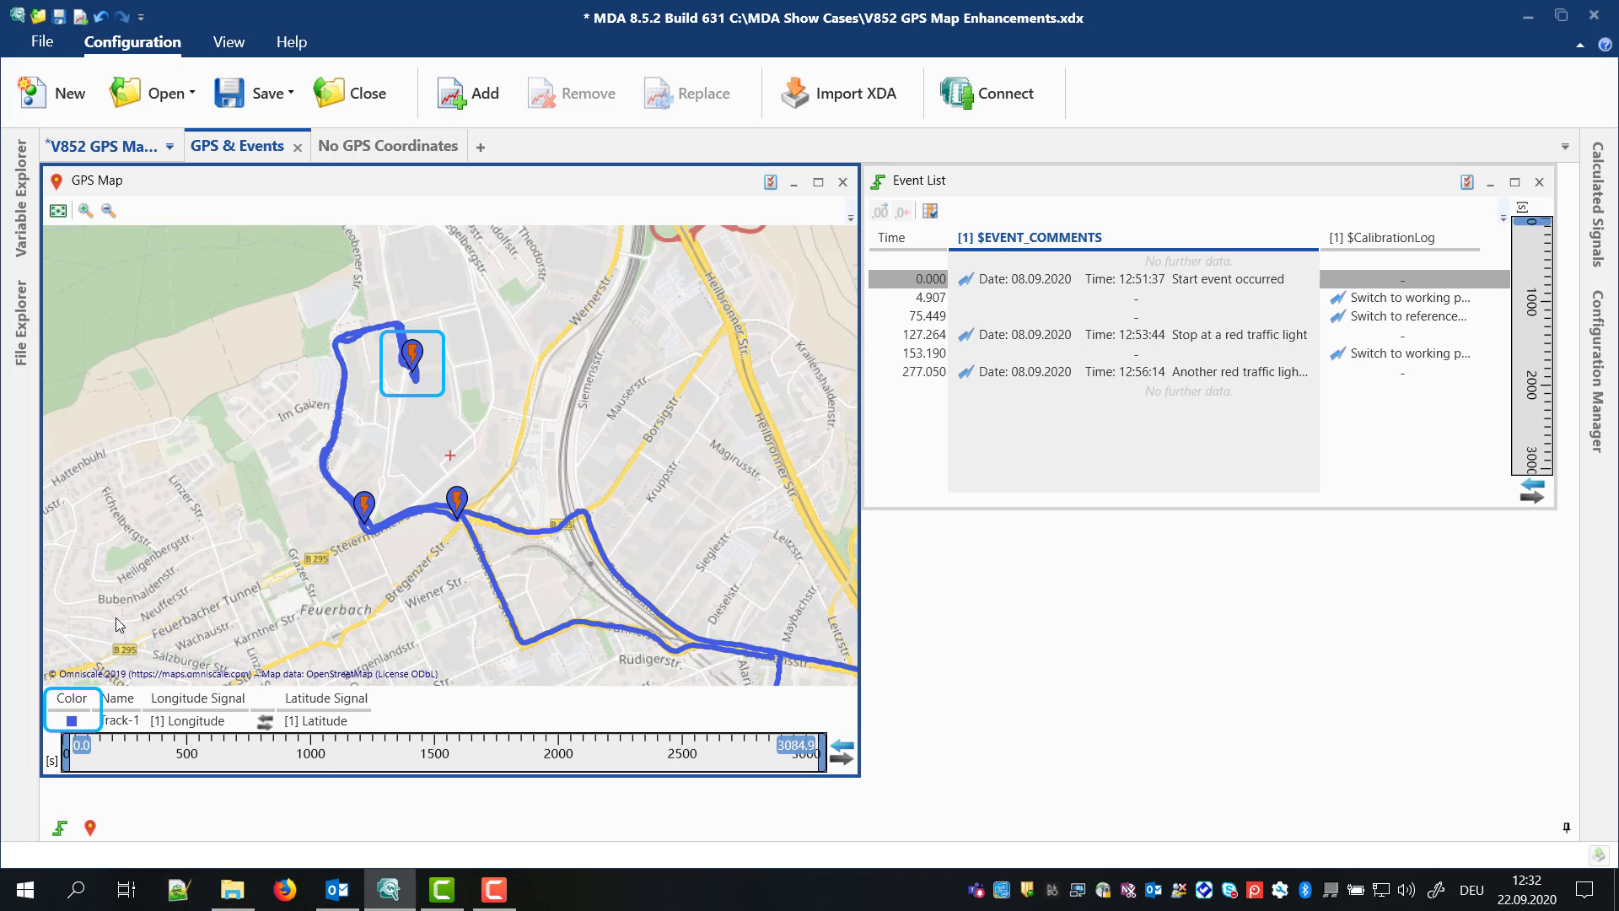
Step: Pick green from the Track-1 legend swatch's colour palette on the GPS map
left_click(71, 719)
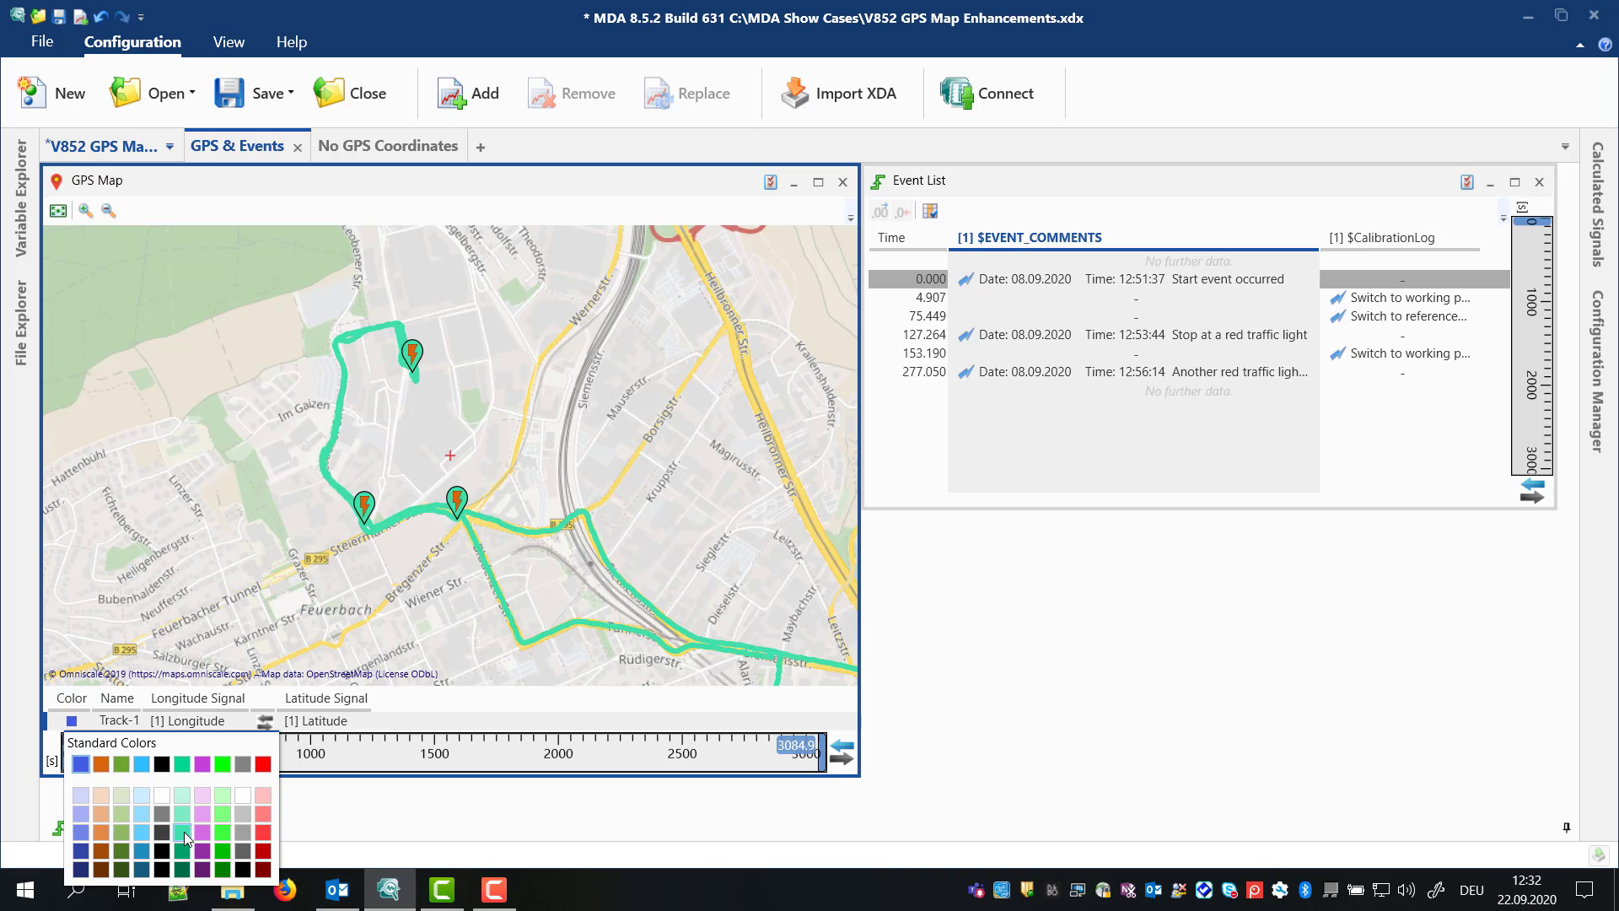
left_click(184, 834)
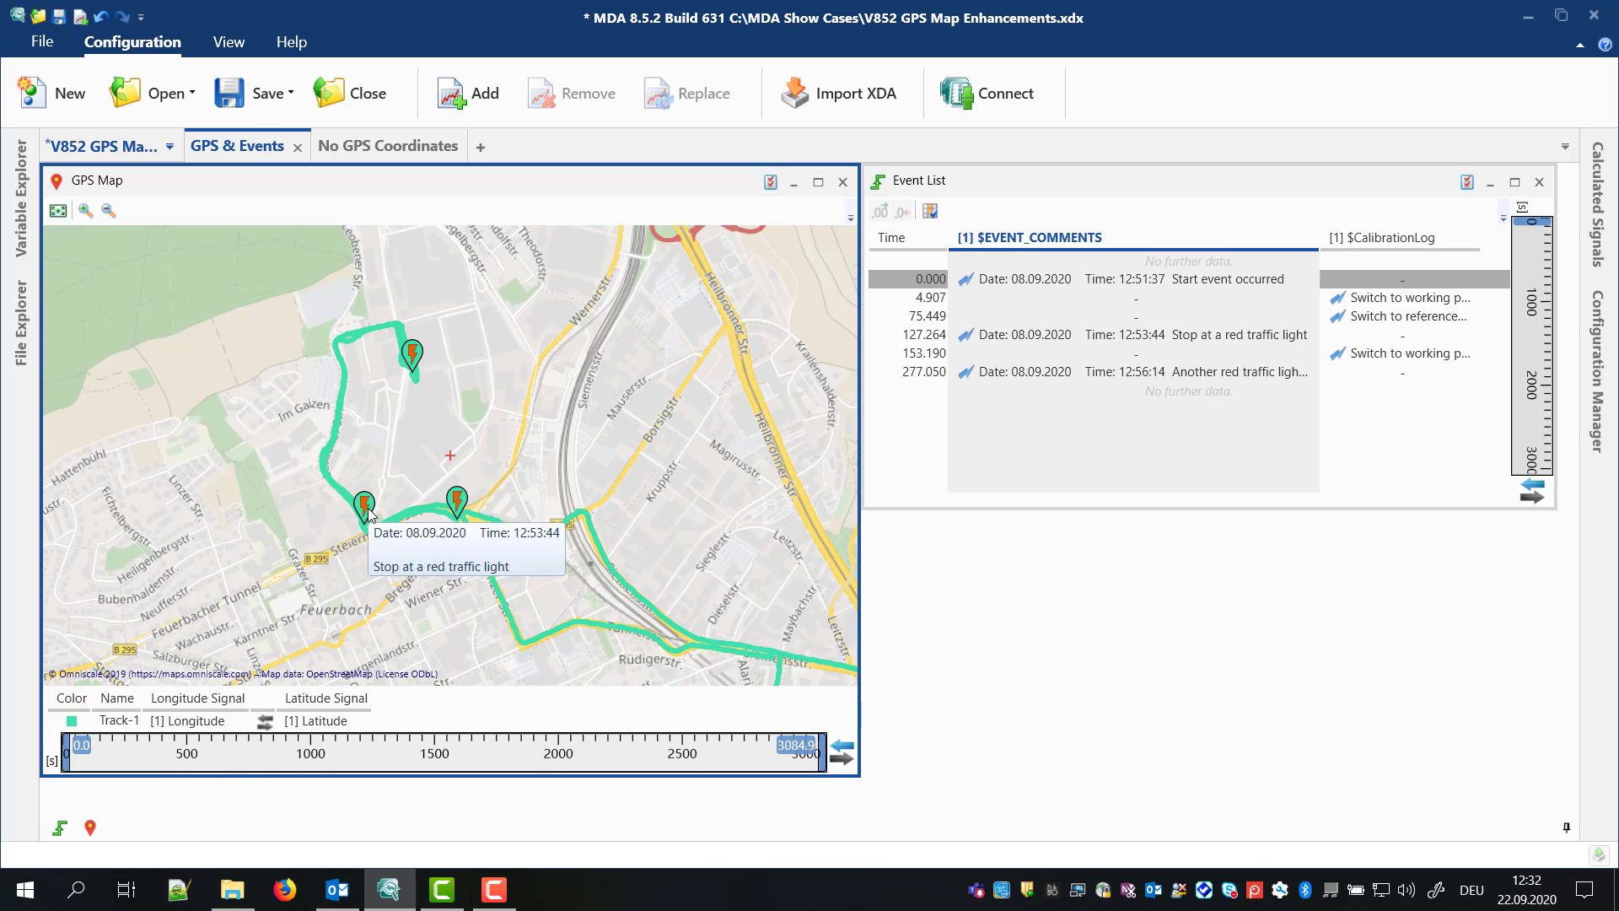
mouse_move(414, 507)
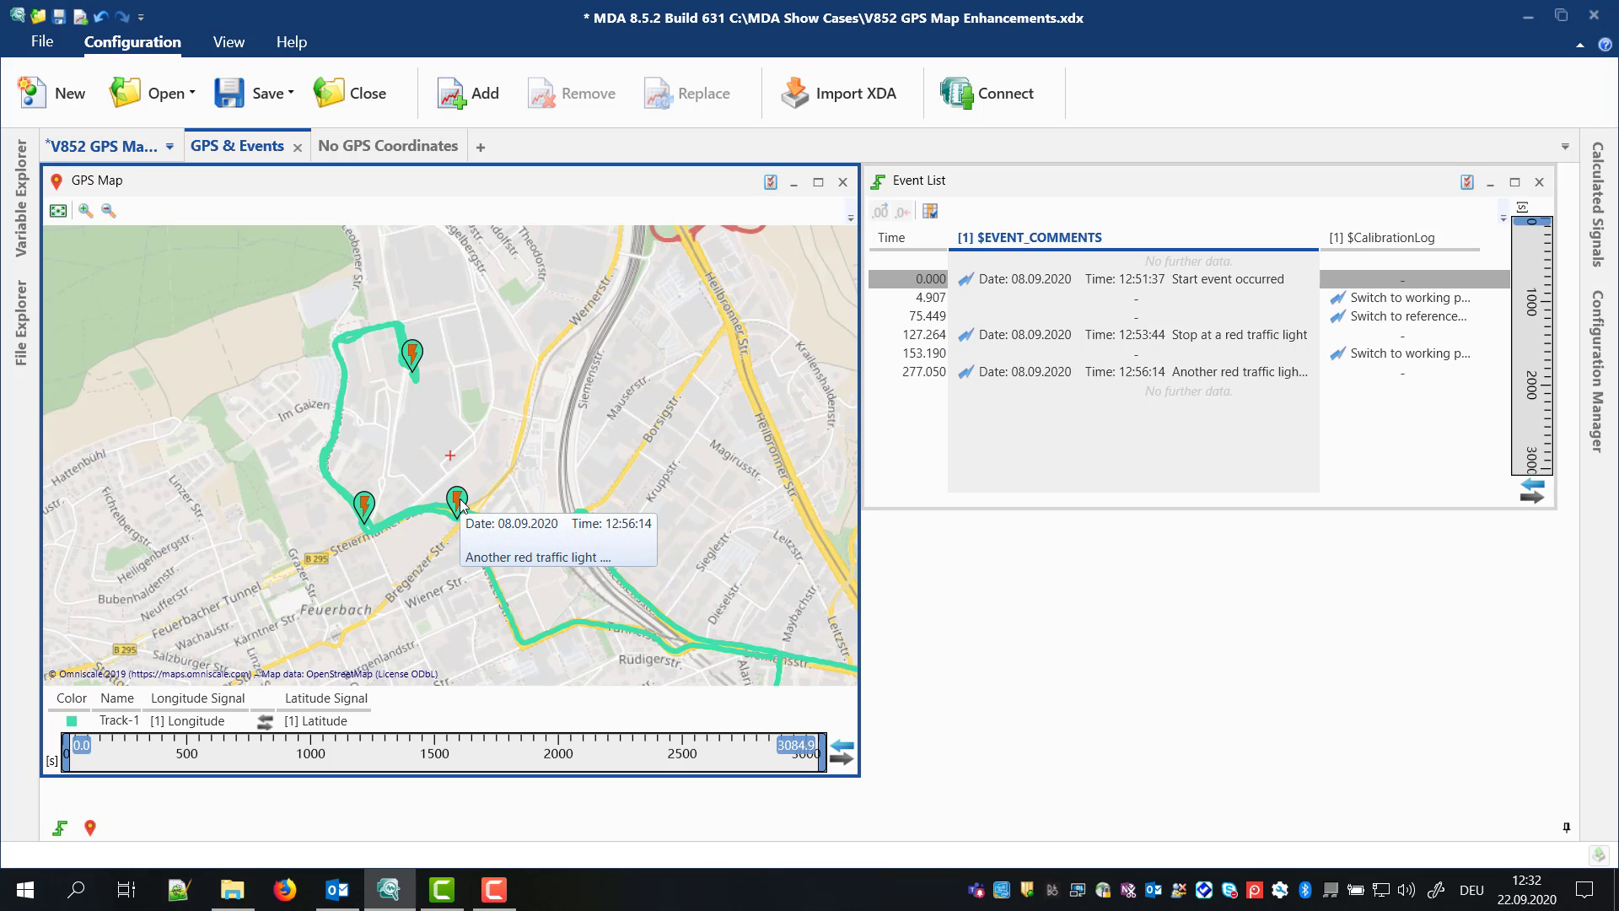
mouse_move(1374, 252)
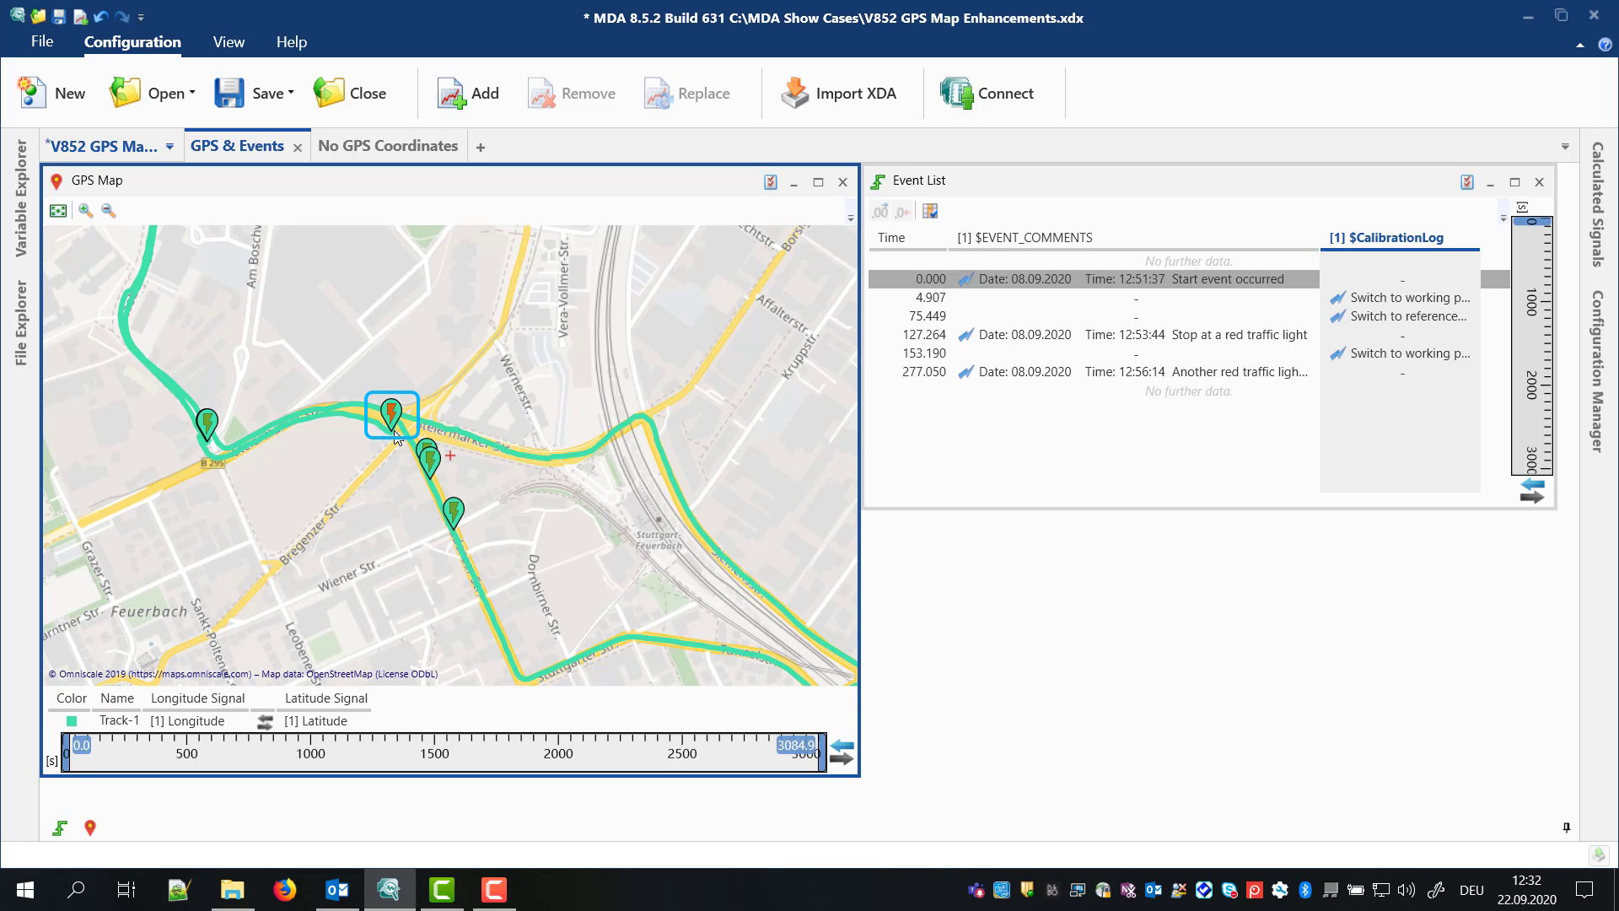
mouse_move(430, 454)
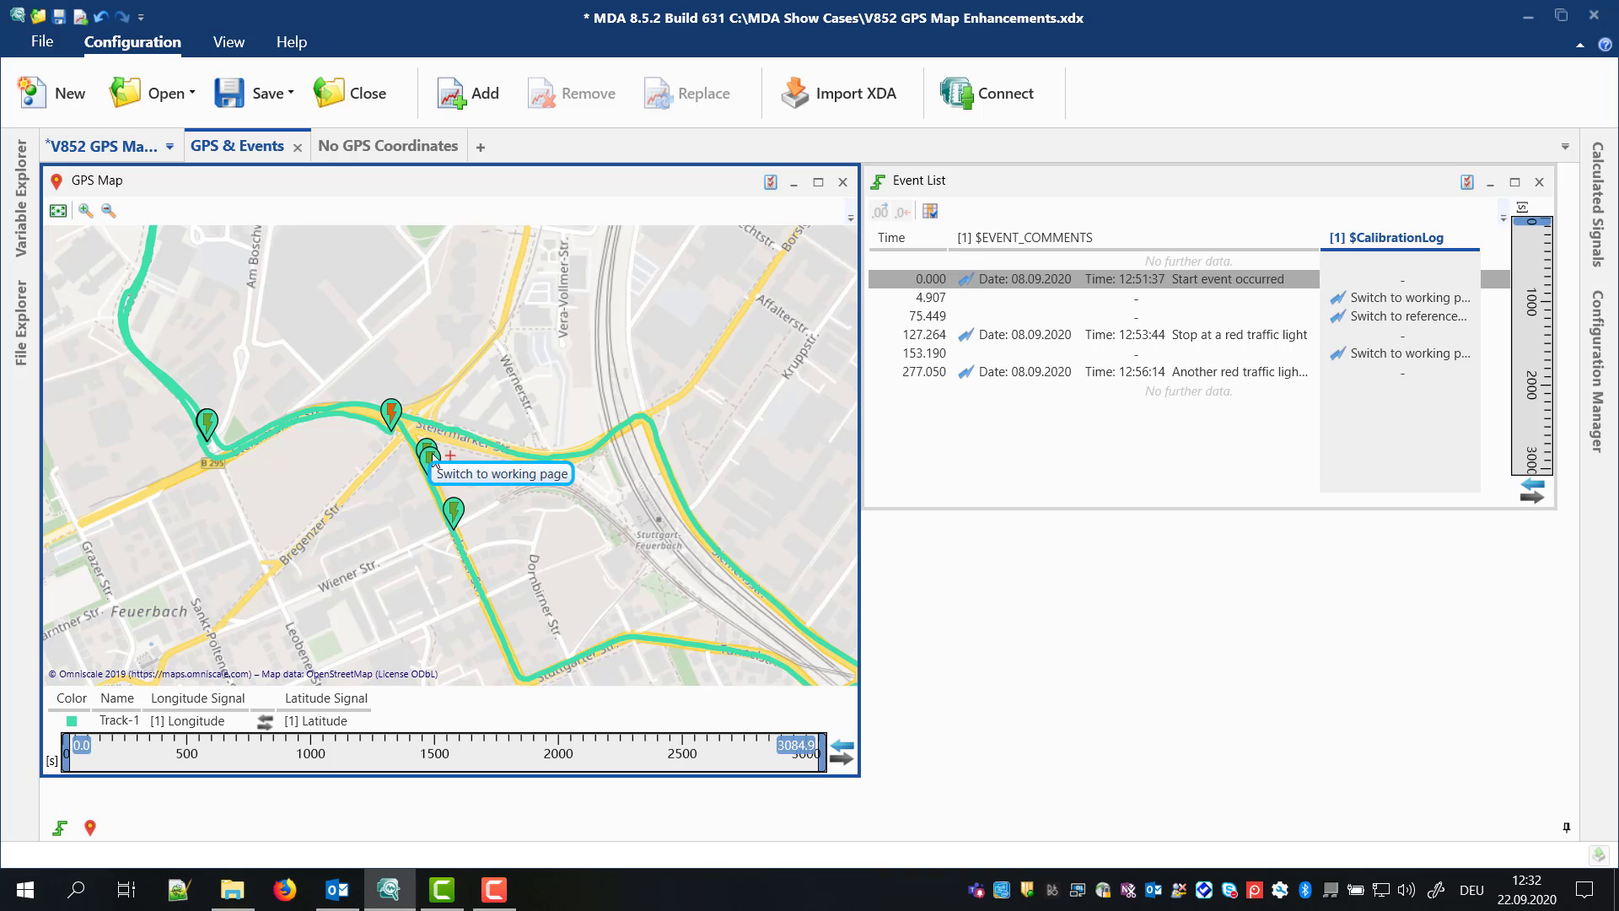
mouse_move(609, 334)
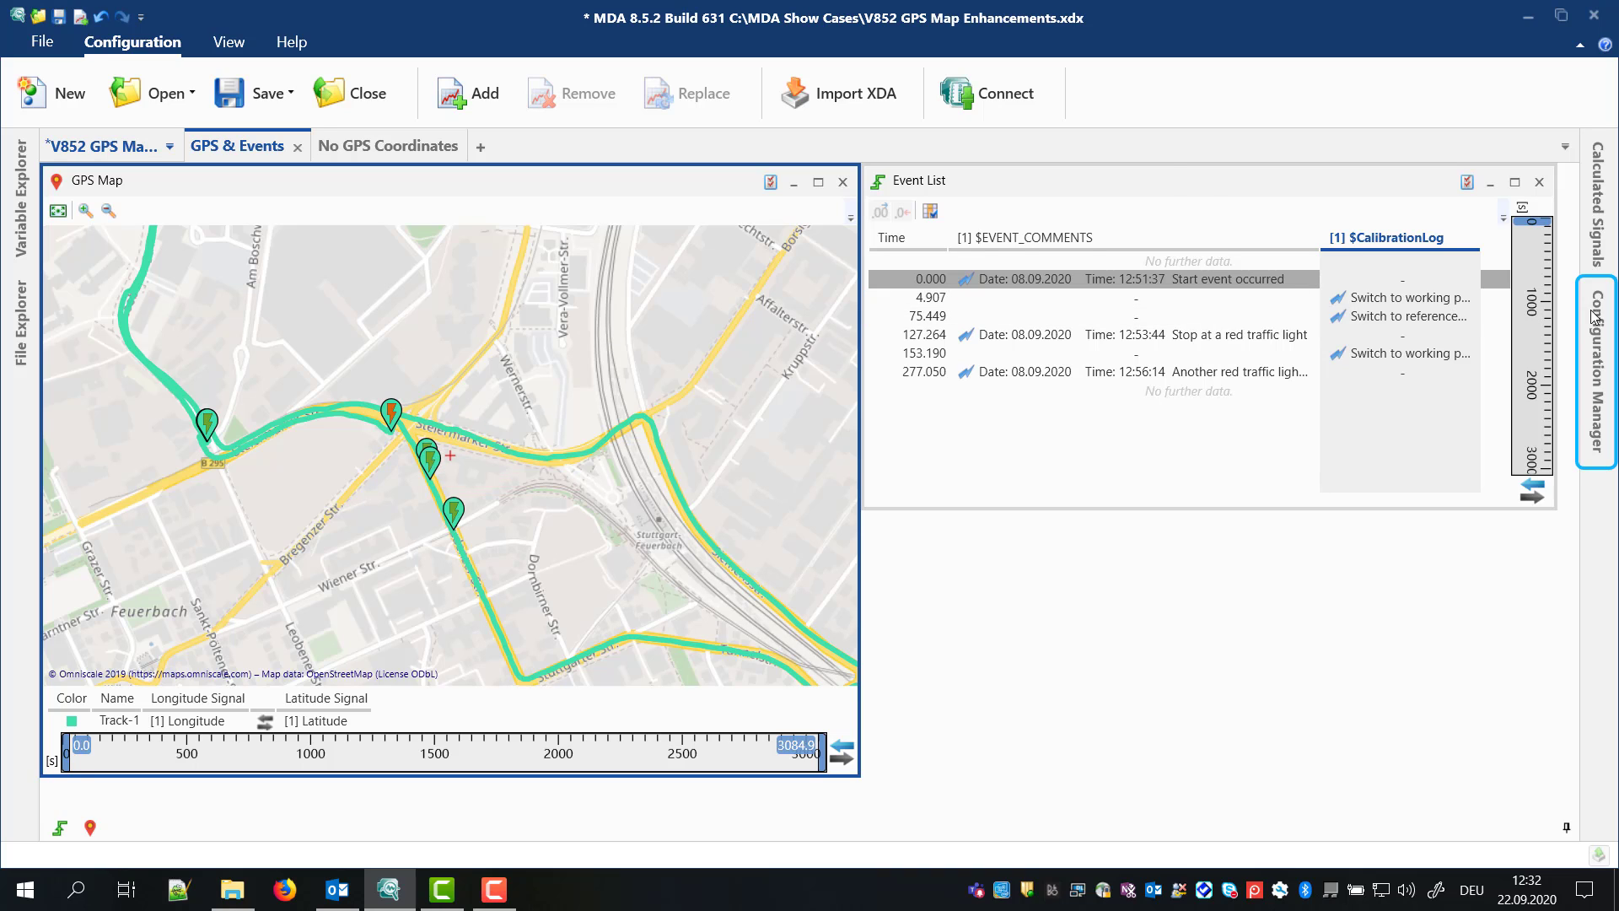
Step: Remove [1] $CalibrationLog from under GPS Map in the Configuration Manager
left_click(1602, 372)
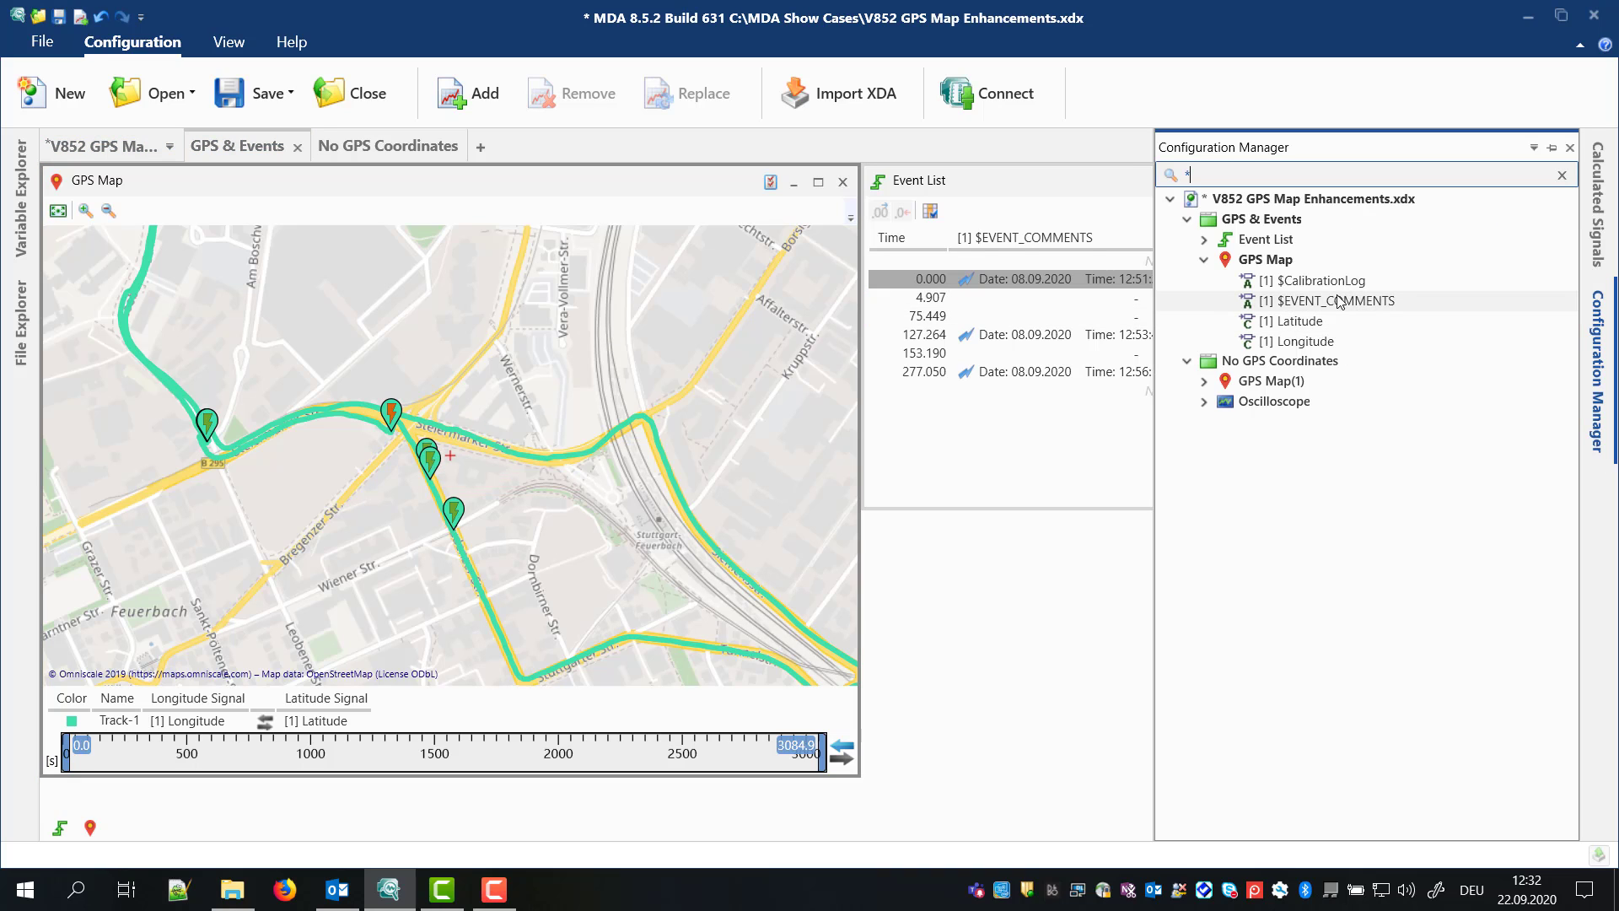
right_click(1332, 300)
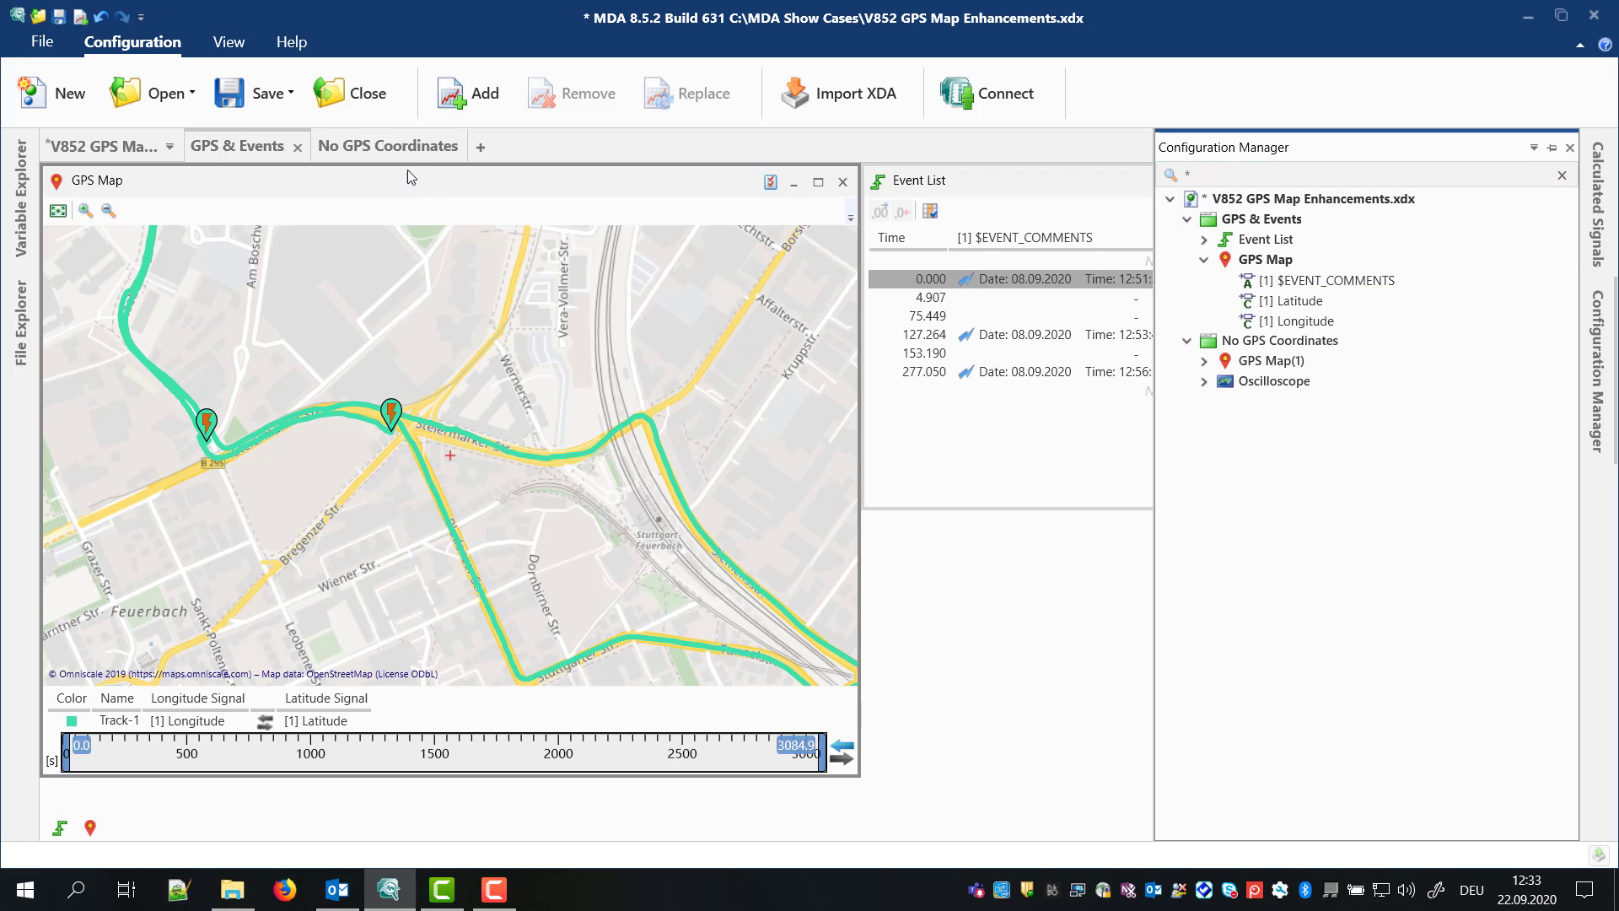
left_click(388, 145)
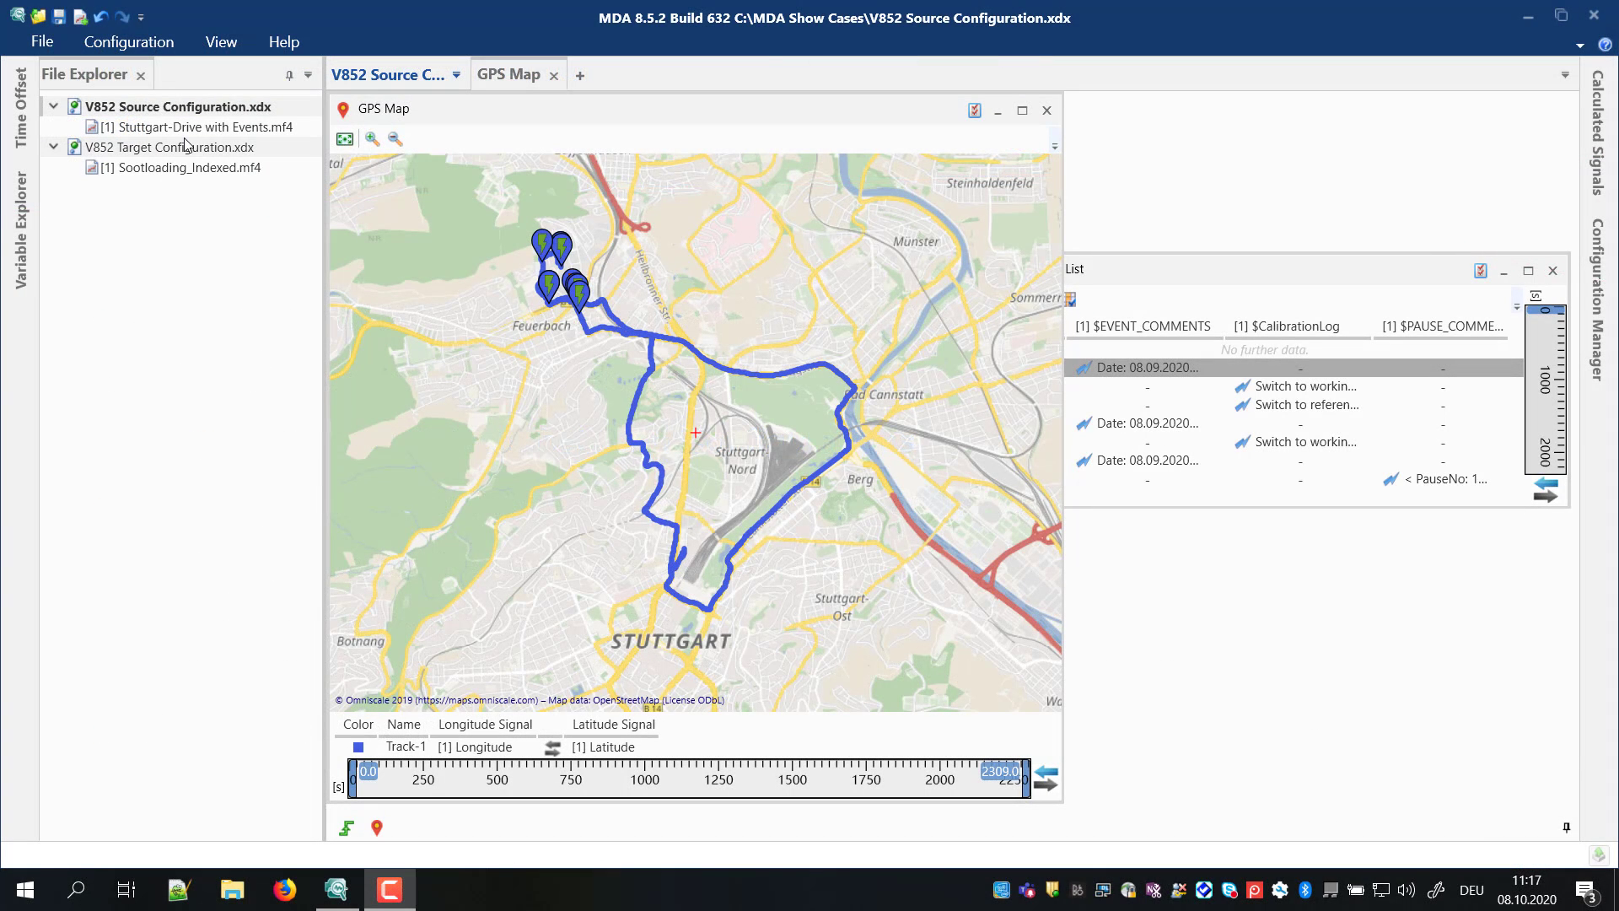
Step: Copy the GPS Map layer and paste it into V852 Target Configuration
left_click(183, 106)
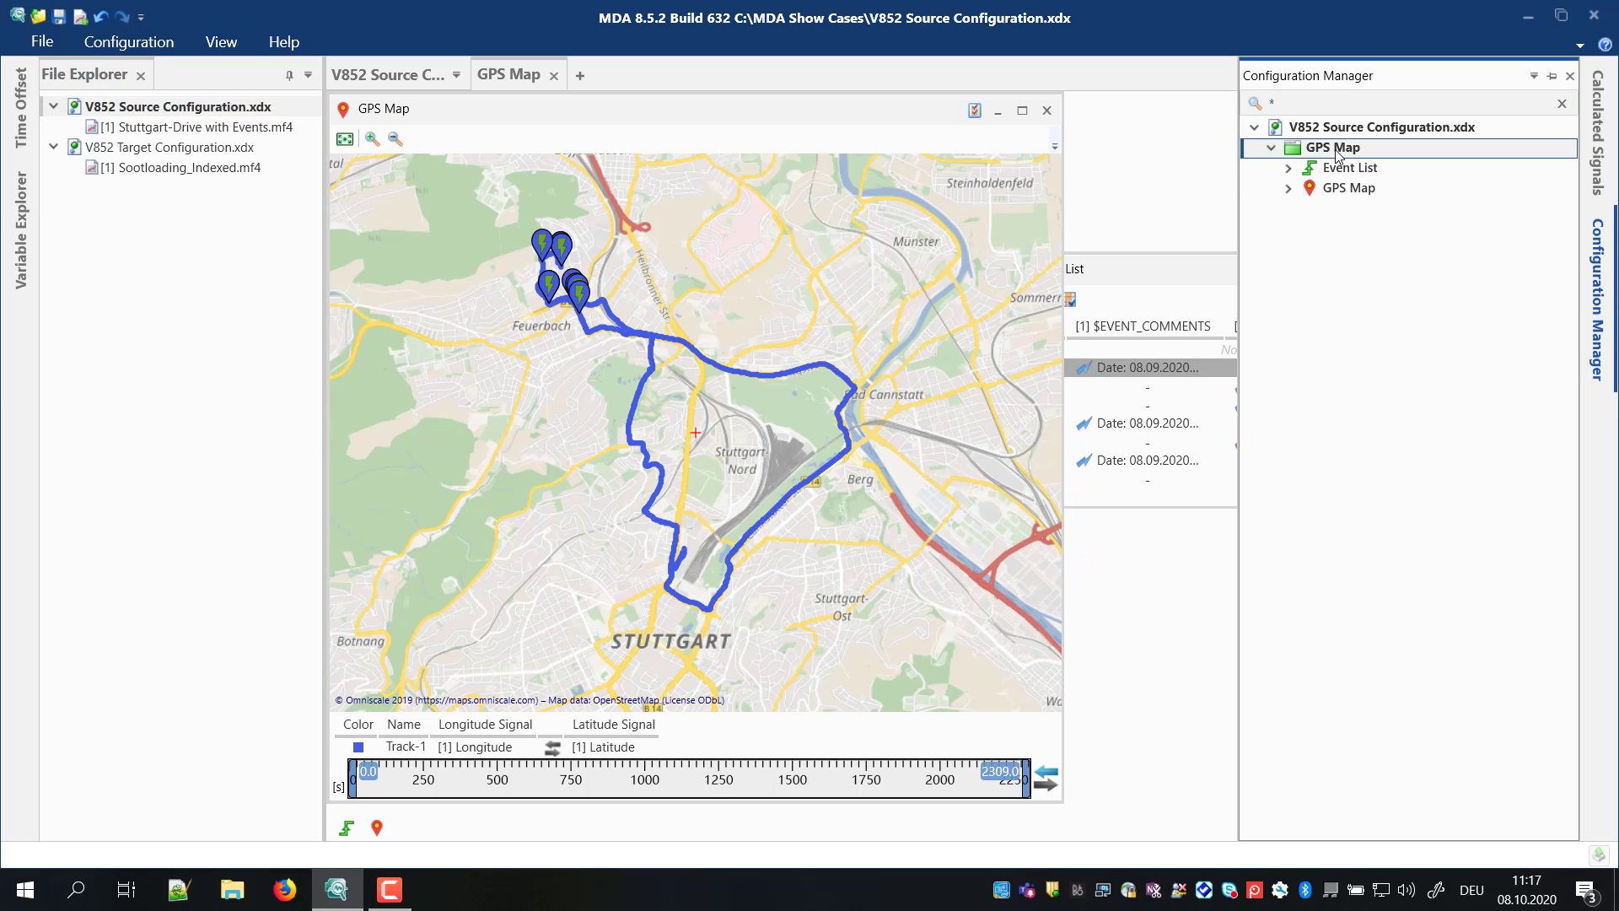
right_click(1334, 147)
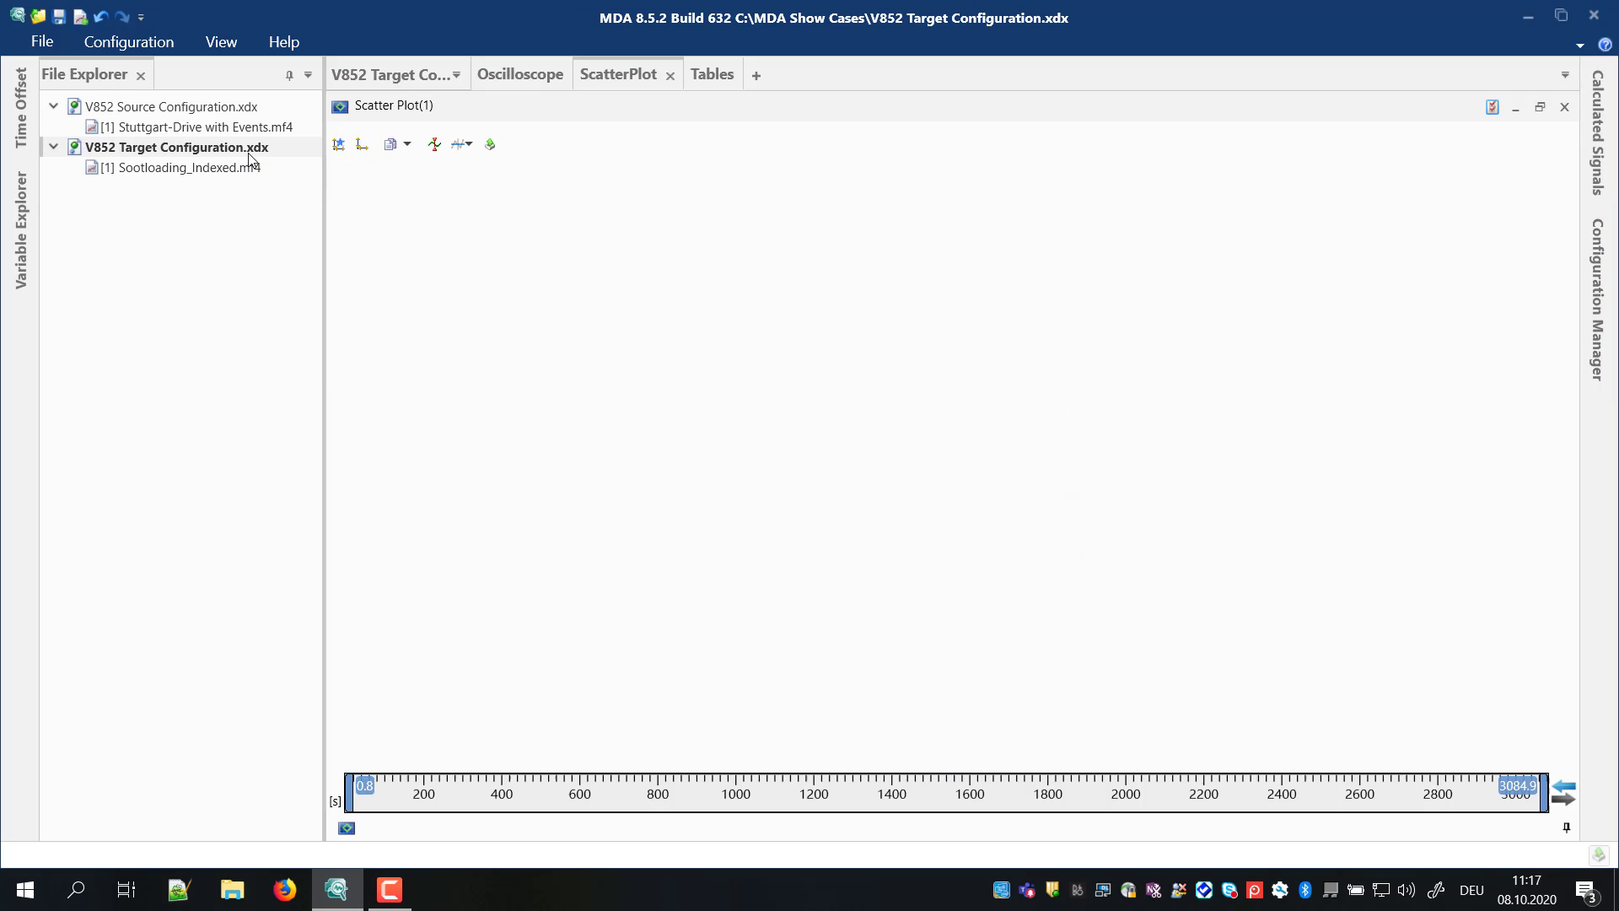
left_click(175, 147)
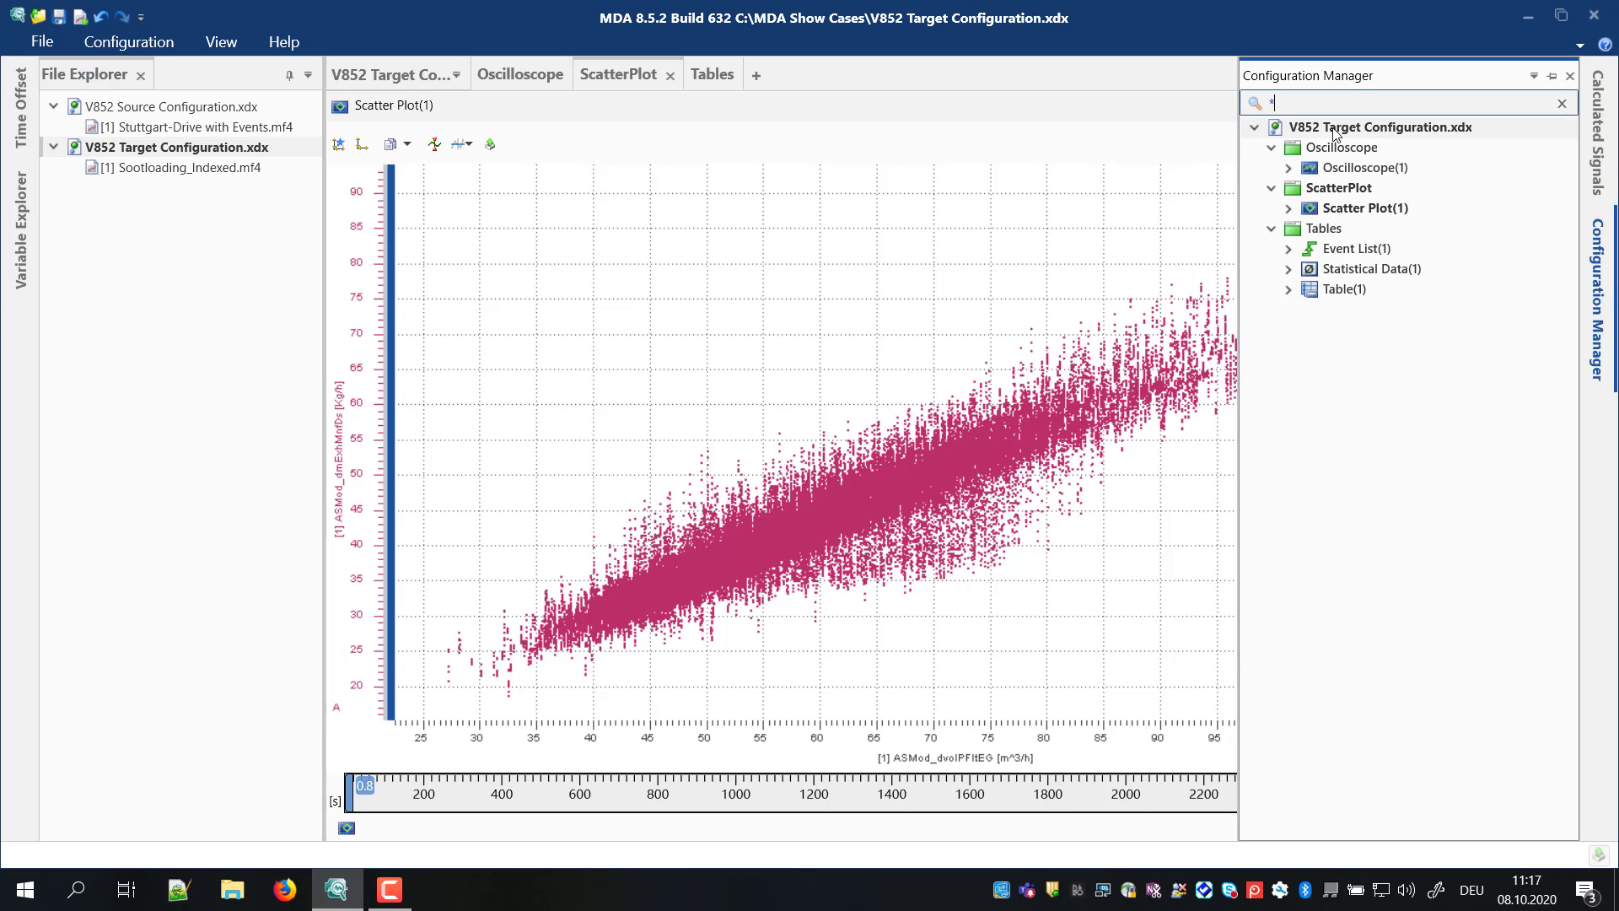
right_click(1377, 128)
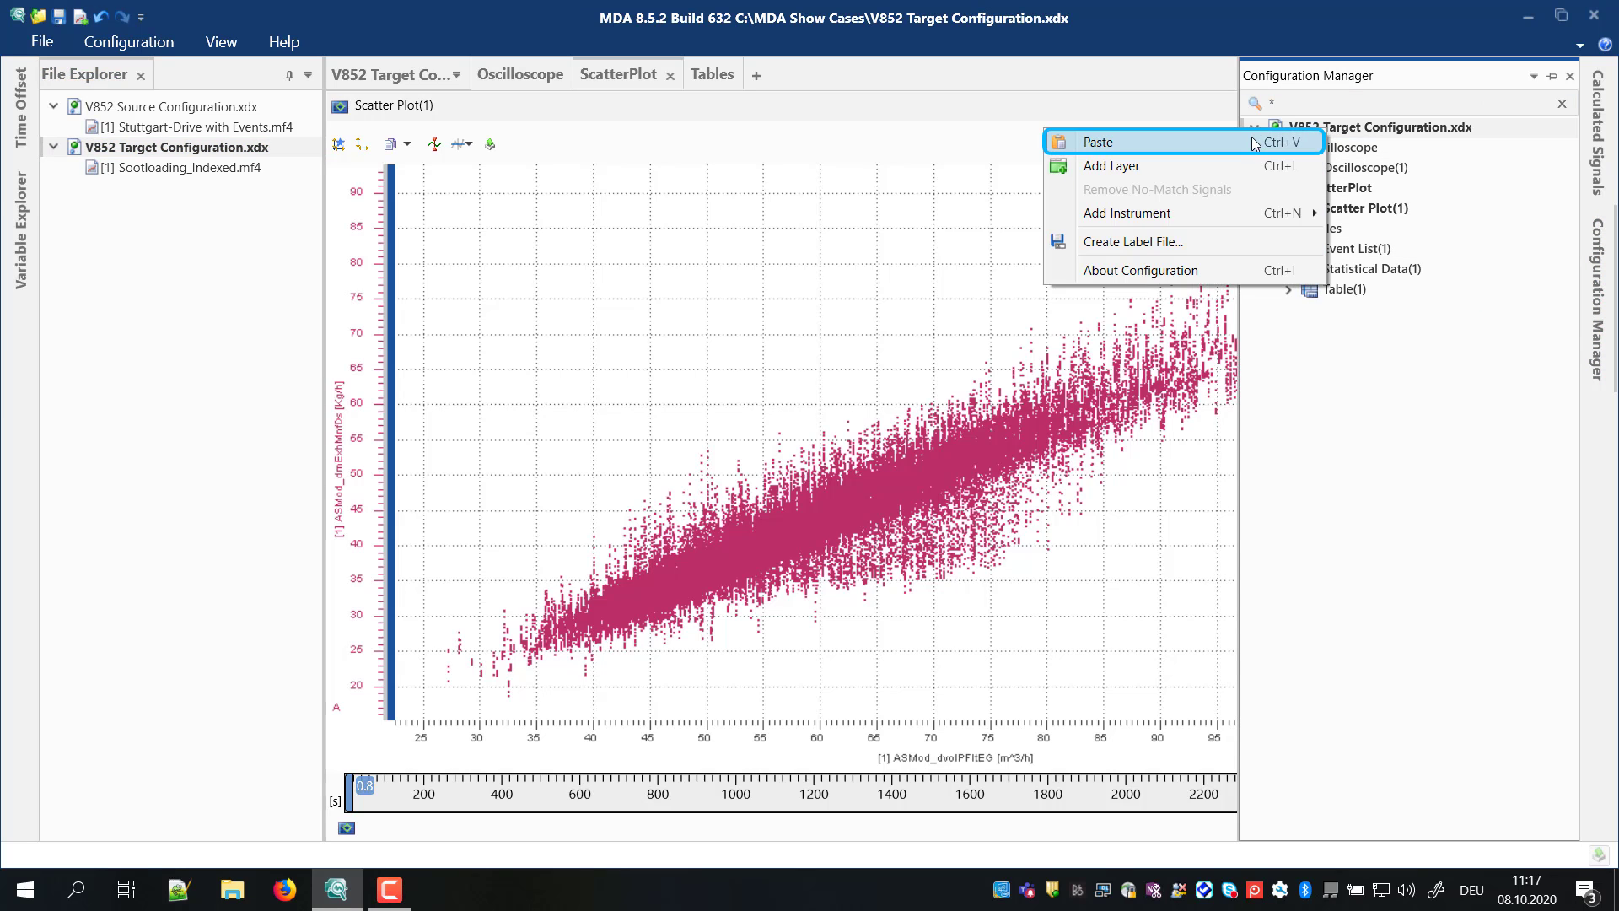
left_click(1098, 142)
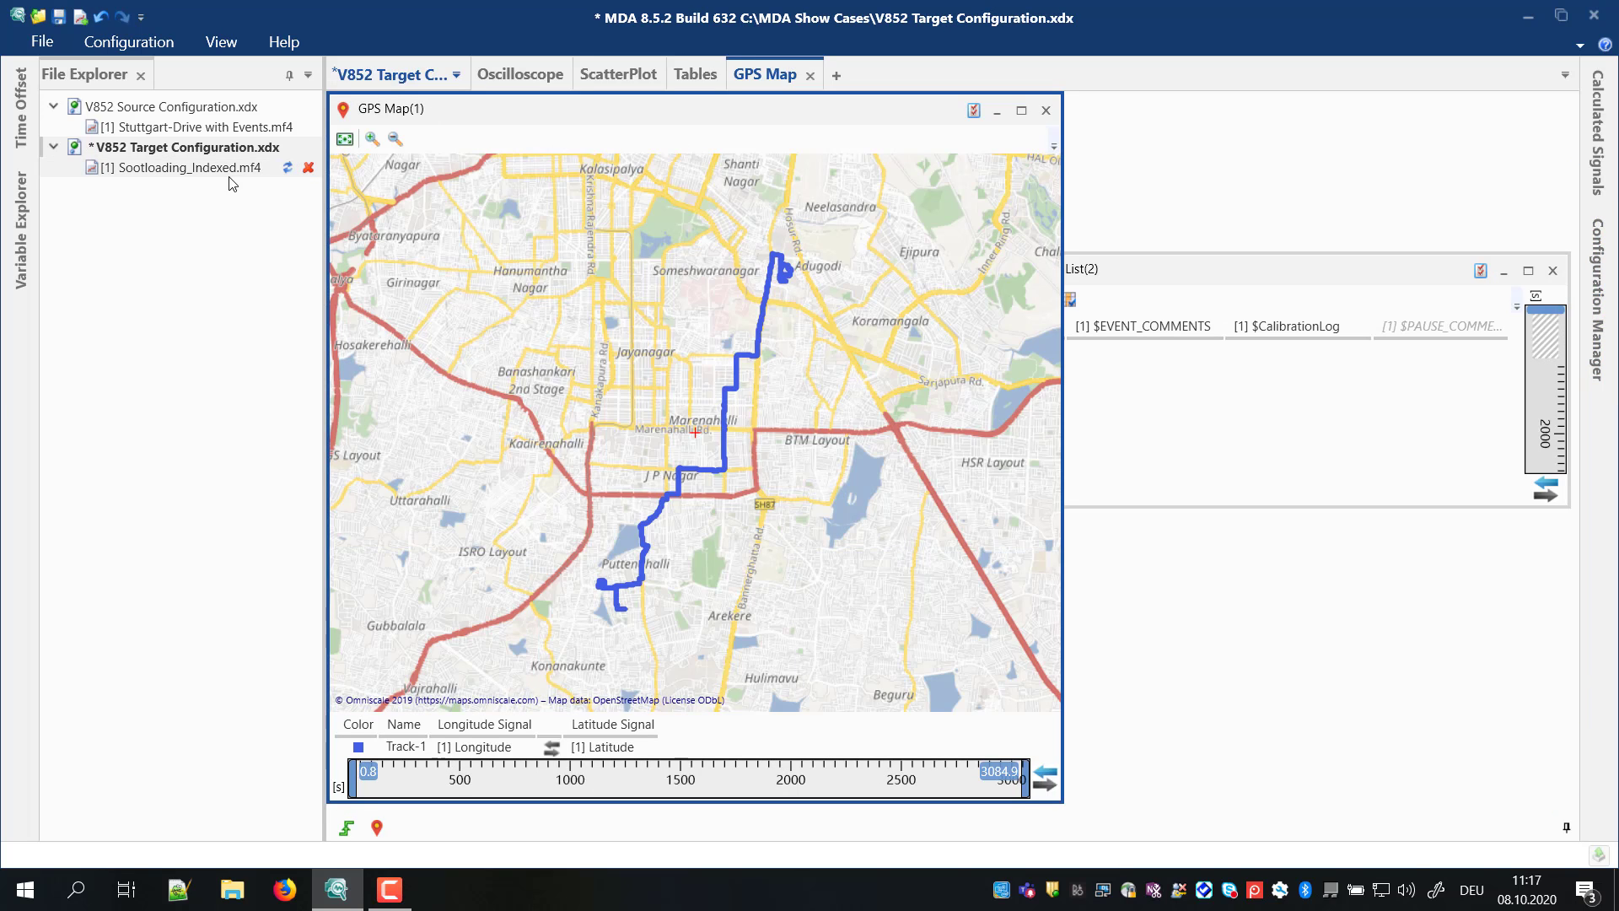
left_click(183, 167)
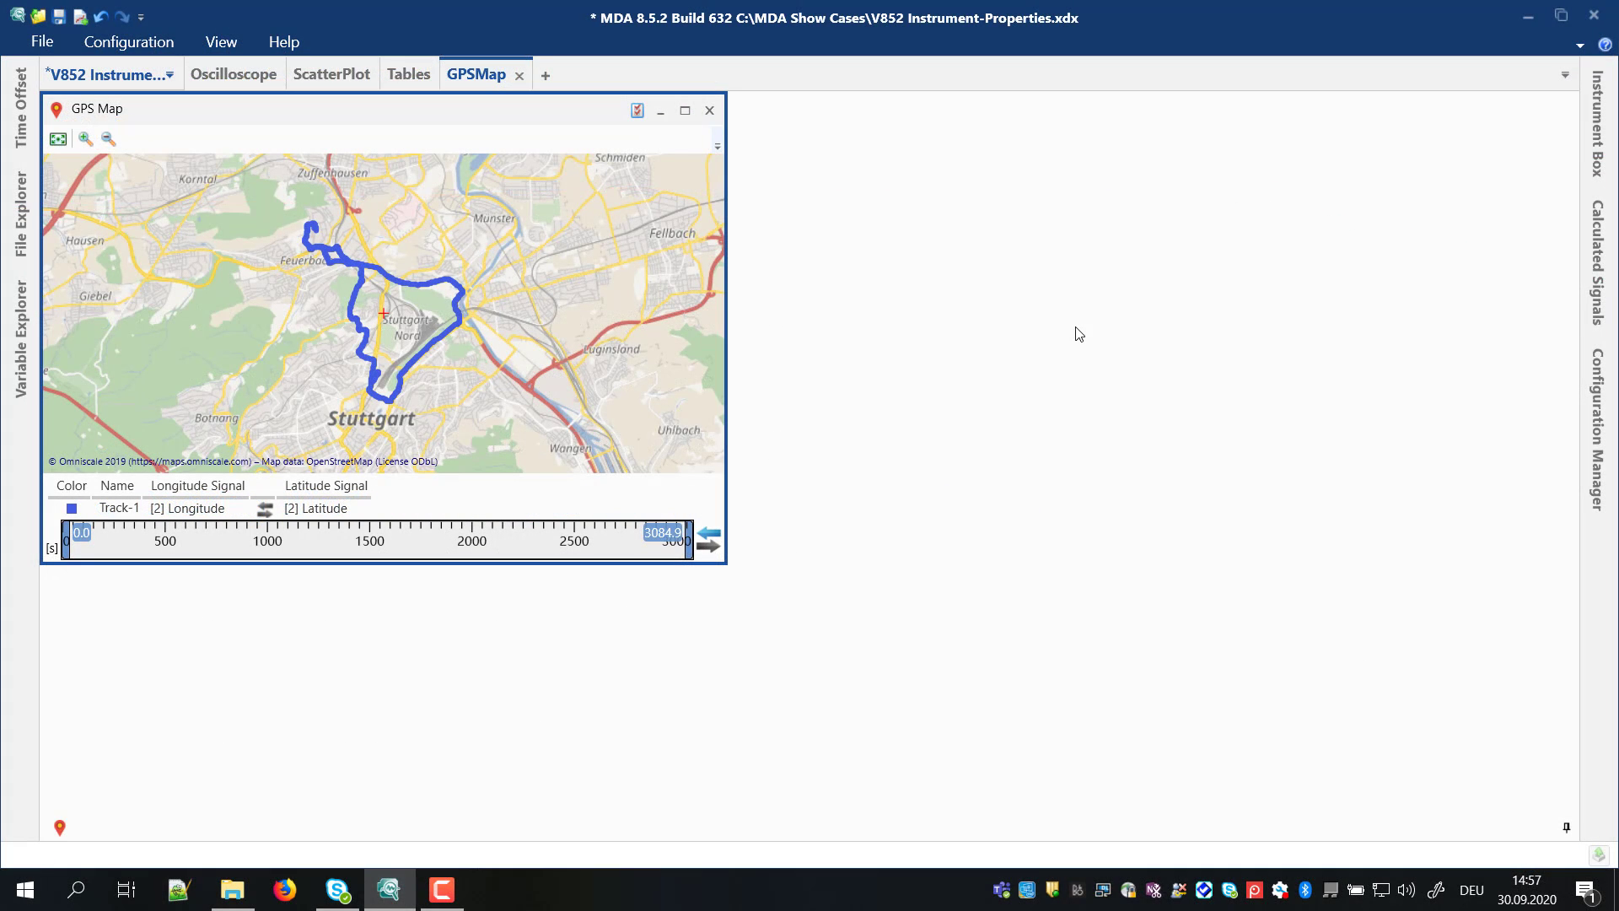
mouse_move(924, 276)
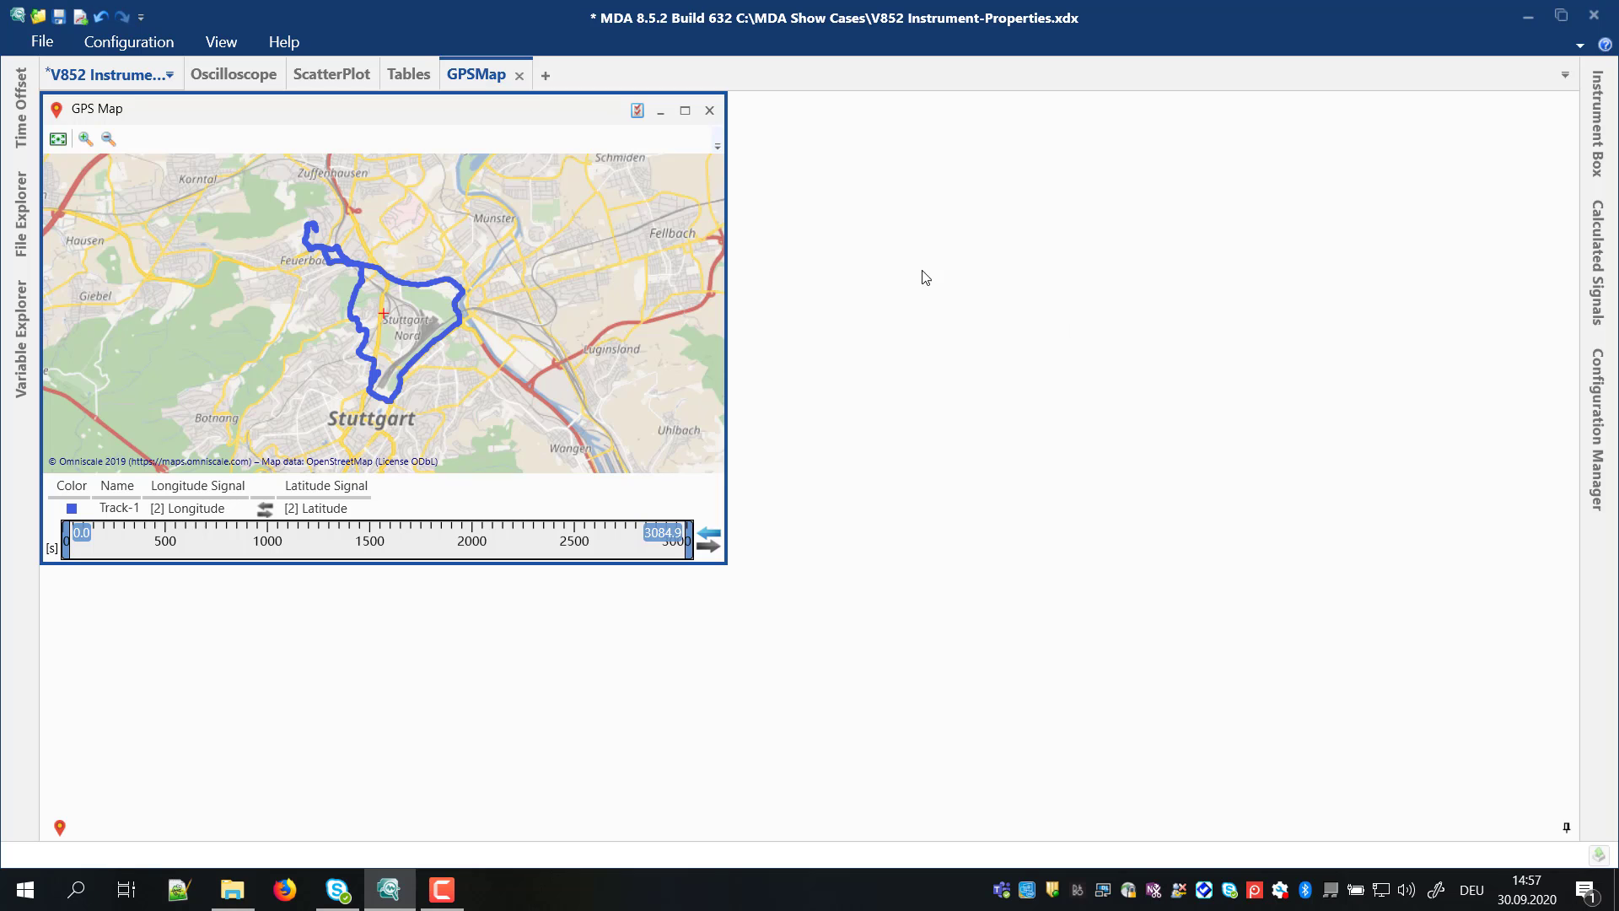
mouse_move(637, 110)
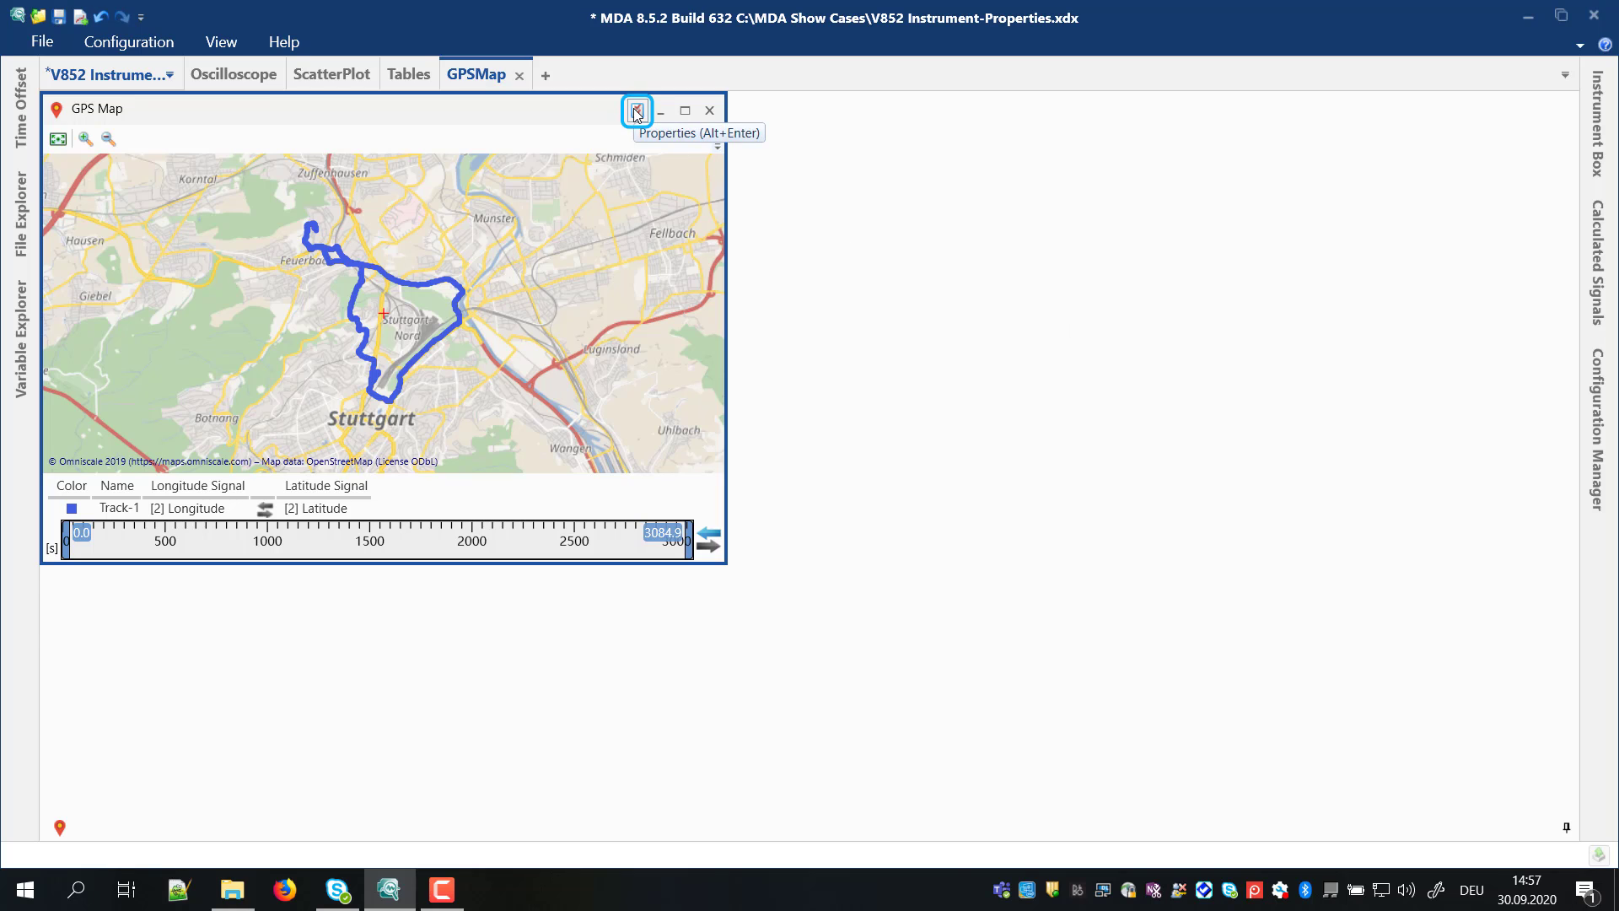
Step: Show the GPS Map instrument properties, then switch to the Tables layer
left_click(636, 110)
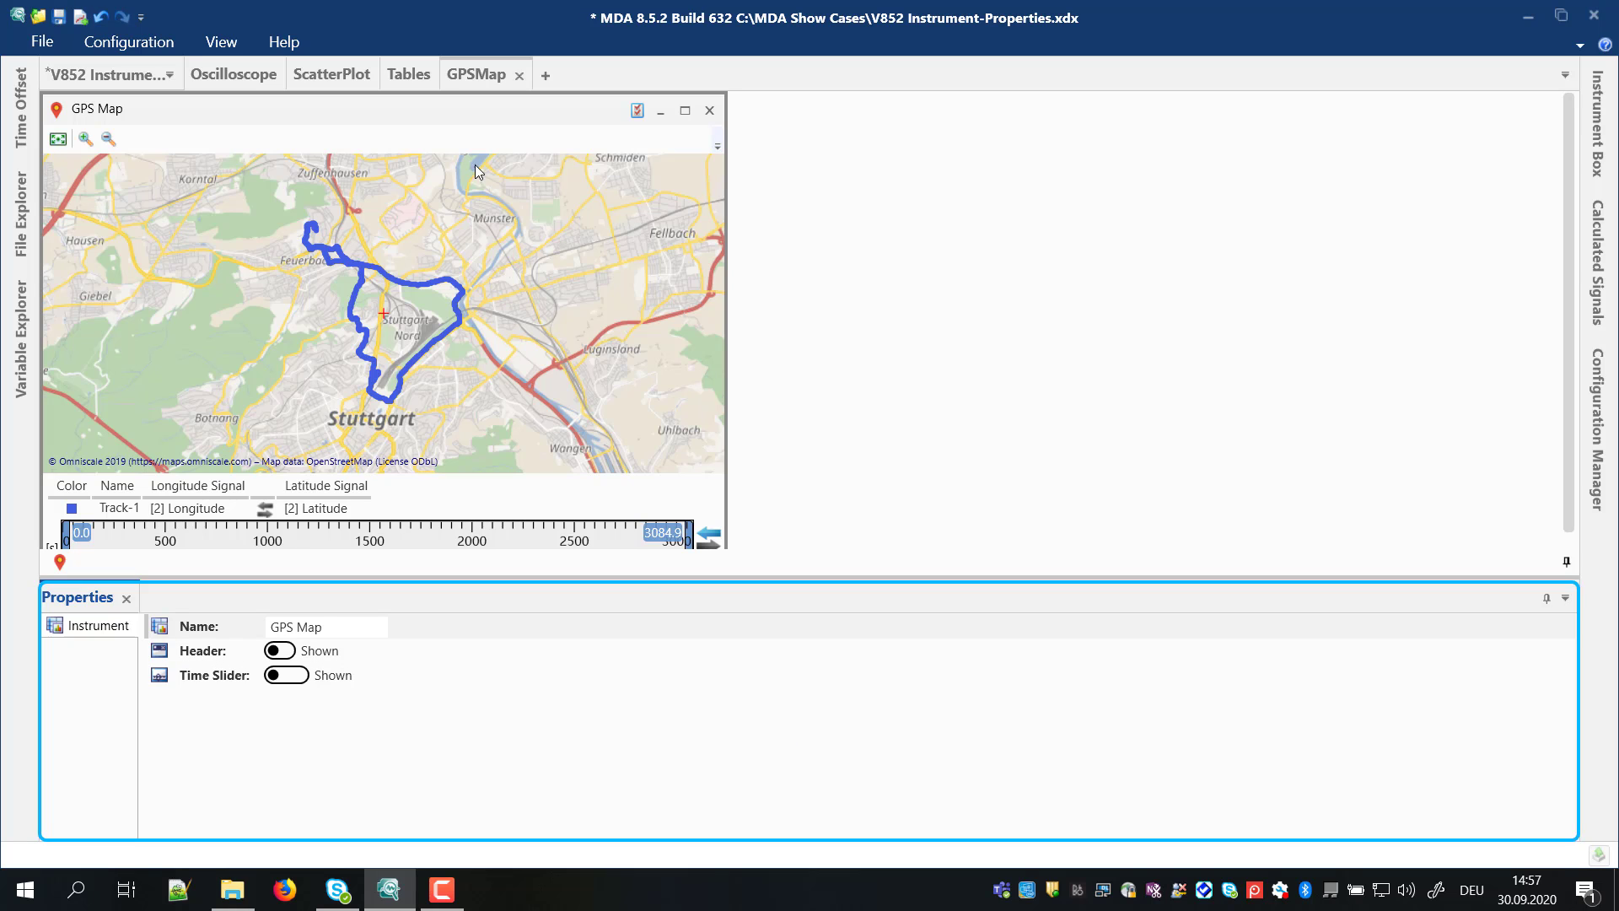
left_click(409, 73)
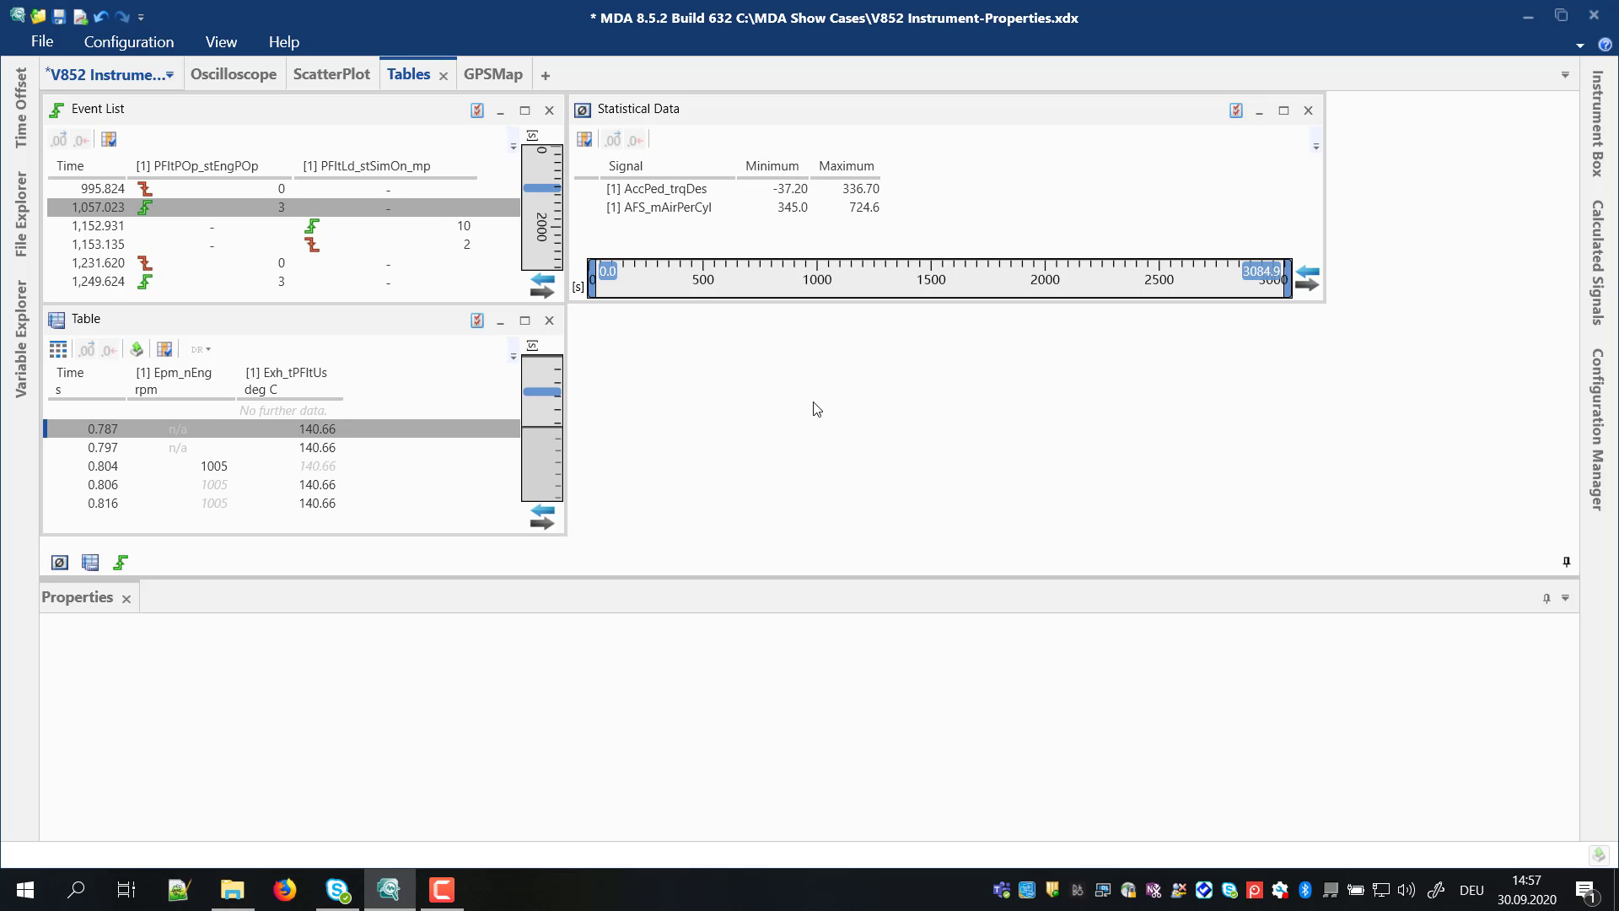
mouse_move(758, 409)
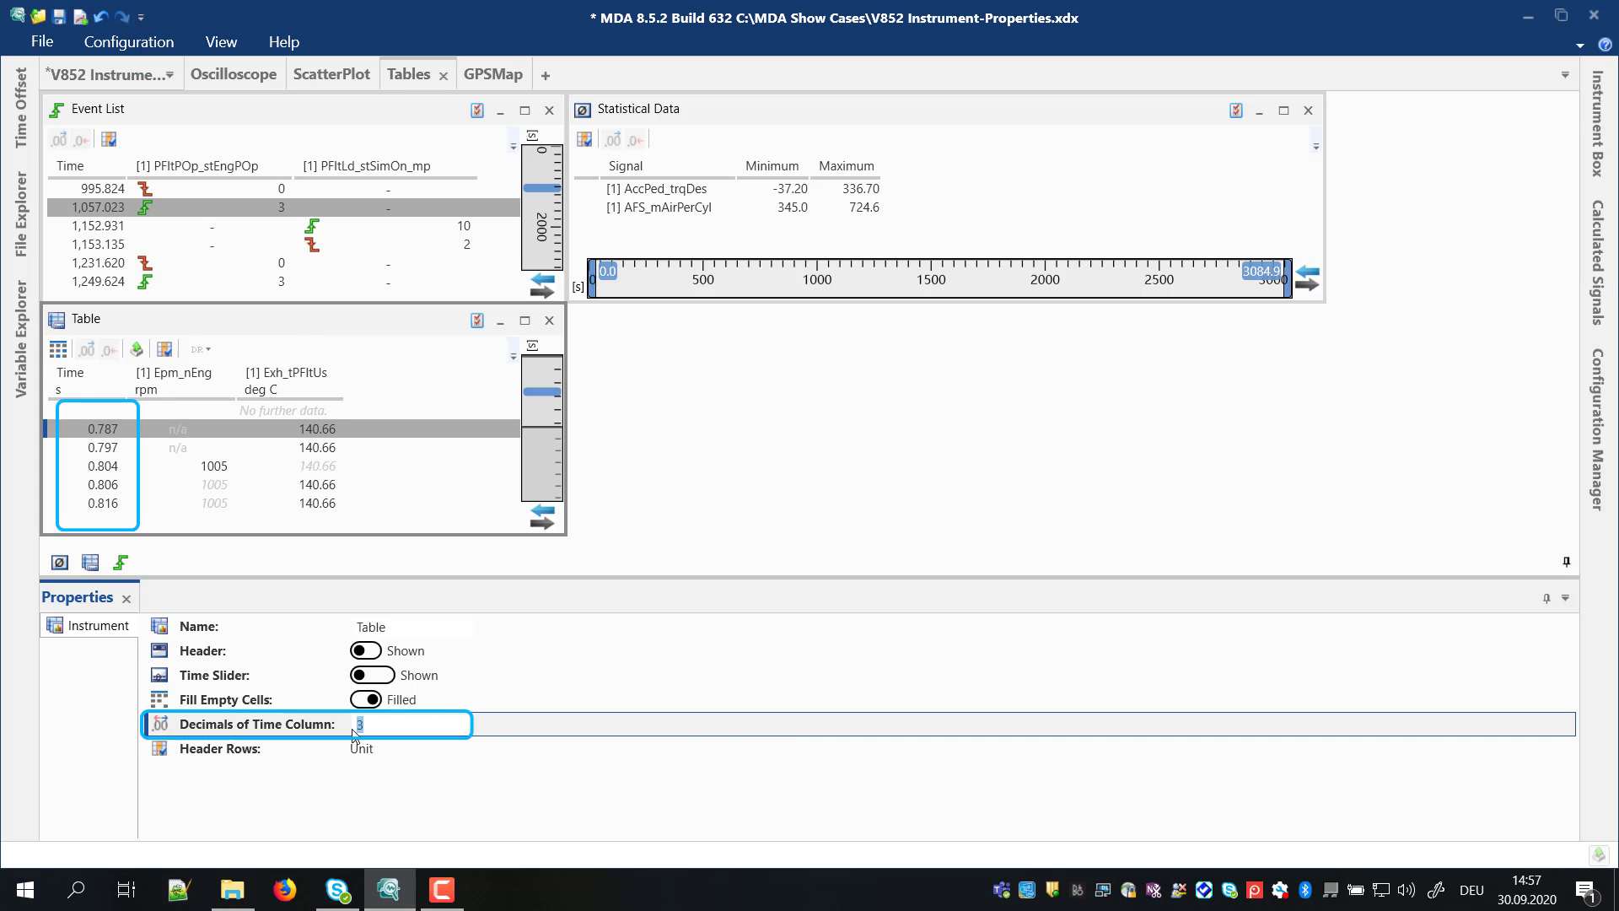
Step: Set time decimals to 4 and add Device, Raster, Unit, Average, Standard Deviation statistics columns
type("4")
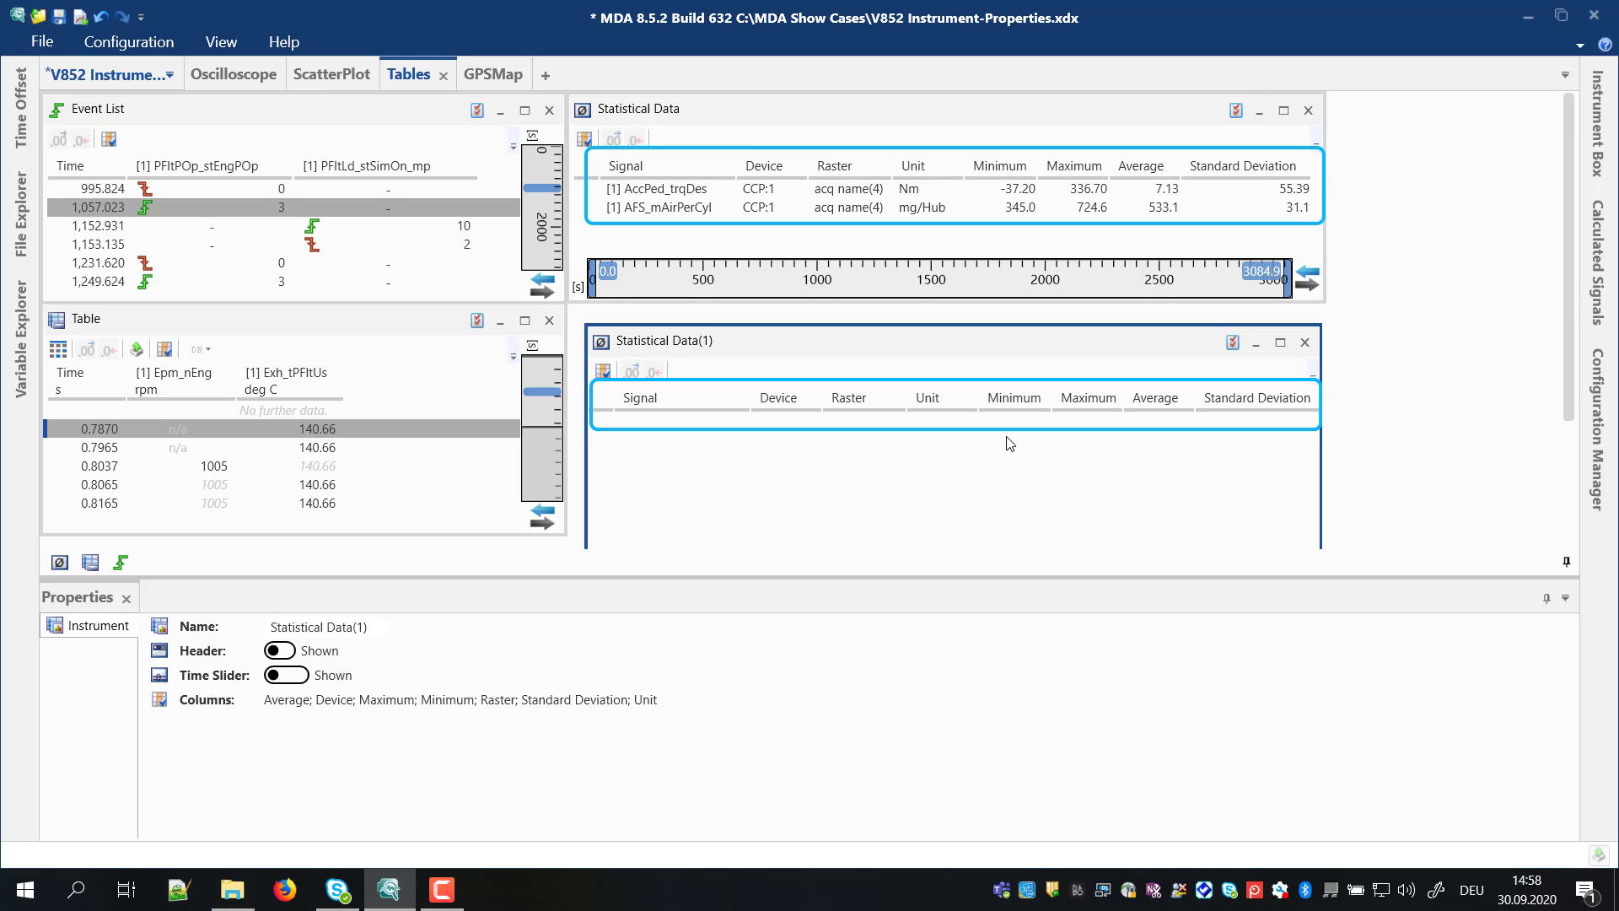
left_click(331, 73)
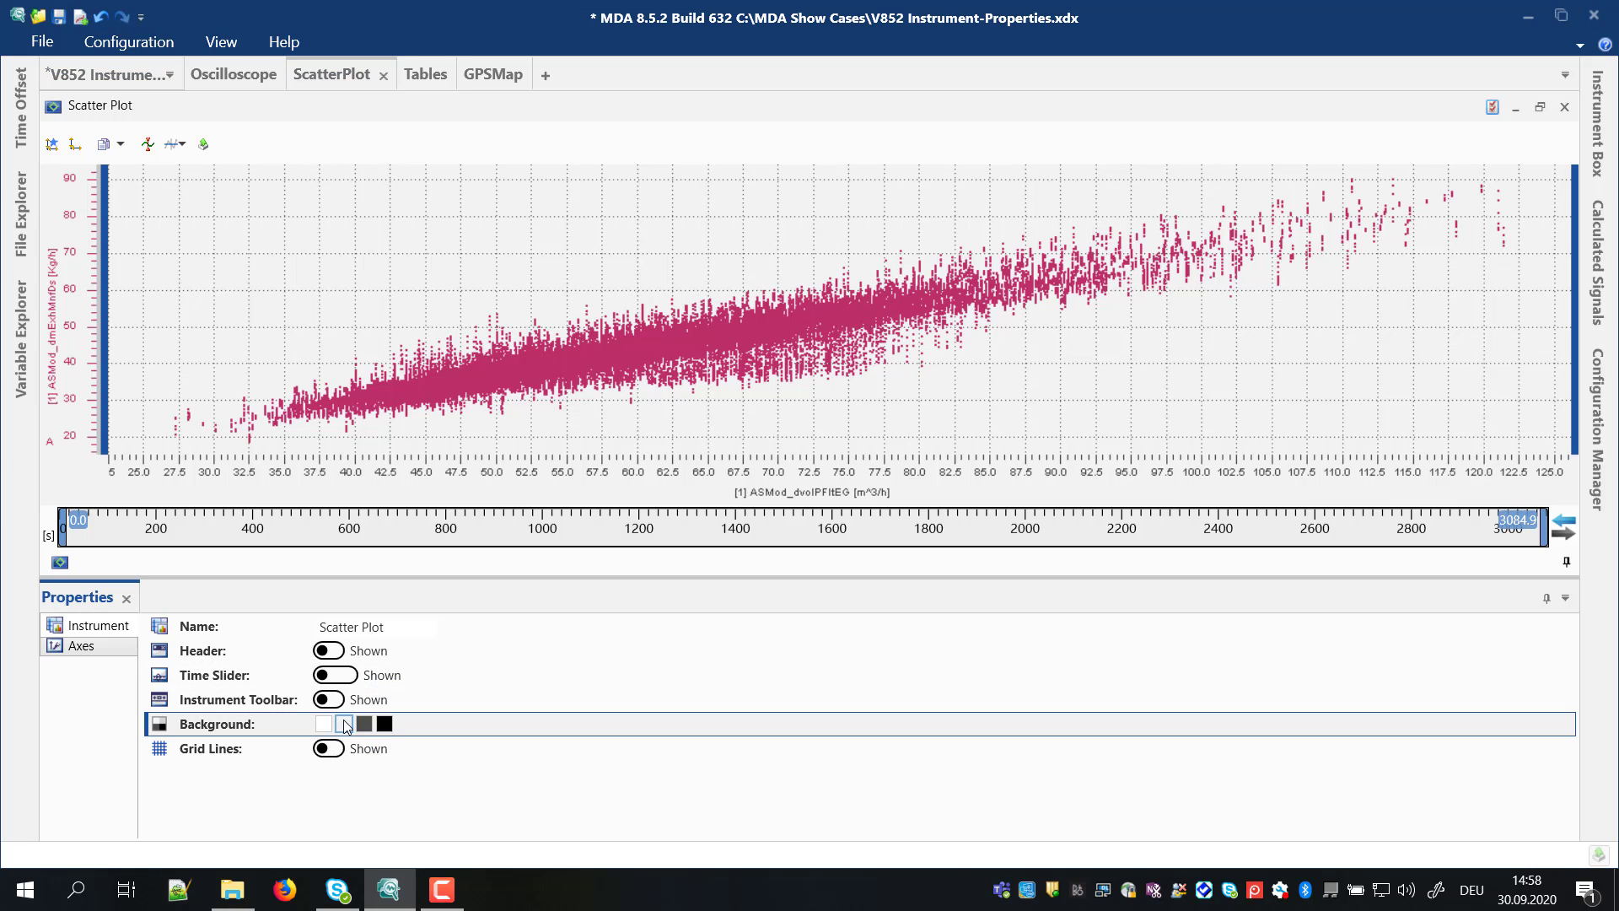
Step: Give the scatter plot a light background with hidden grid lines and close Properties
left_click(328, 748)
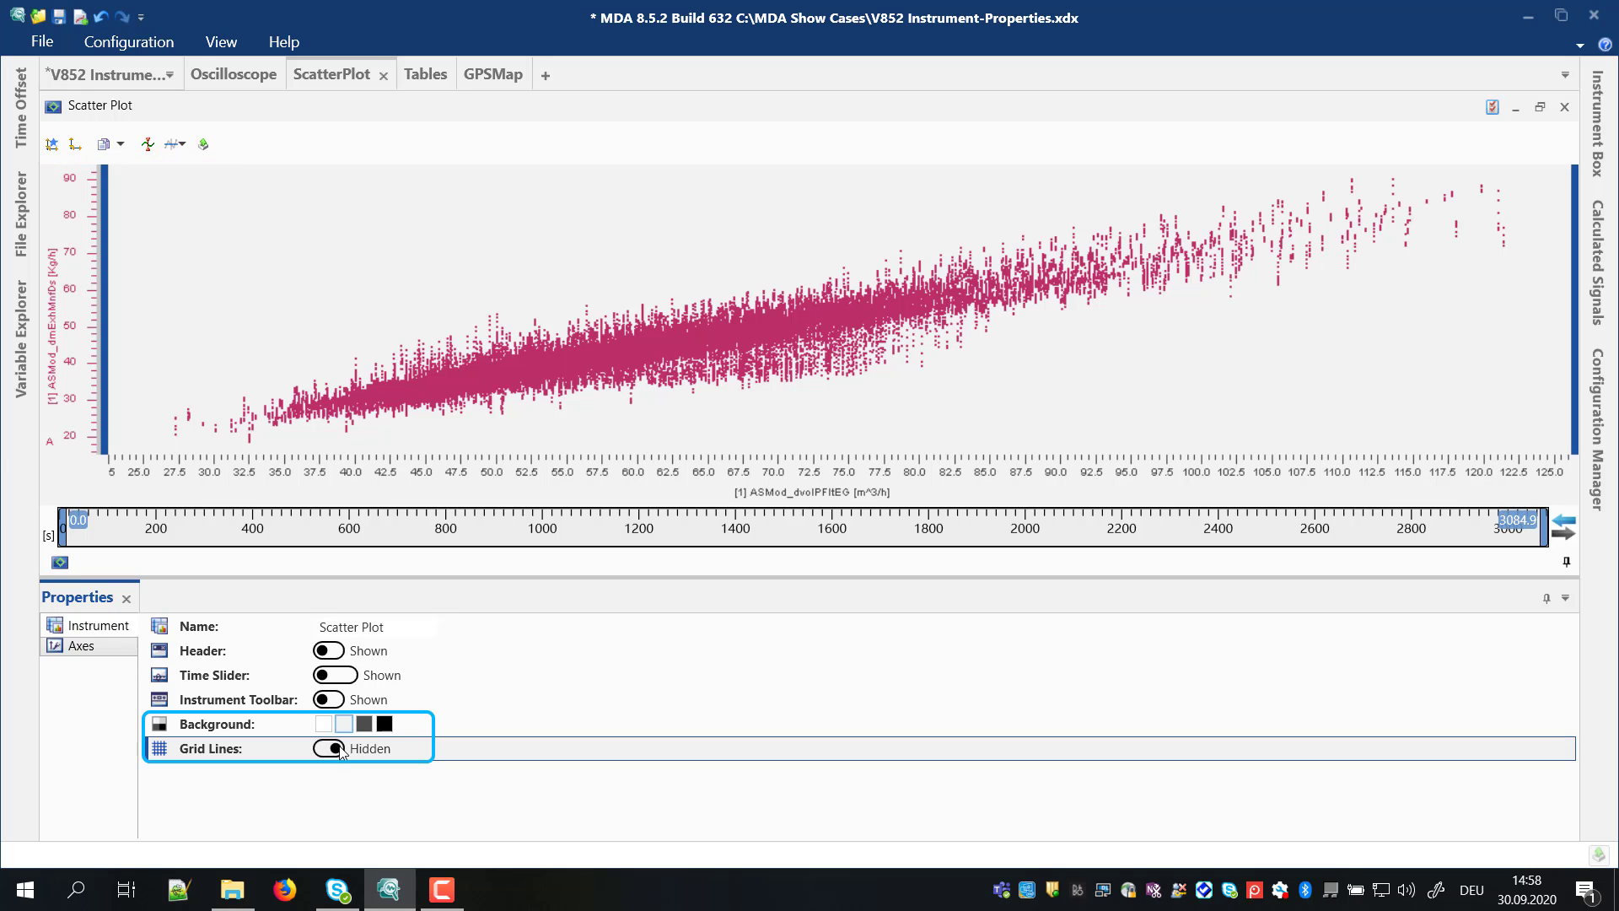
left_click(206, 748)
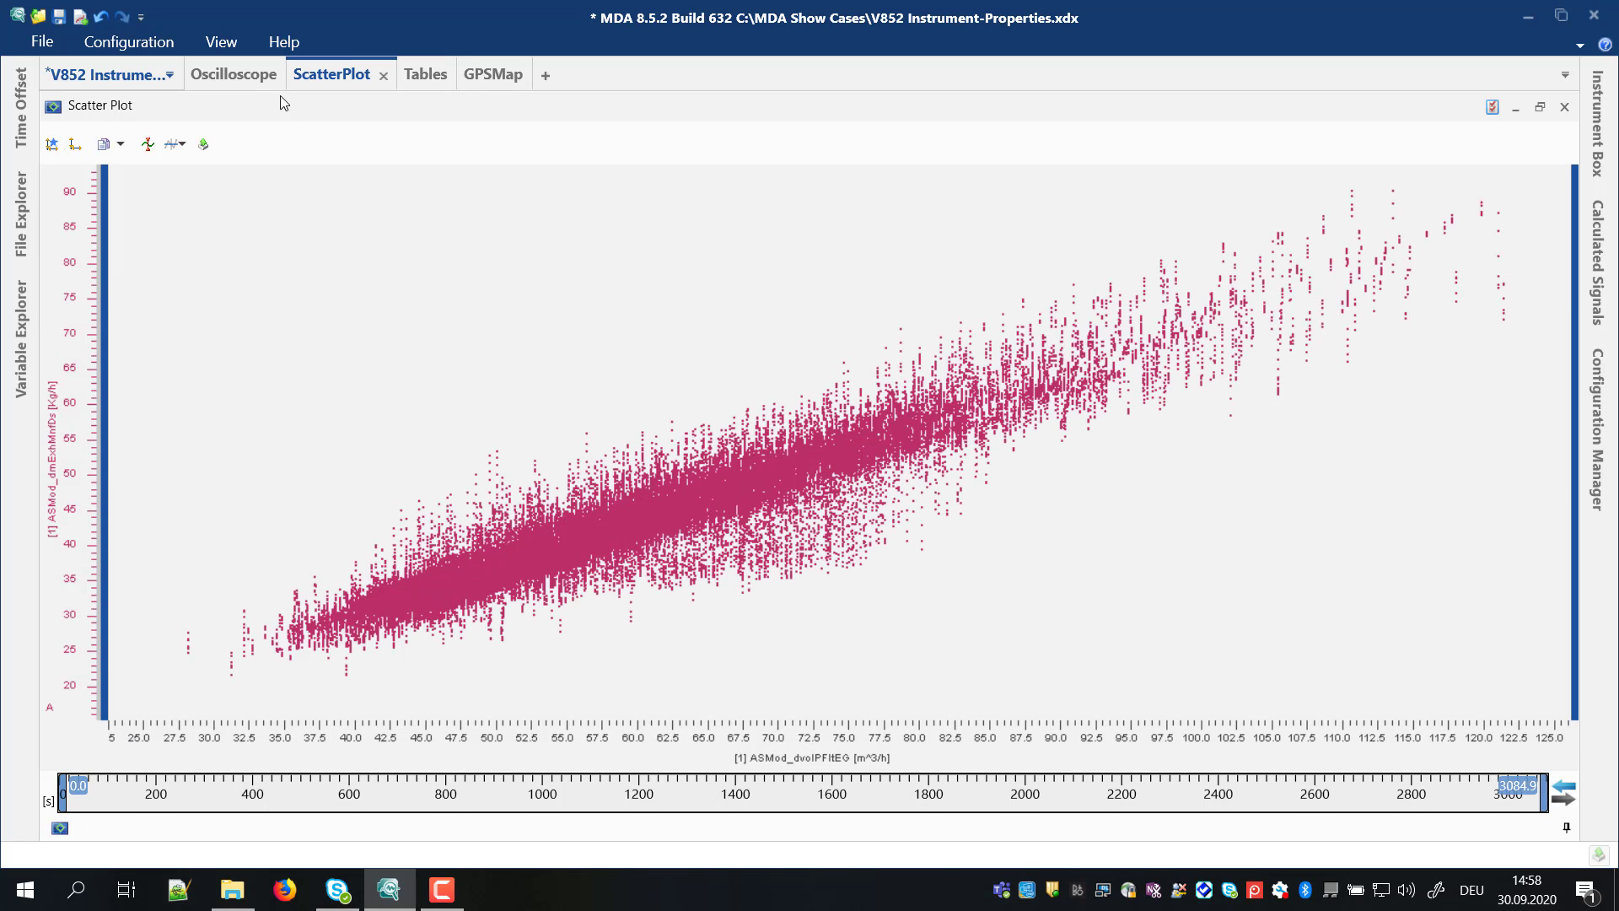
left_click(234, 74)
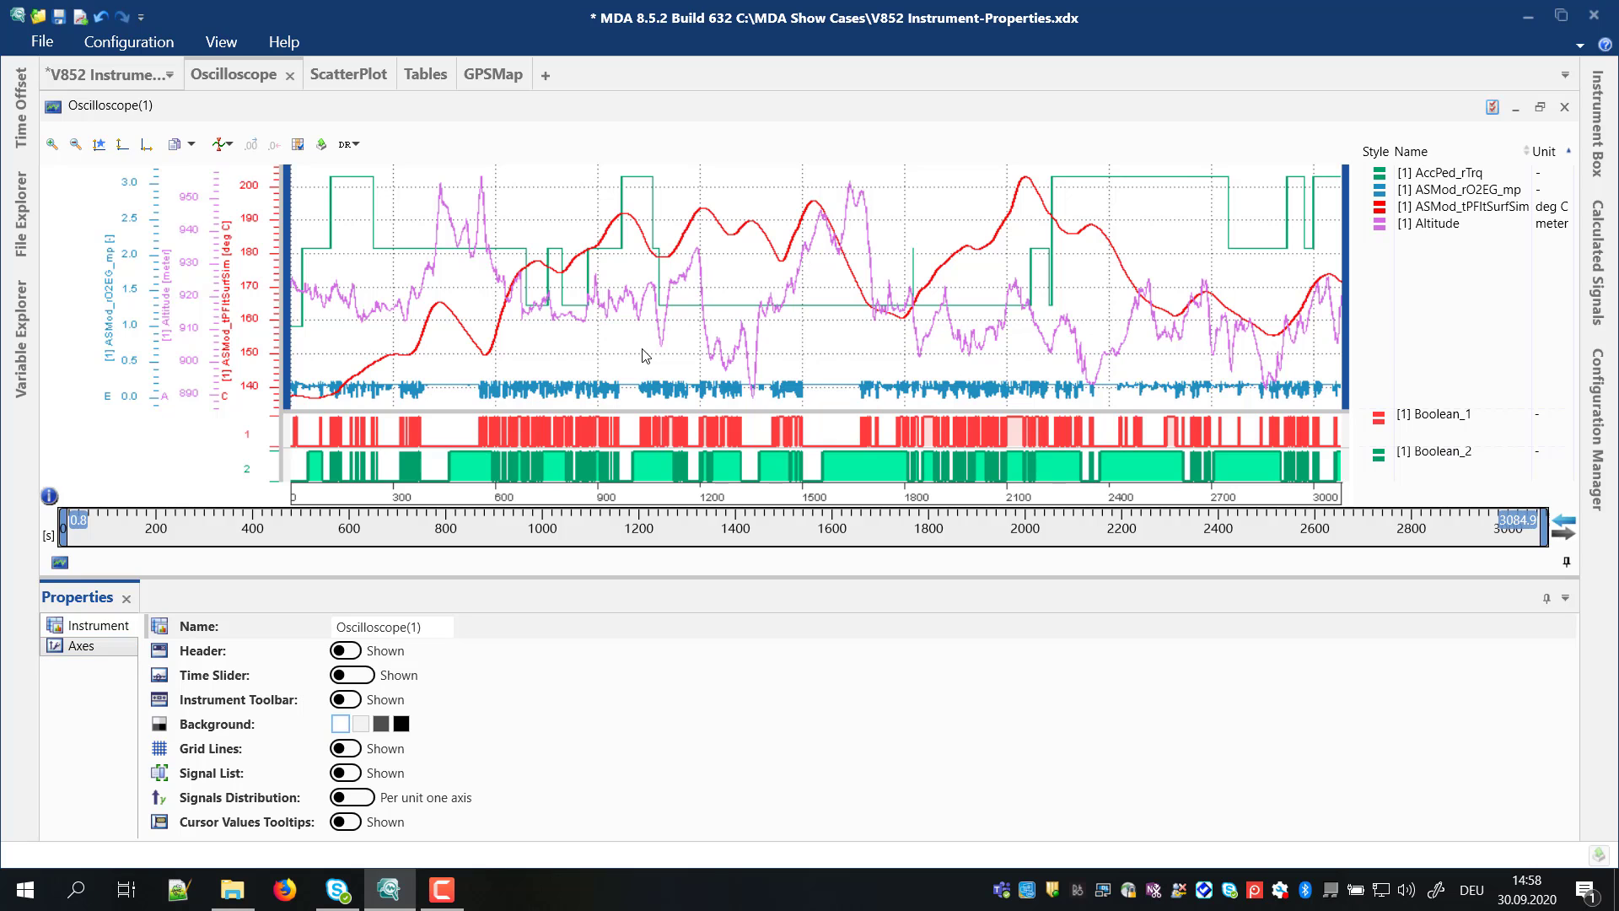
Step: Set the Altitude axis to Min 500 and Max 1000, and put AccPed_rTrq on an individual axis
right_click(191, 334)
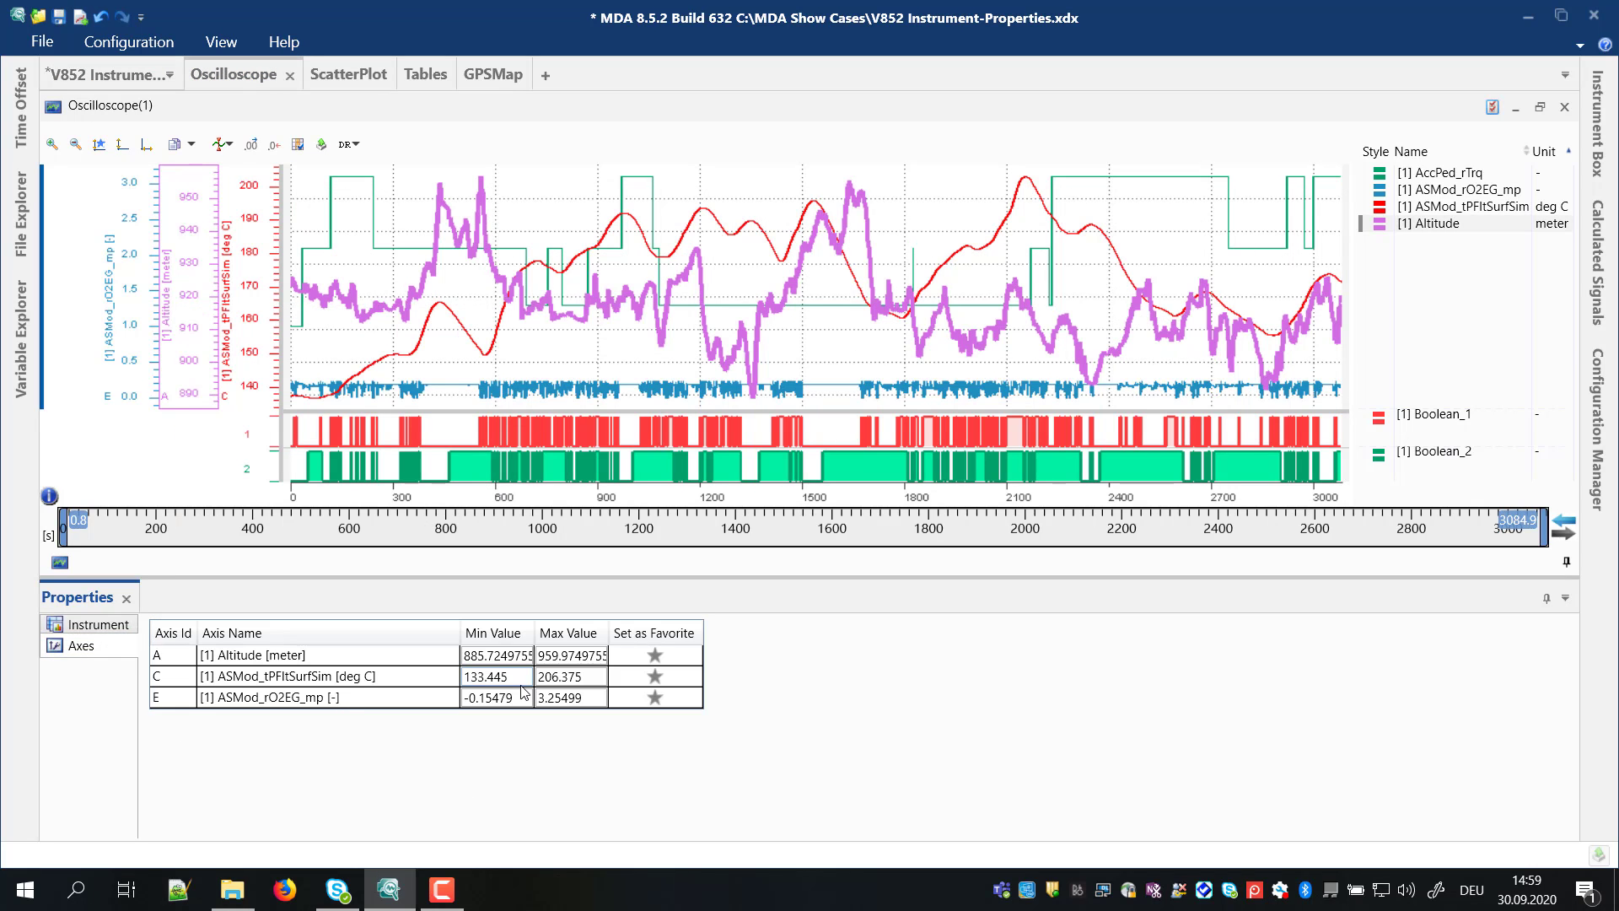
left_click(495, 655)
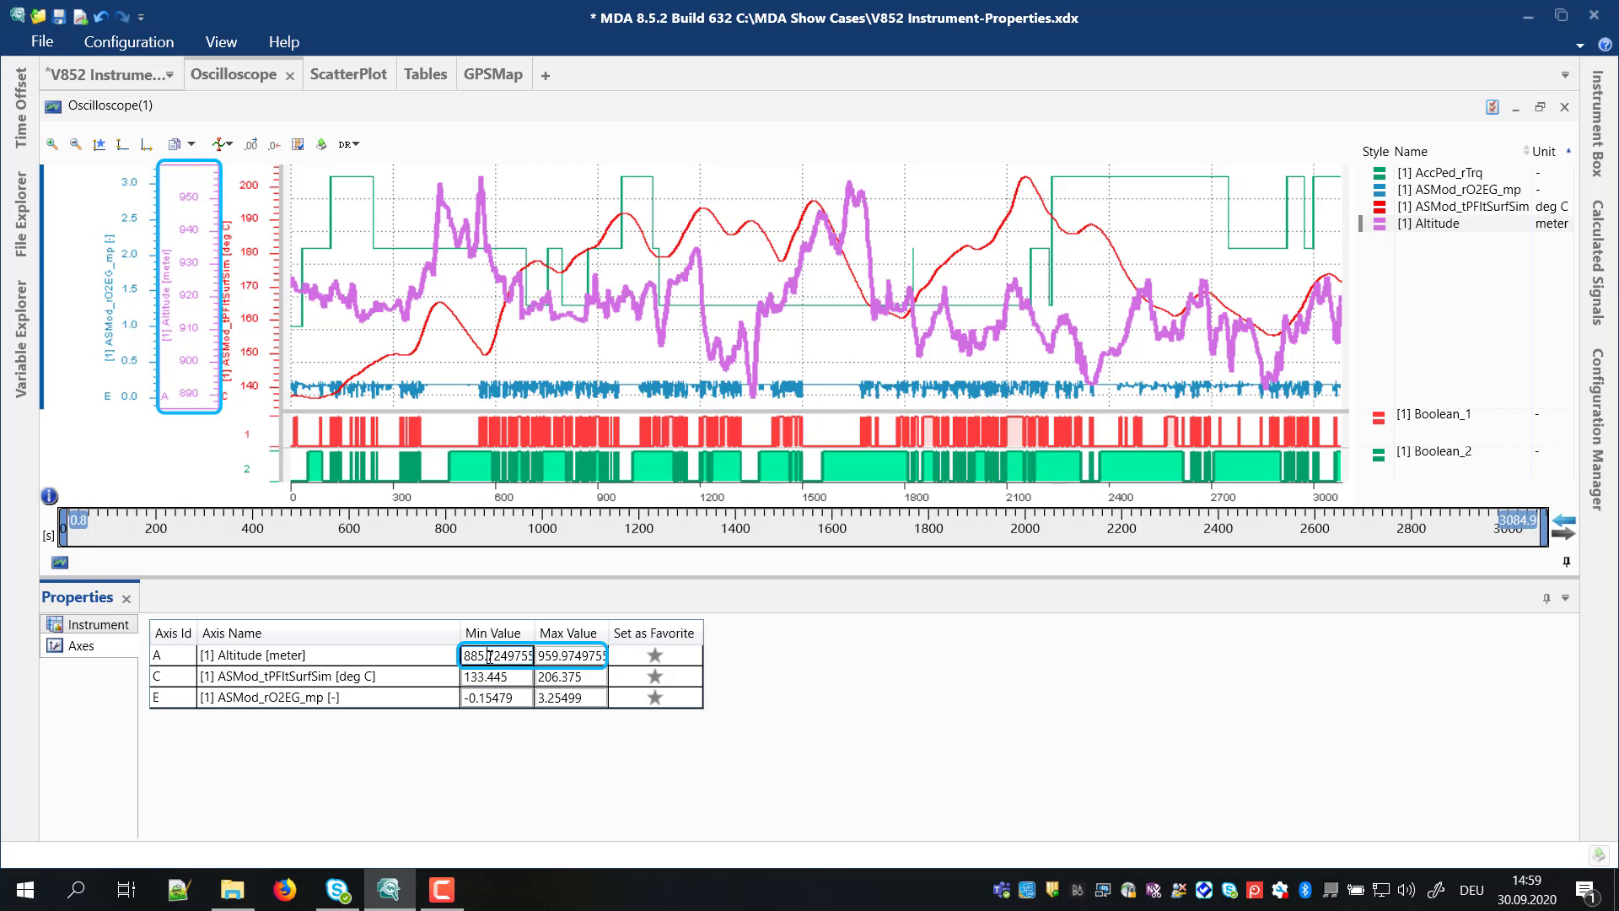
type("500")
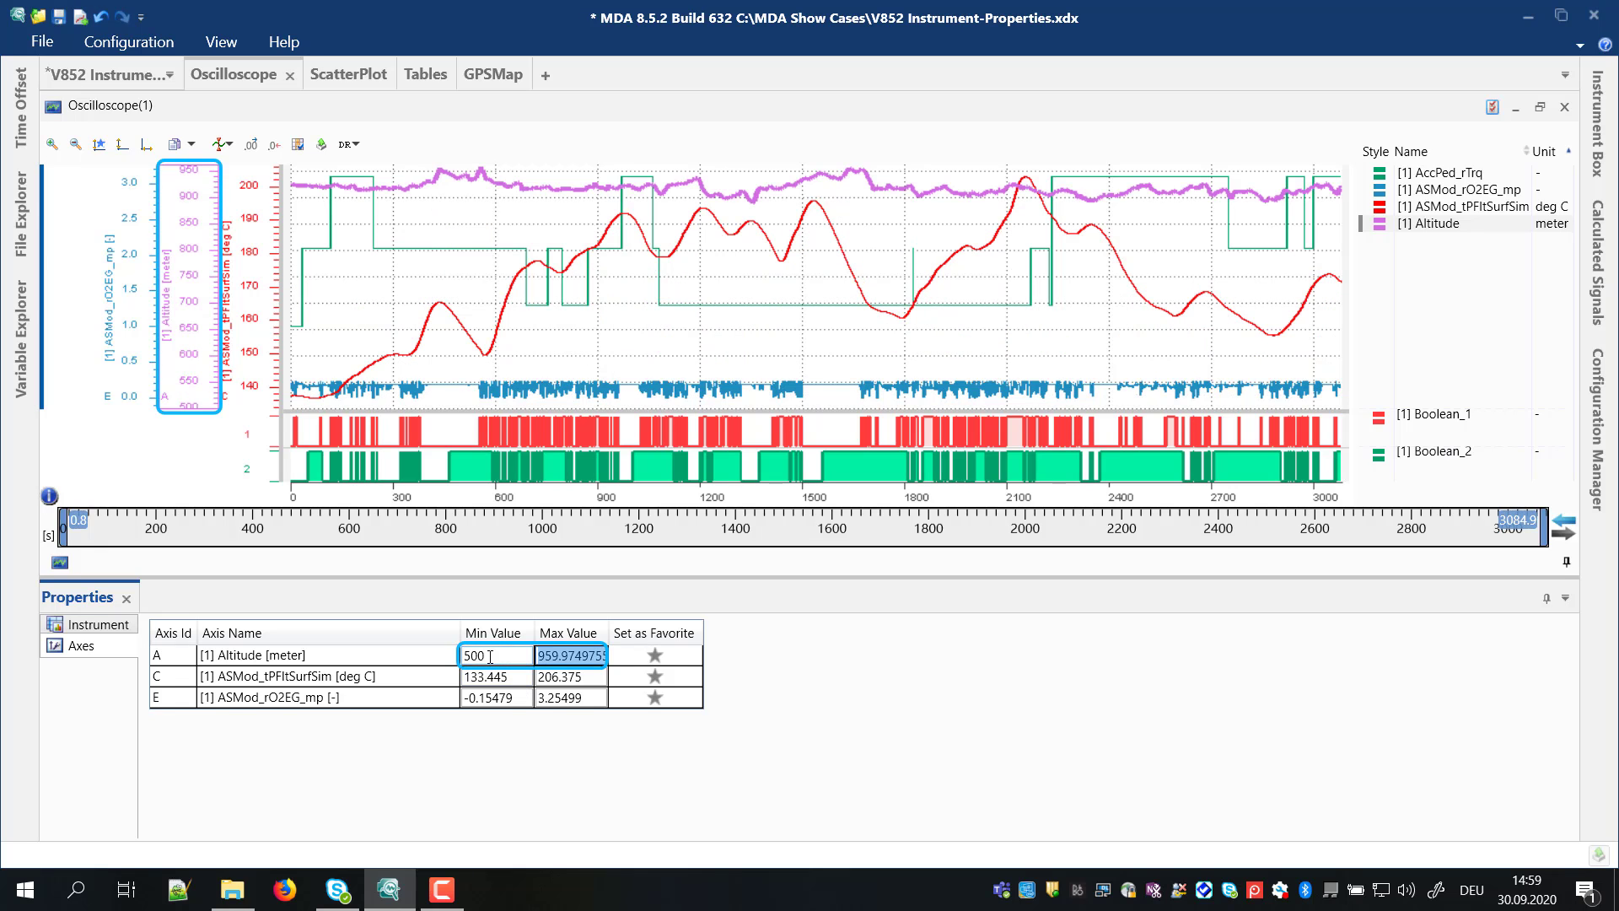
type("1000")
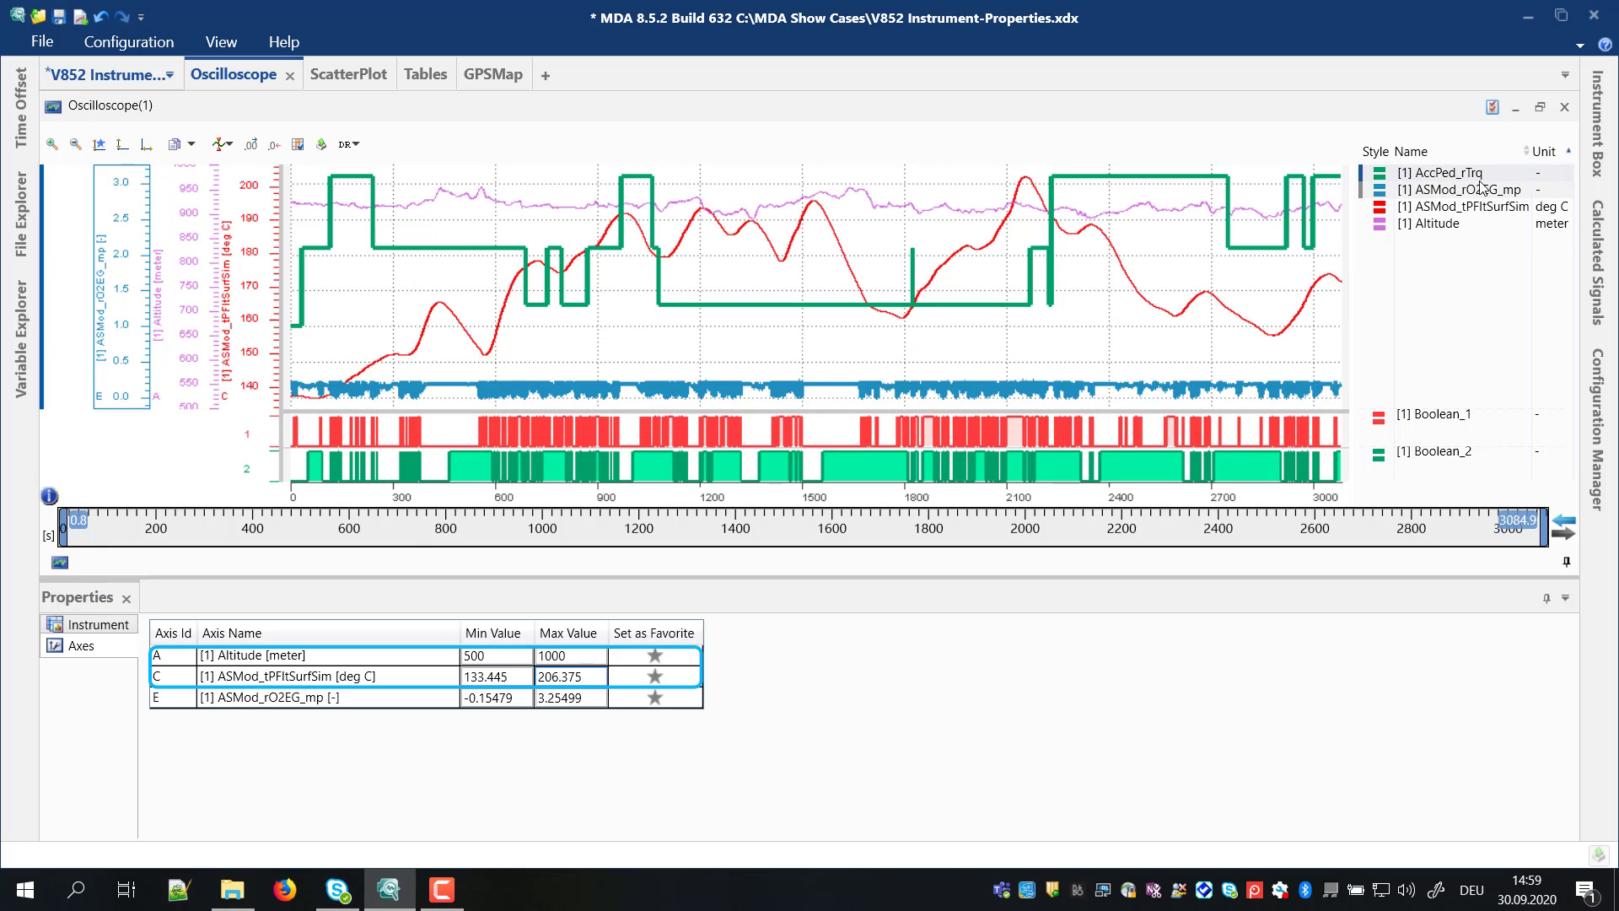
right_click(1464, 189)
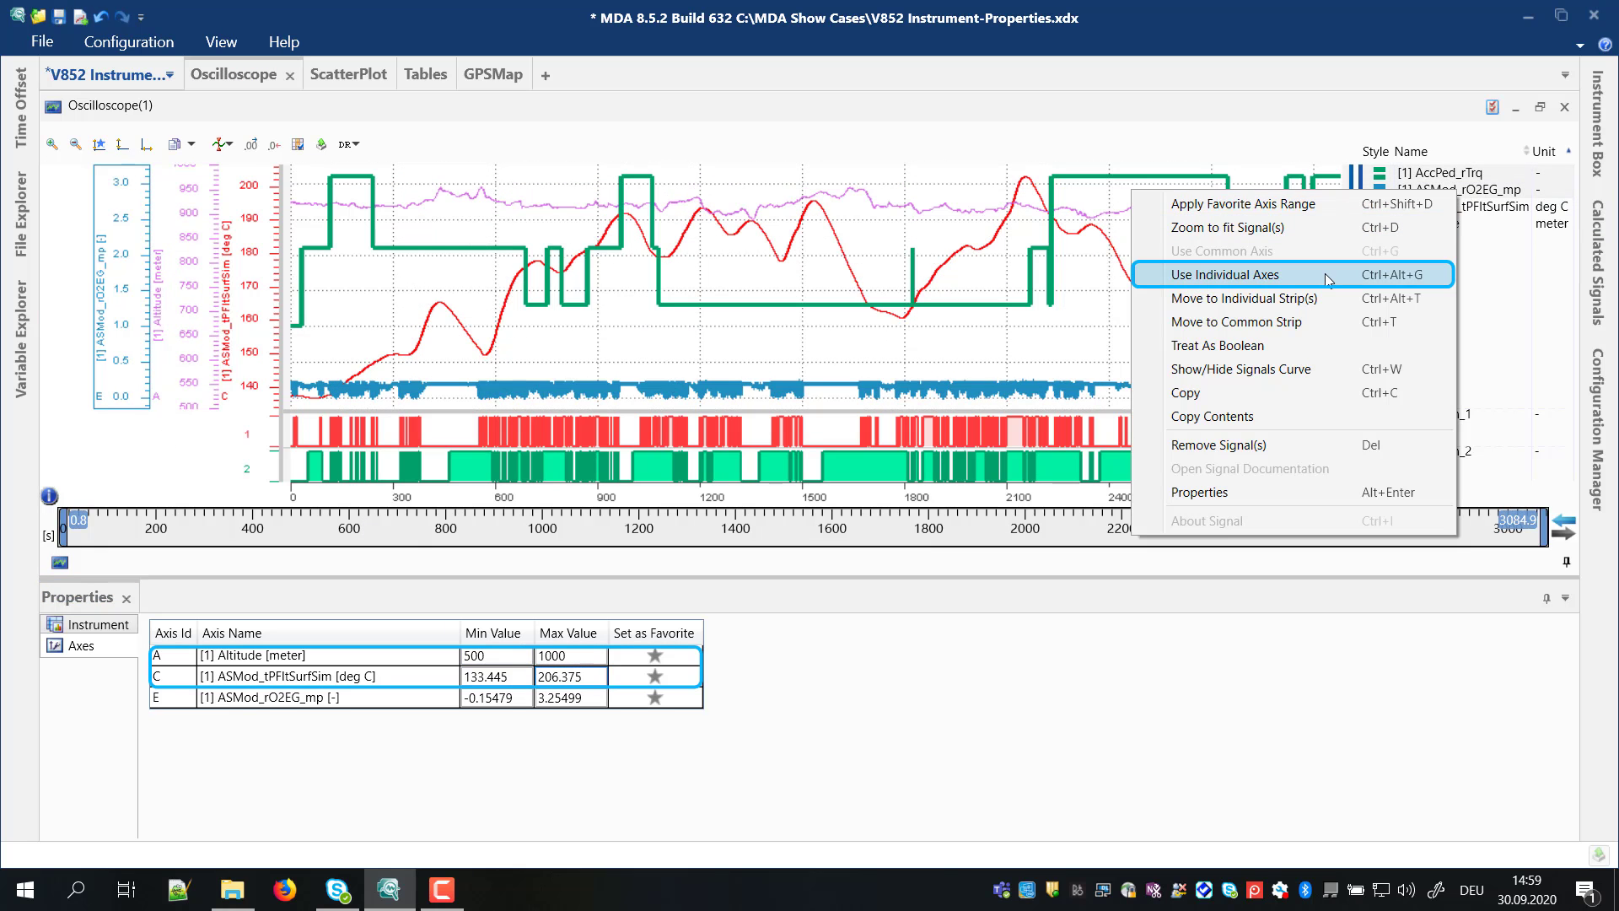
left_click(1227, 273)
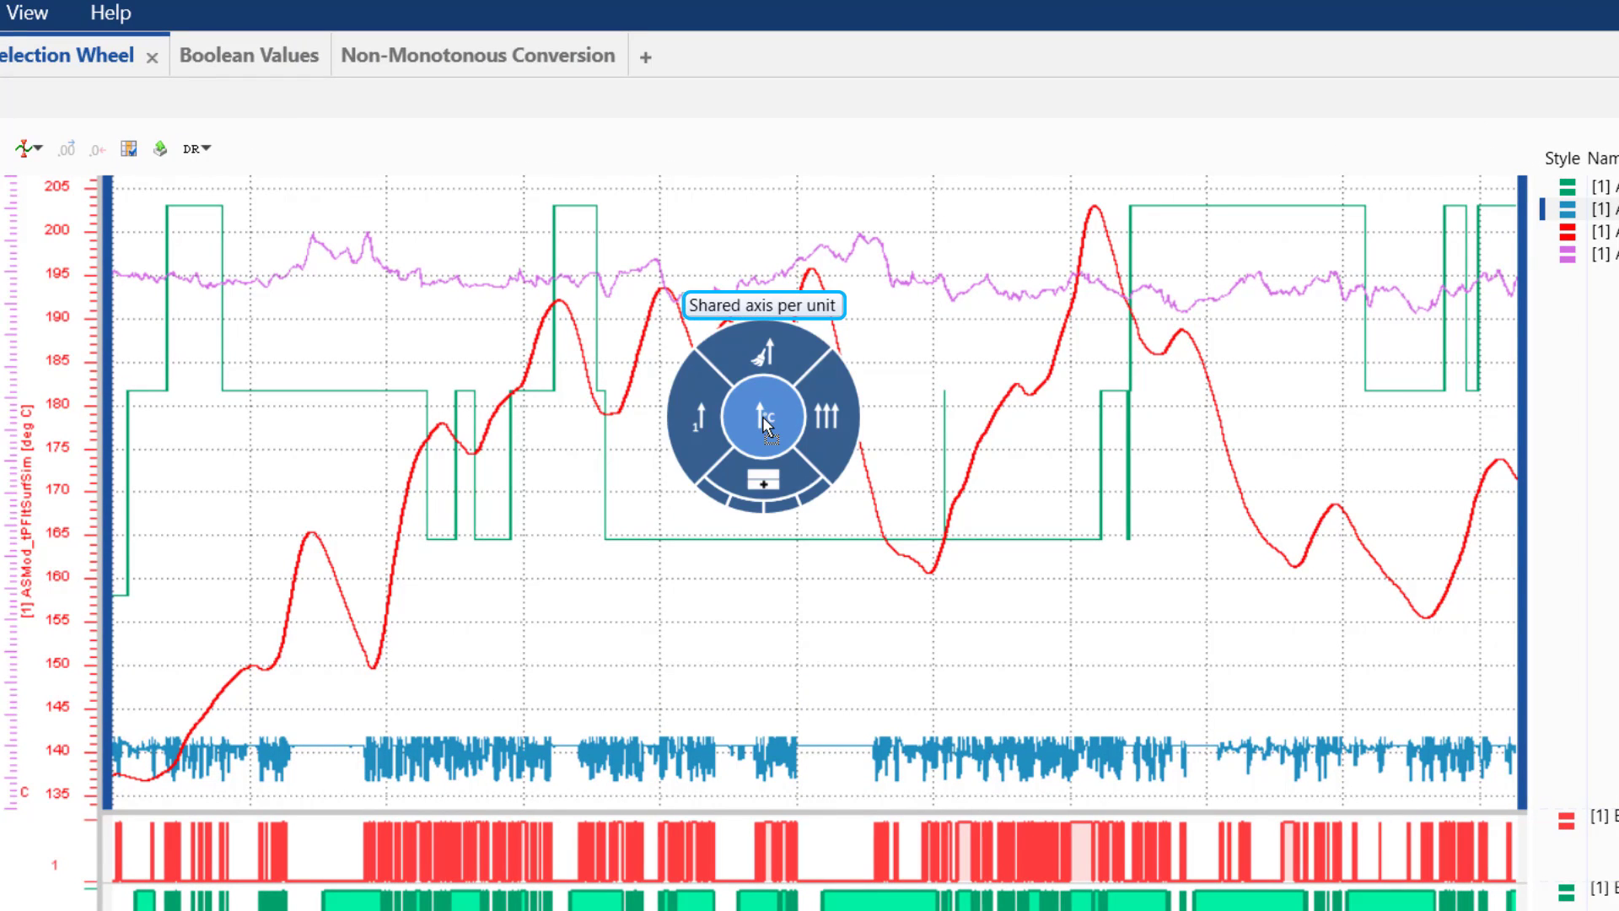
mouse_move(697, 423)
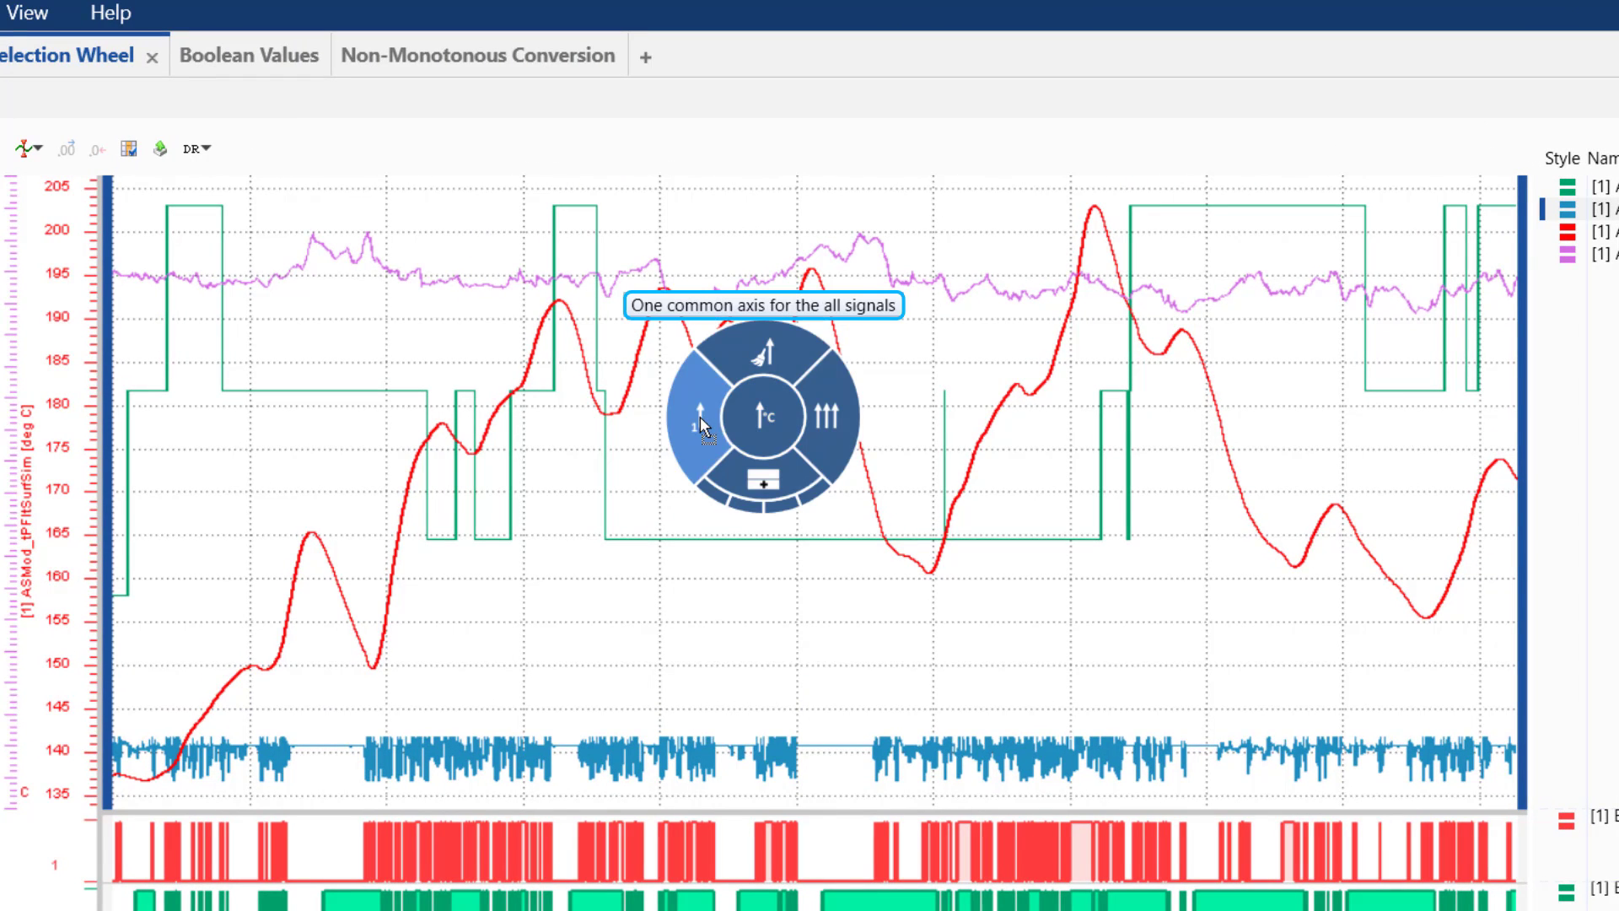
mouse_move(827, 411)
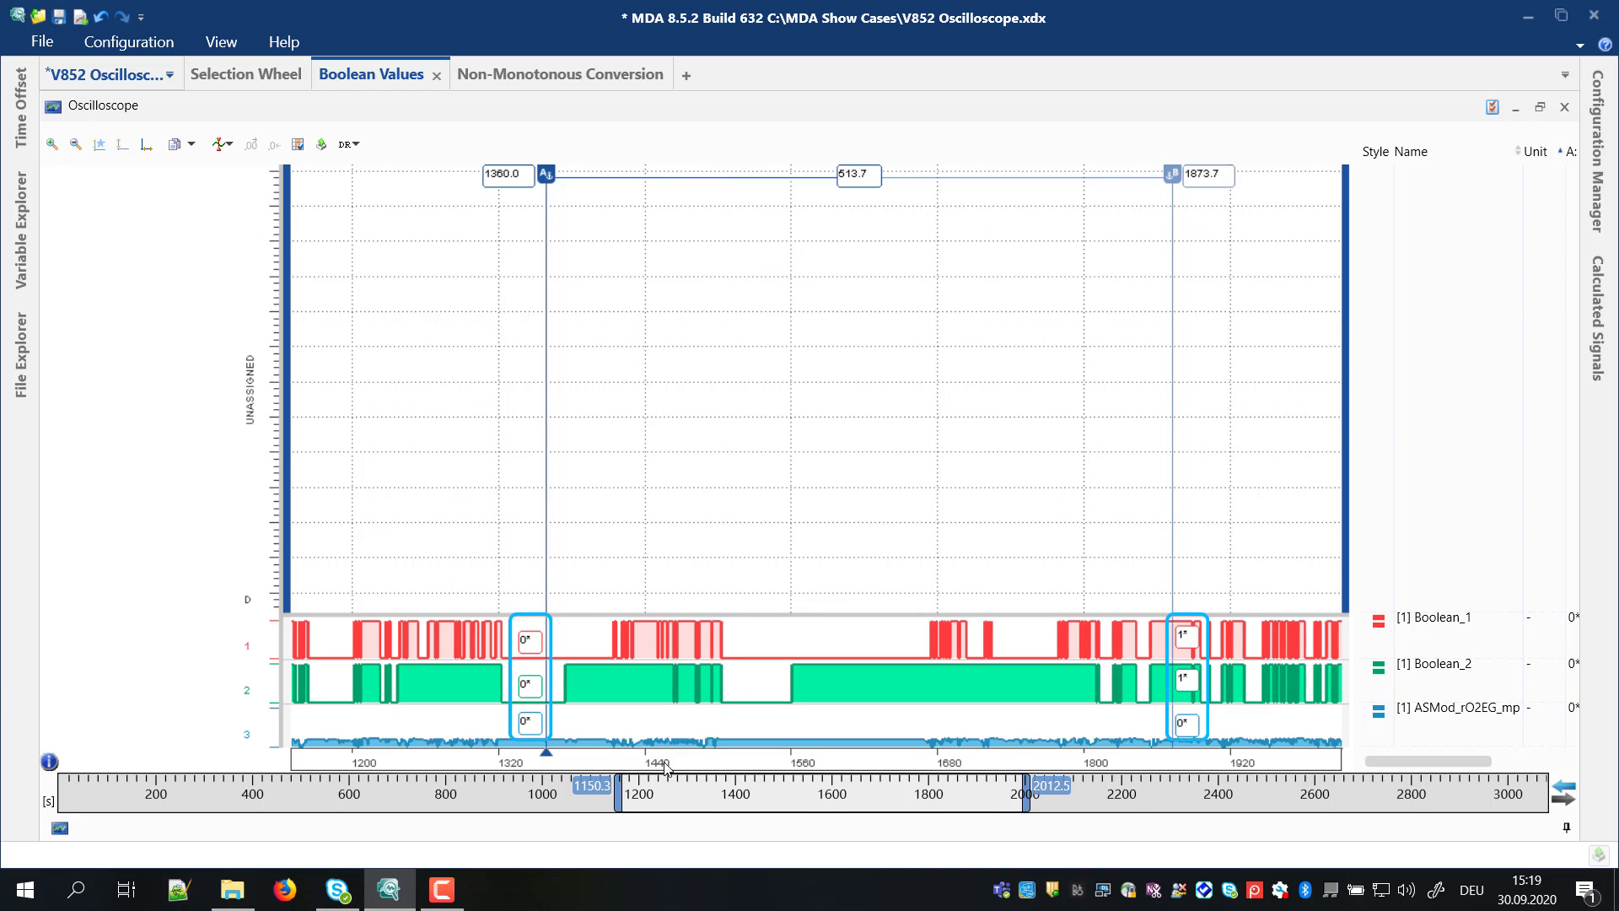
mouse_move(1070, 723)
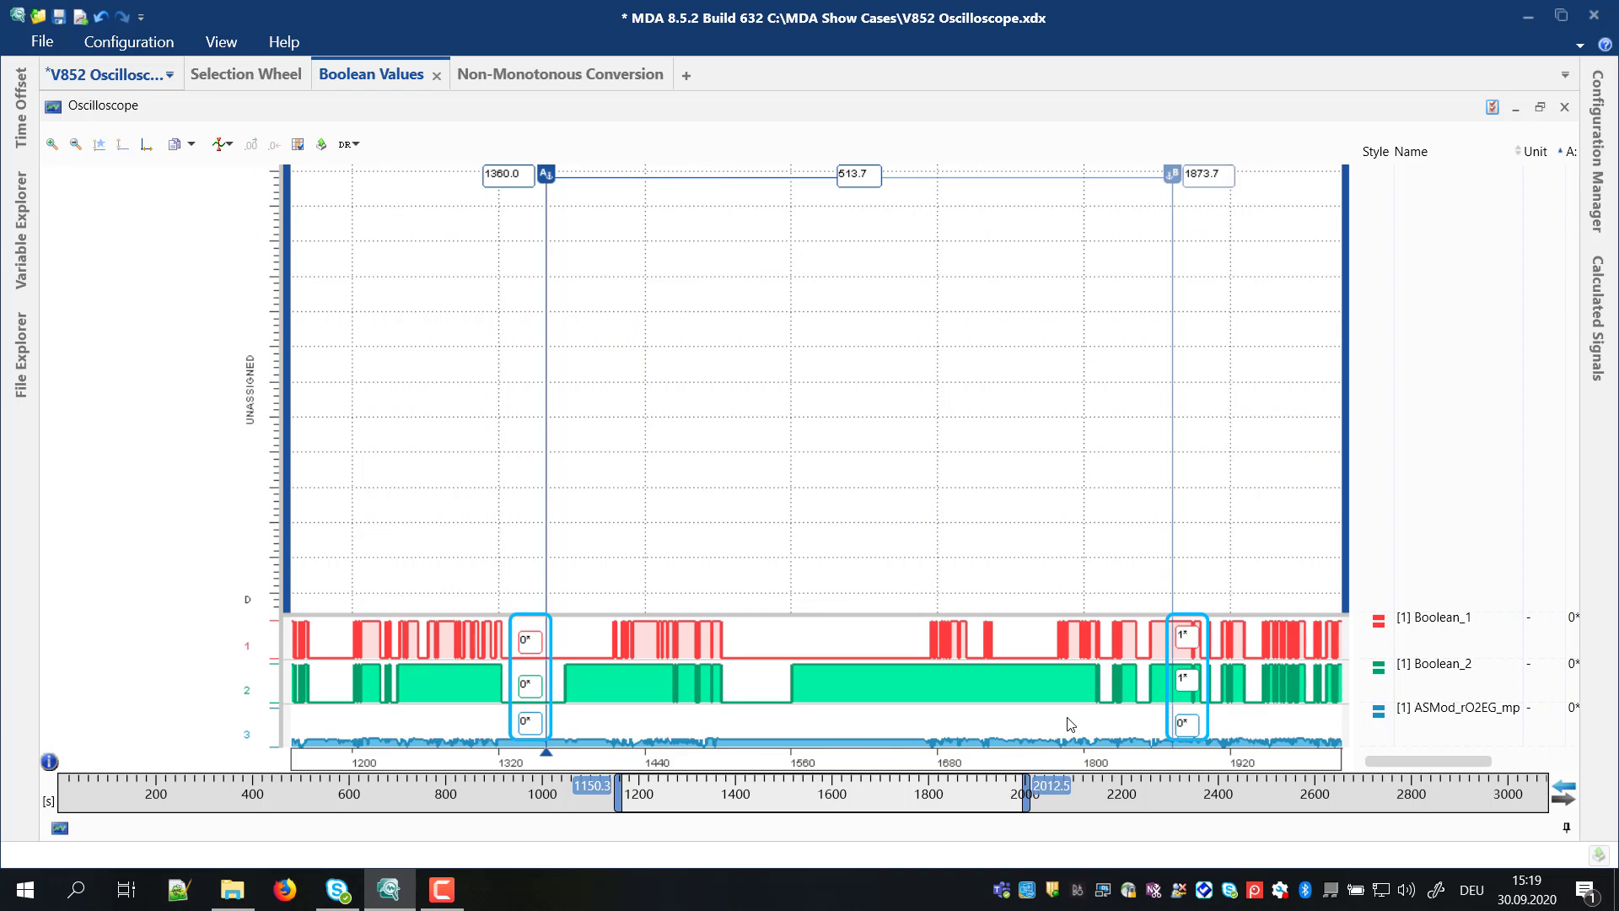
Step: Bring up the Boolean Values sheet to read boolean signals at cursors A and B
left_click(1446, 707)
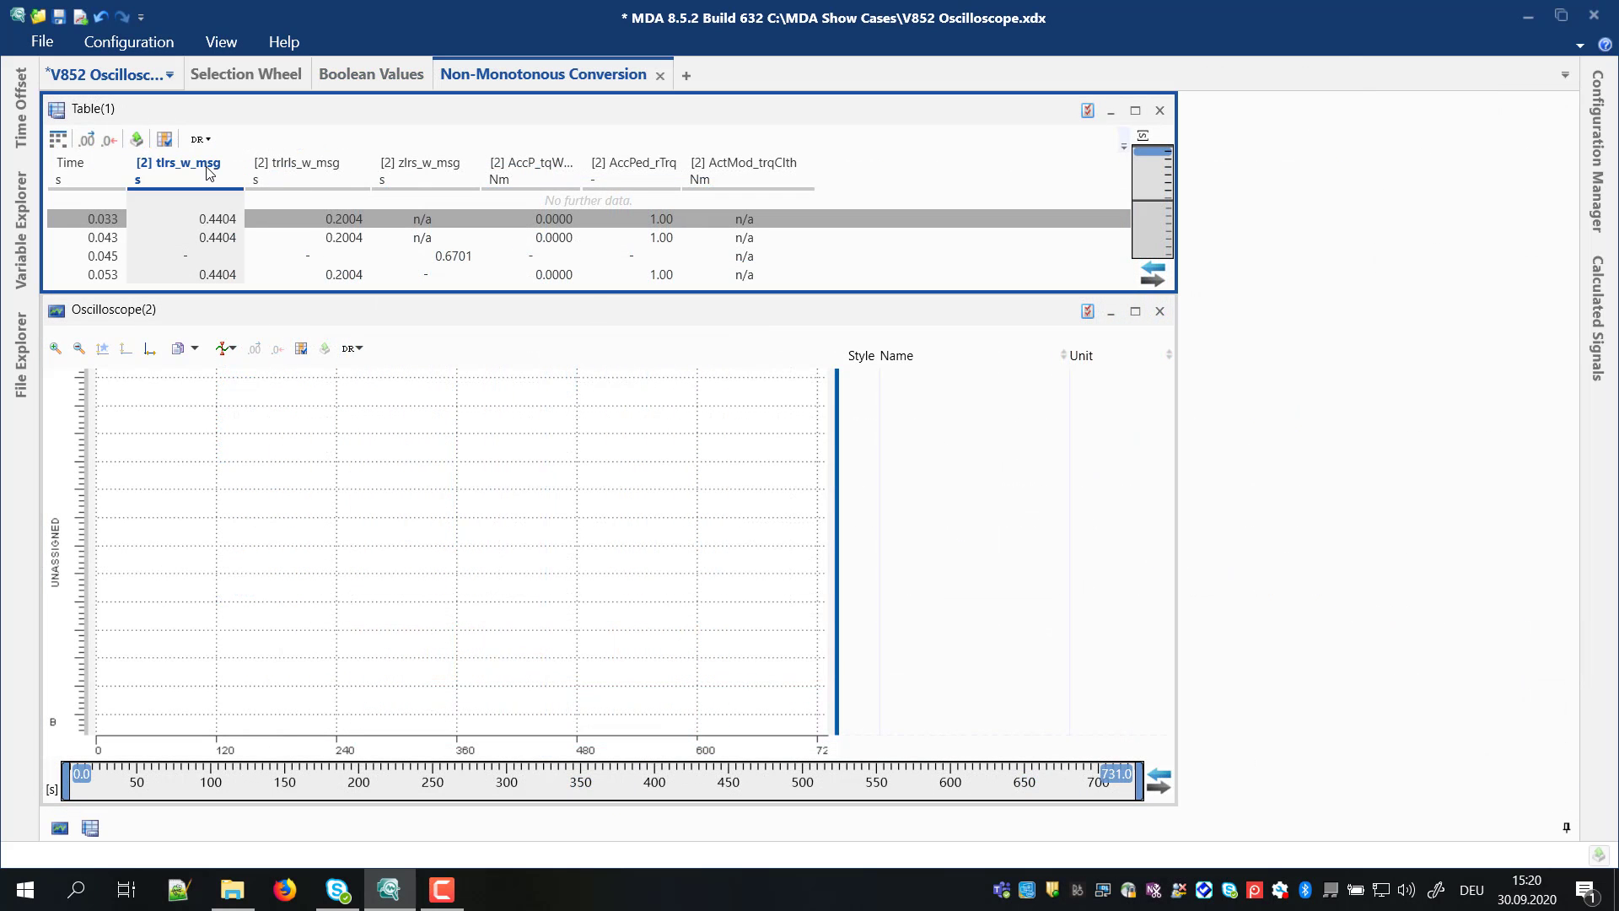
Step: Show About Signal details and conversion formula for tlrs_w_msg, then AccP_tqWhlDemPu_VW
right_click(186, 170)
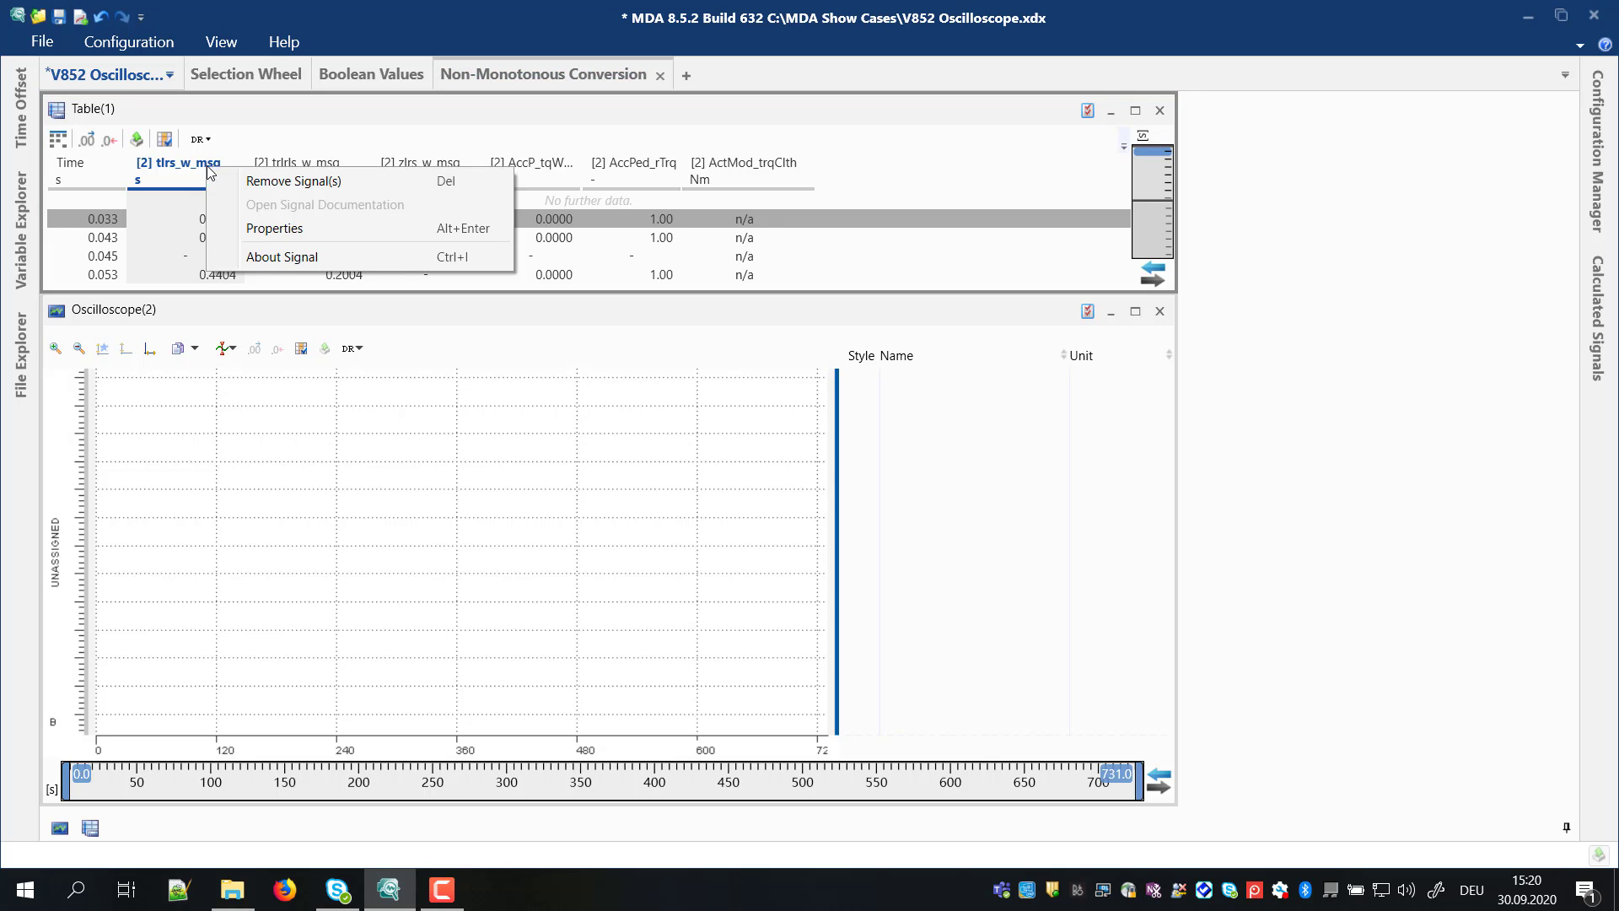
left_click(281, 256)
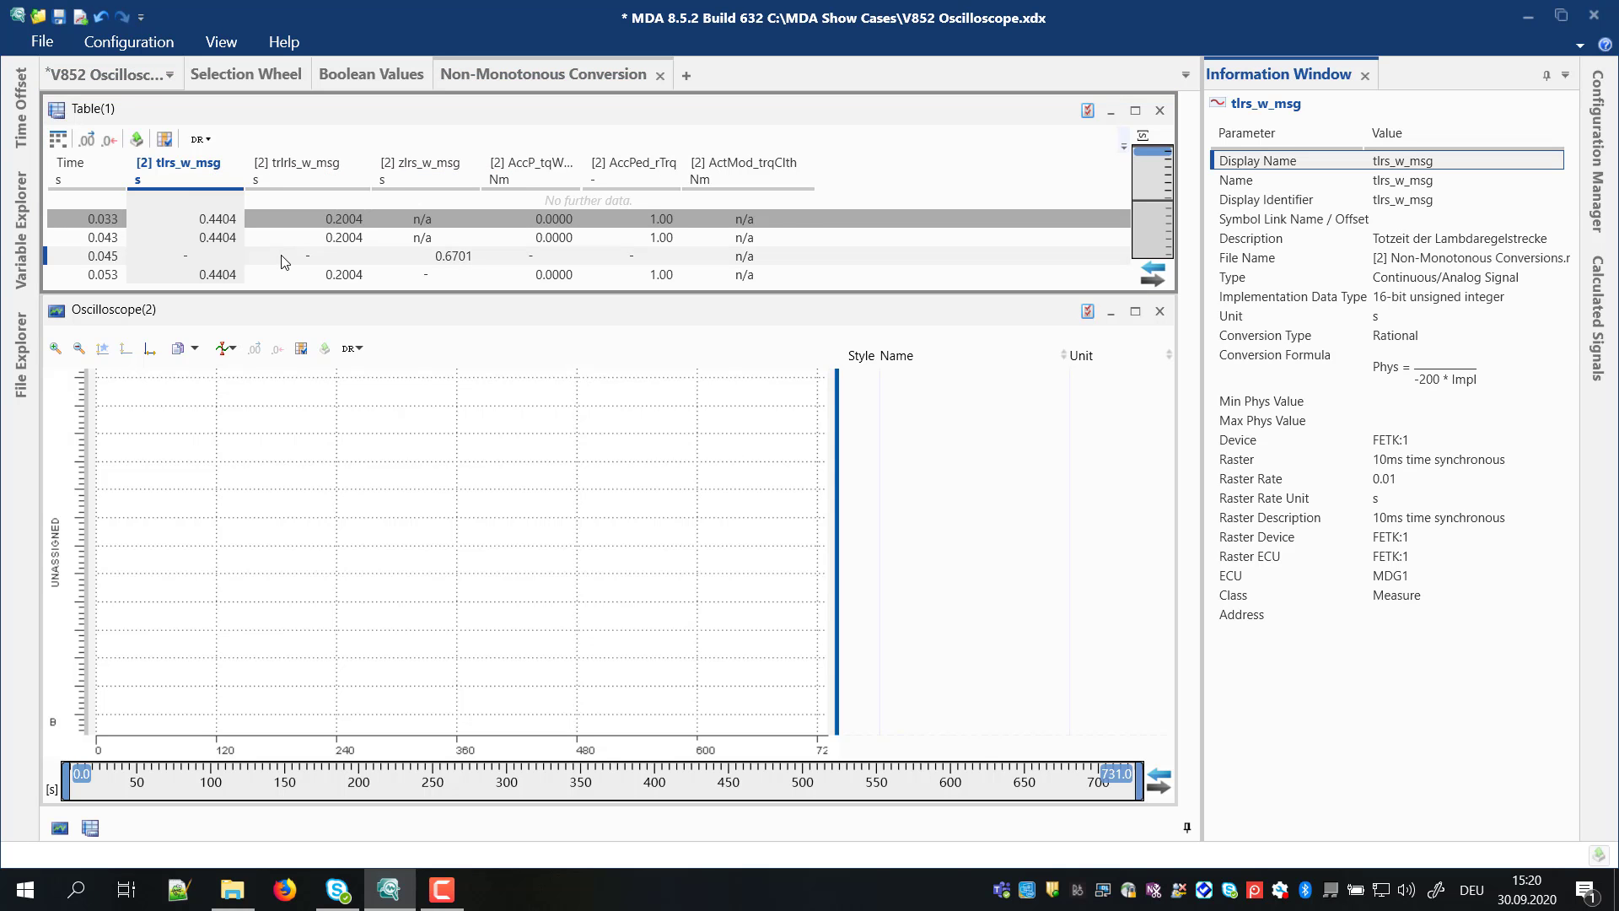
left_click(1274, 354)
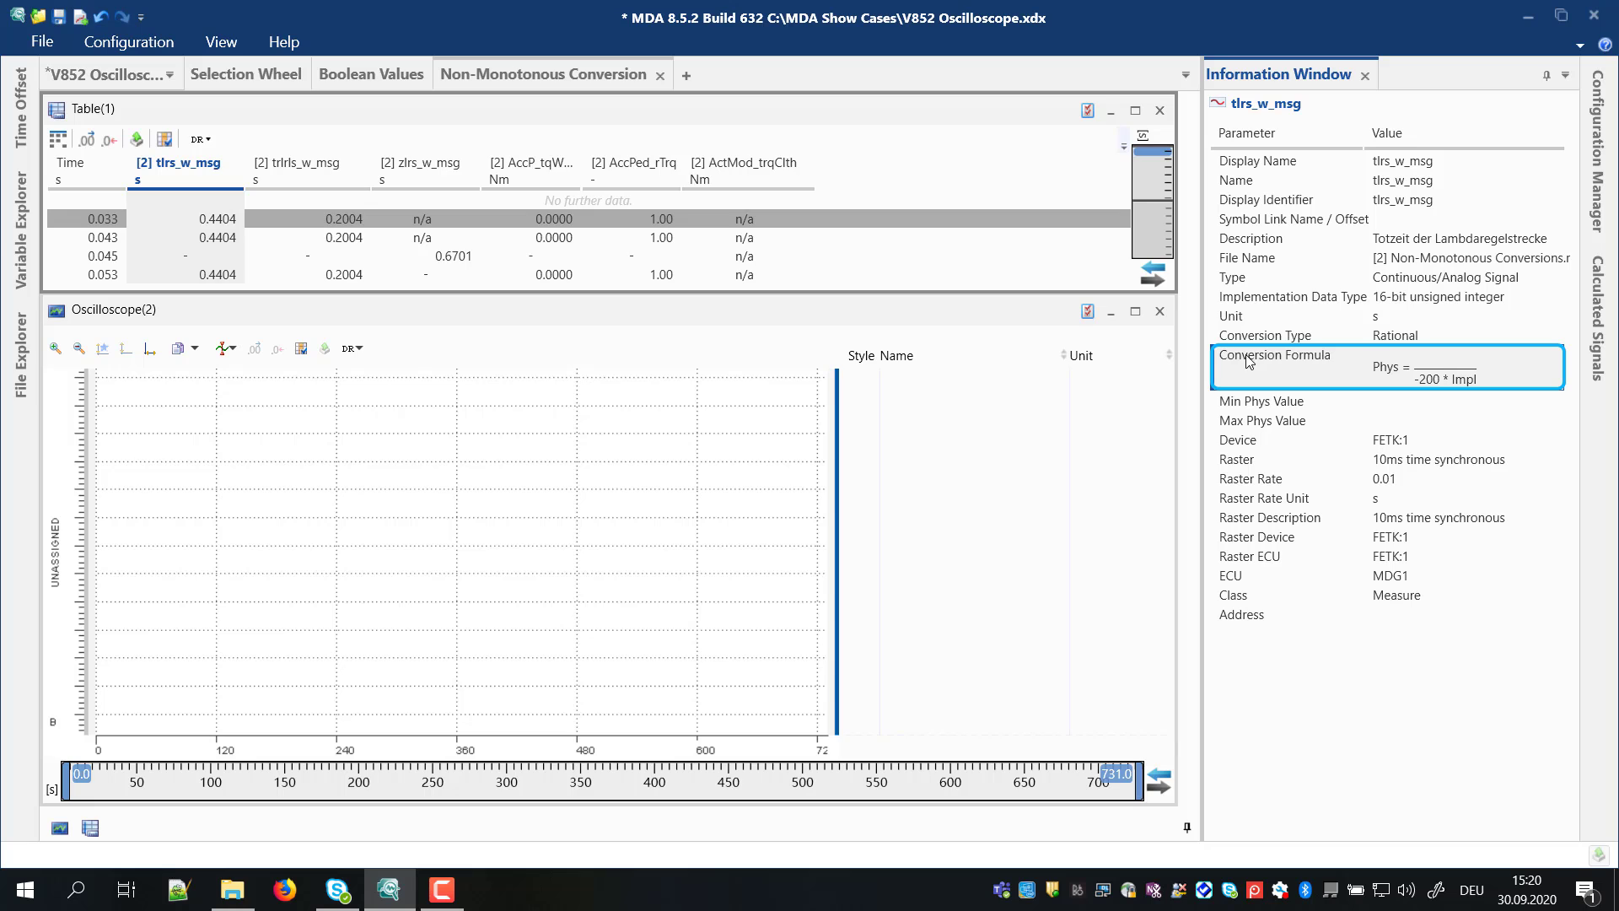
left_click(304, 163)
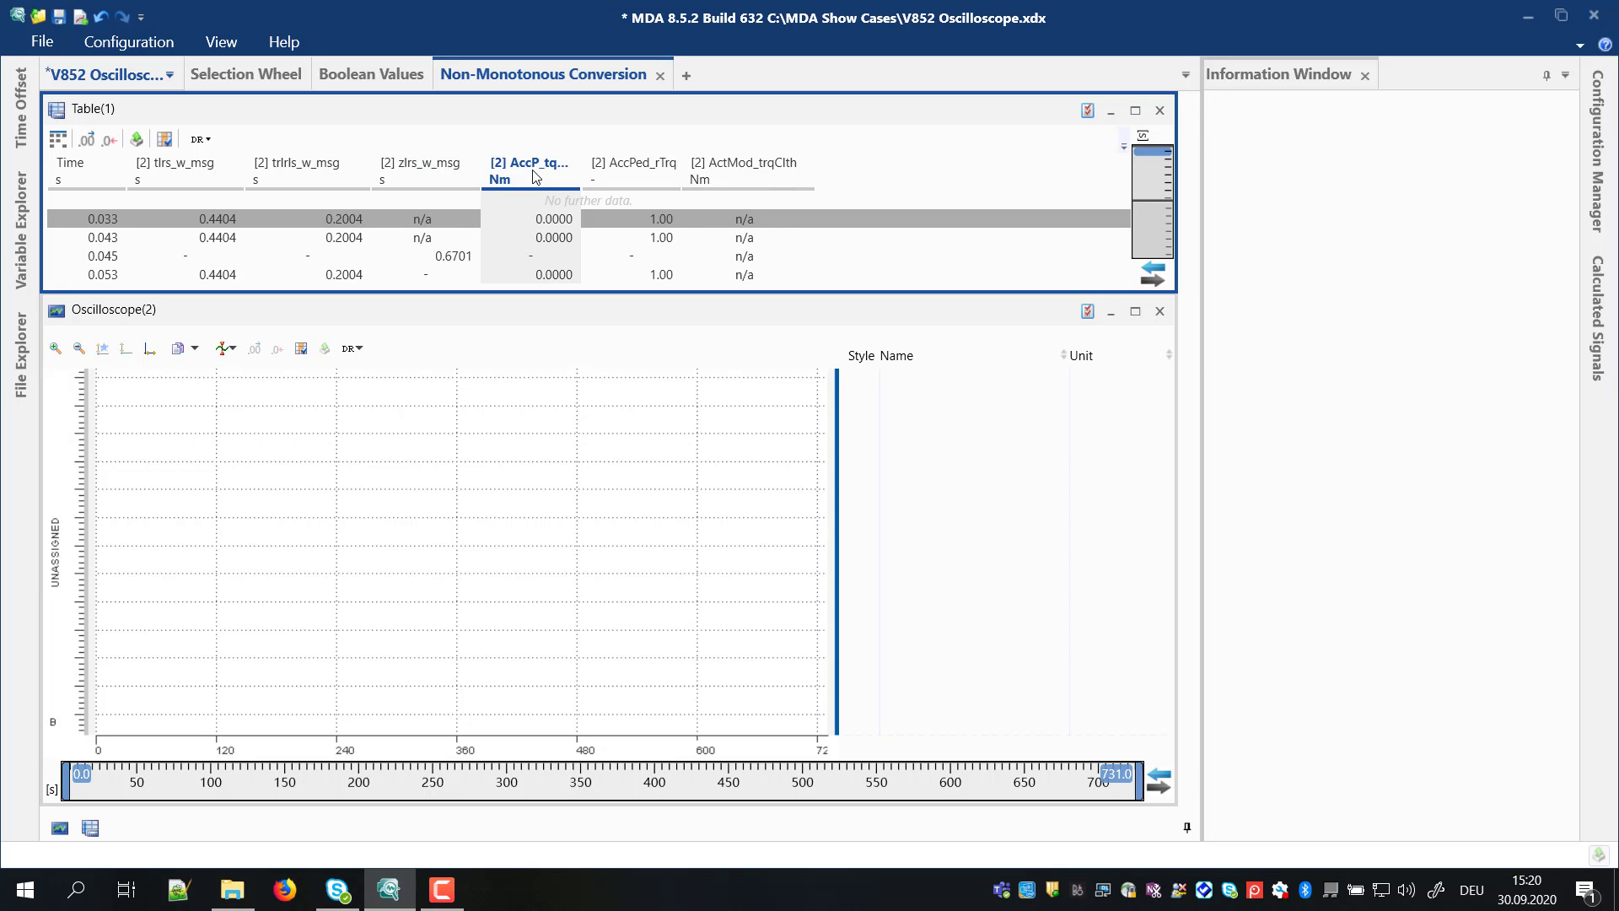
left_click(529, 170)
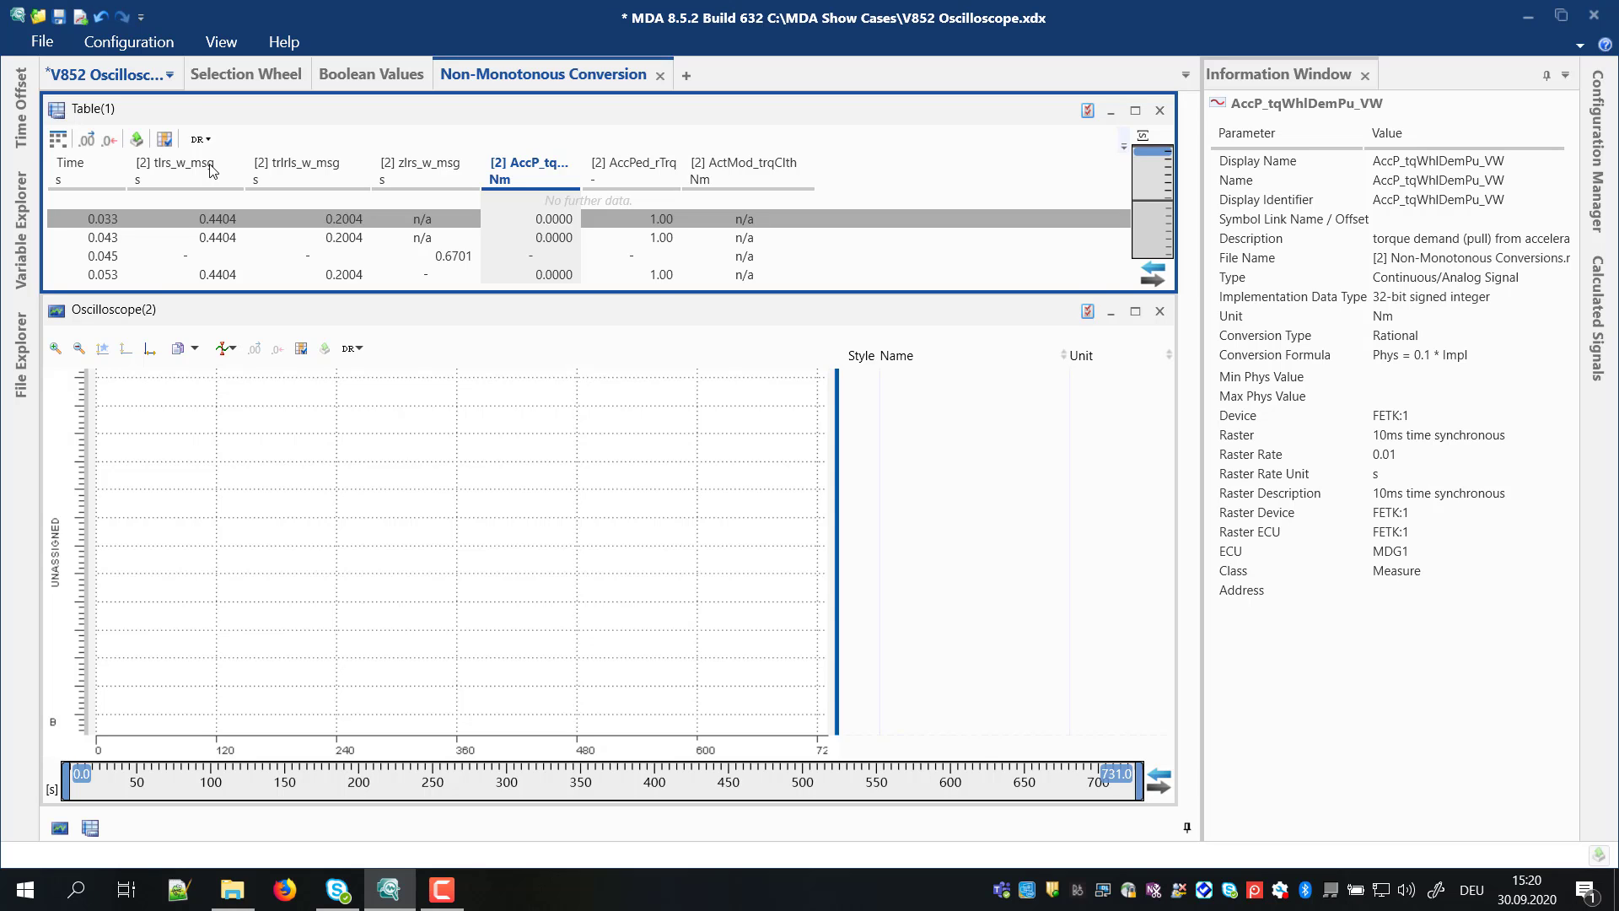
left_click(745, 162)
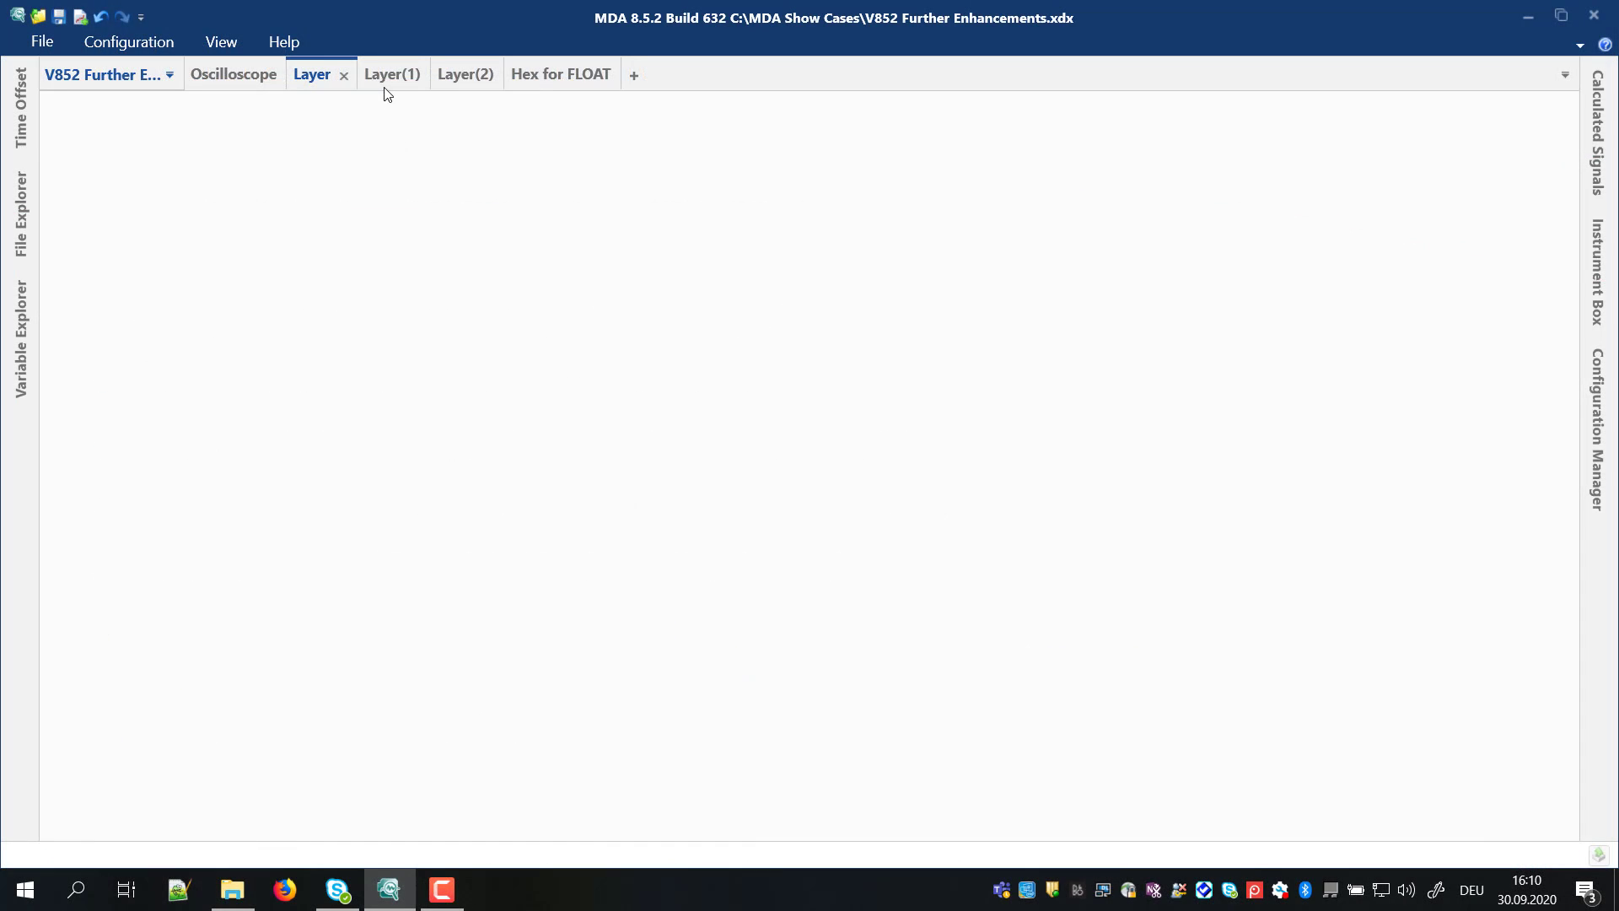
Step: Close the empty Layer sheet, keeping Layer(1) and Layer(2), and show the Oscilloscope sheet
left_click(374, 74)
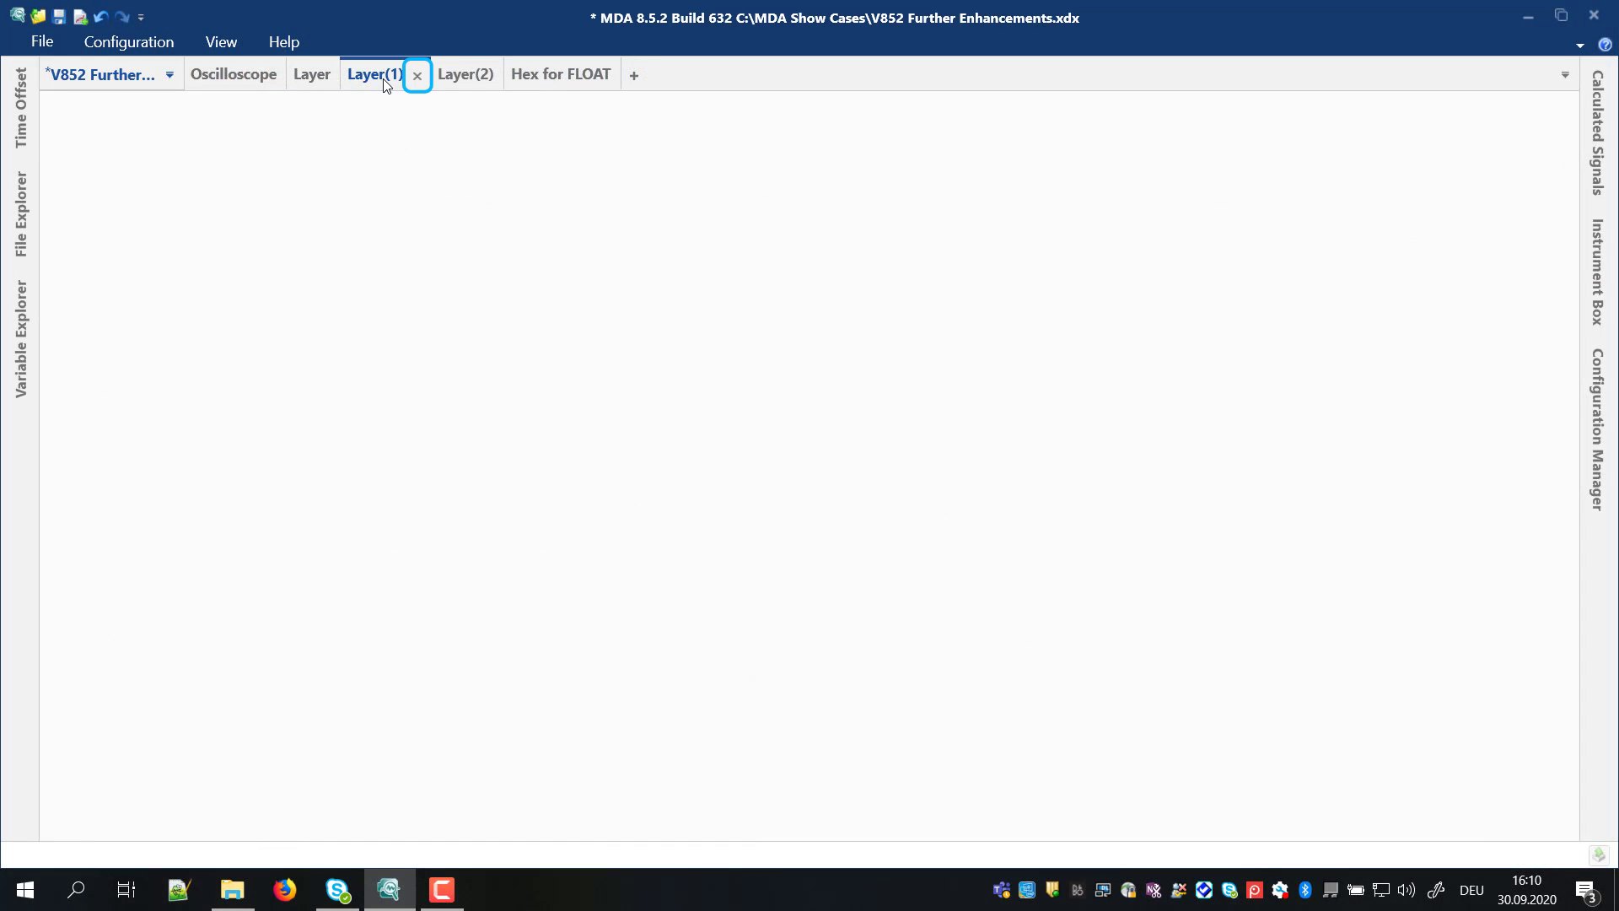
left_click(465, 74)
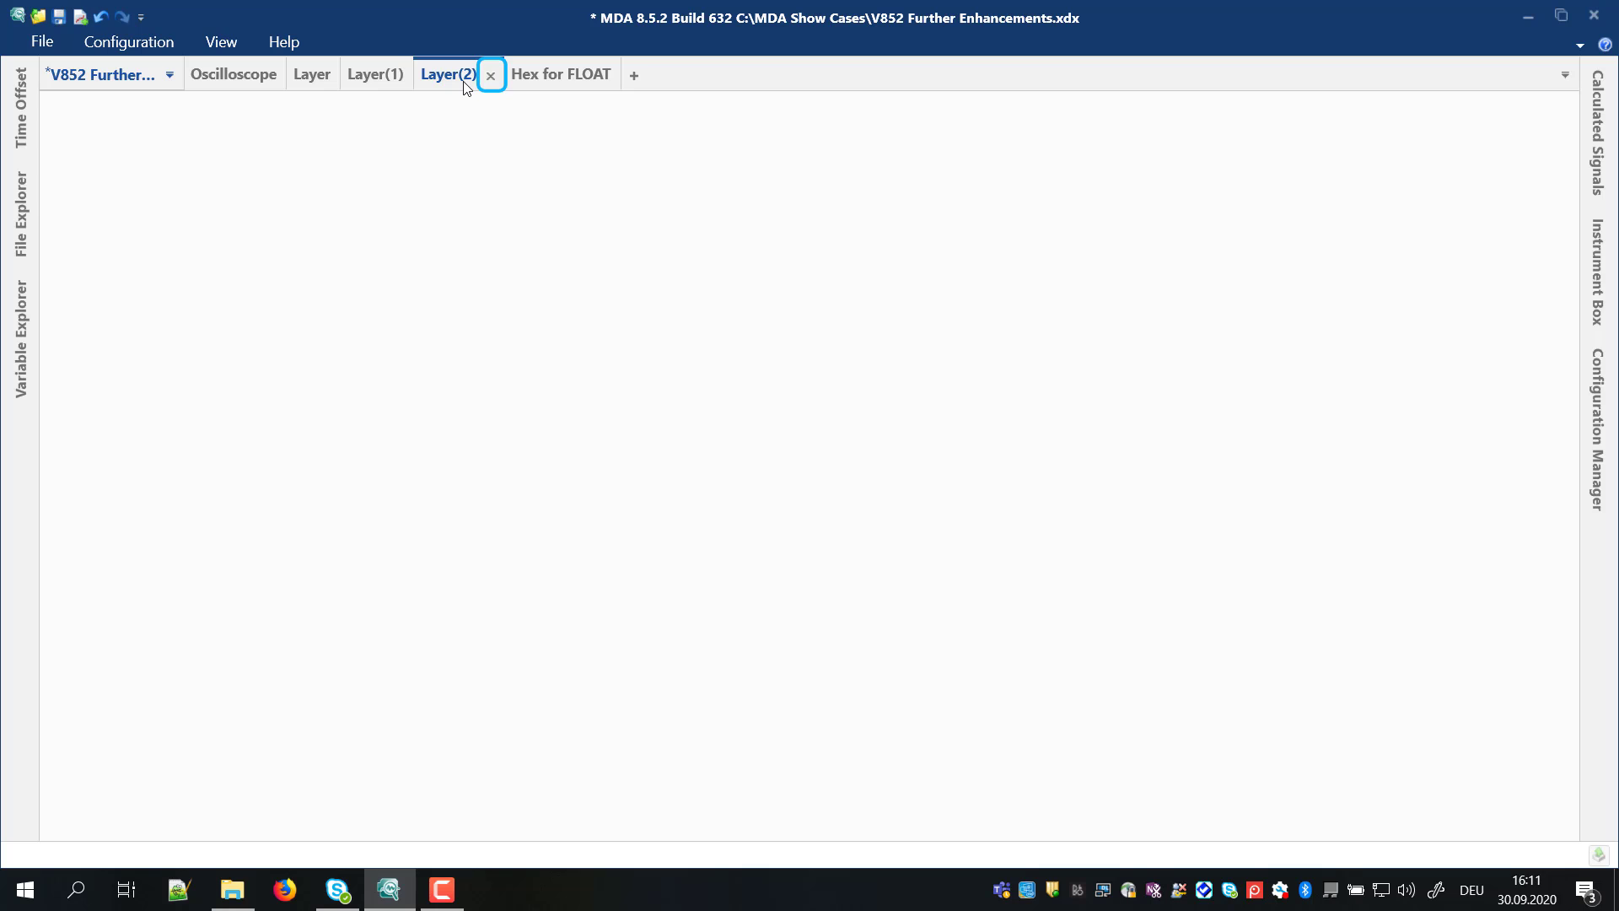
left_click(311, 73)
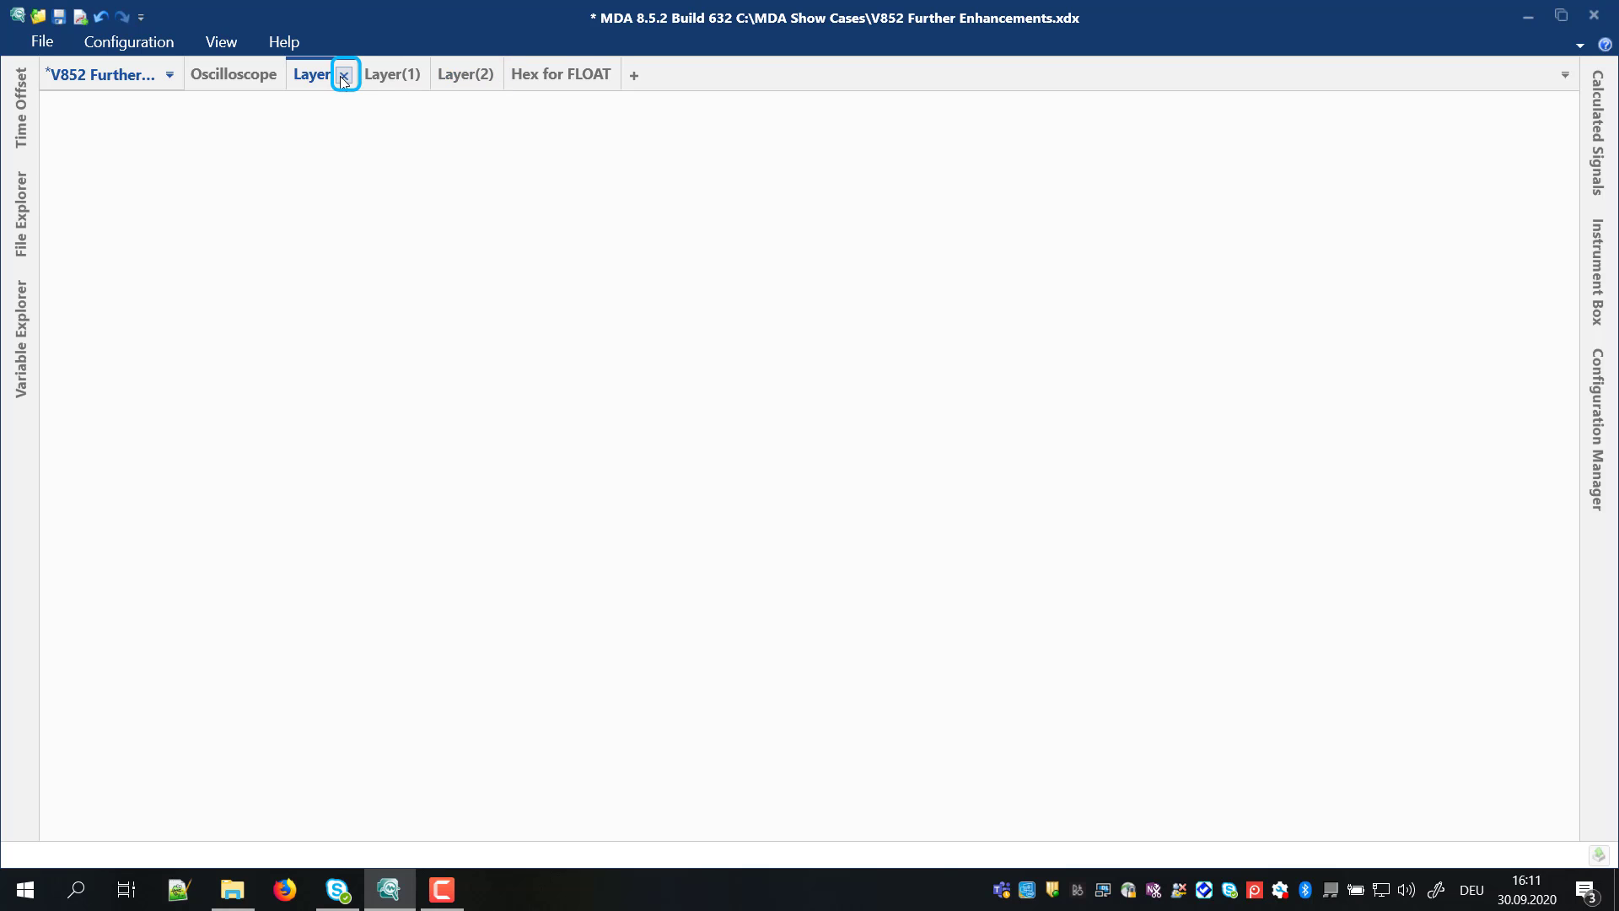
left_click(344, 74)
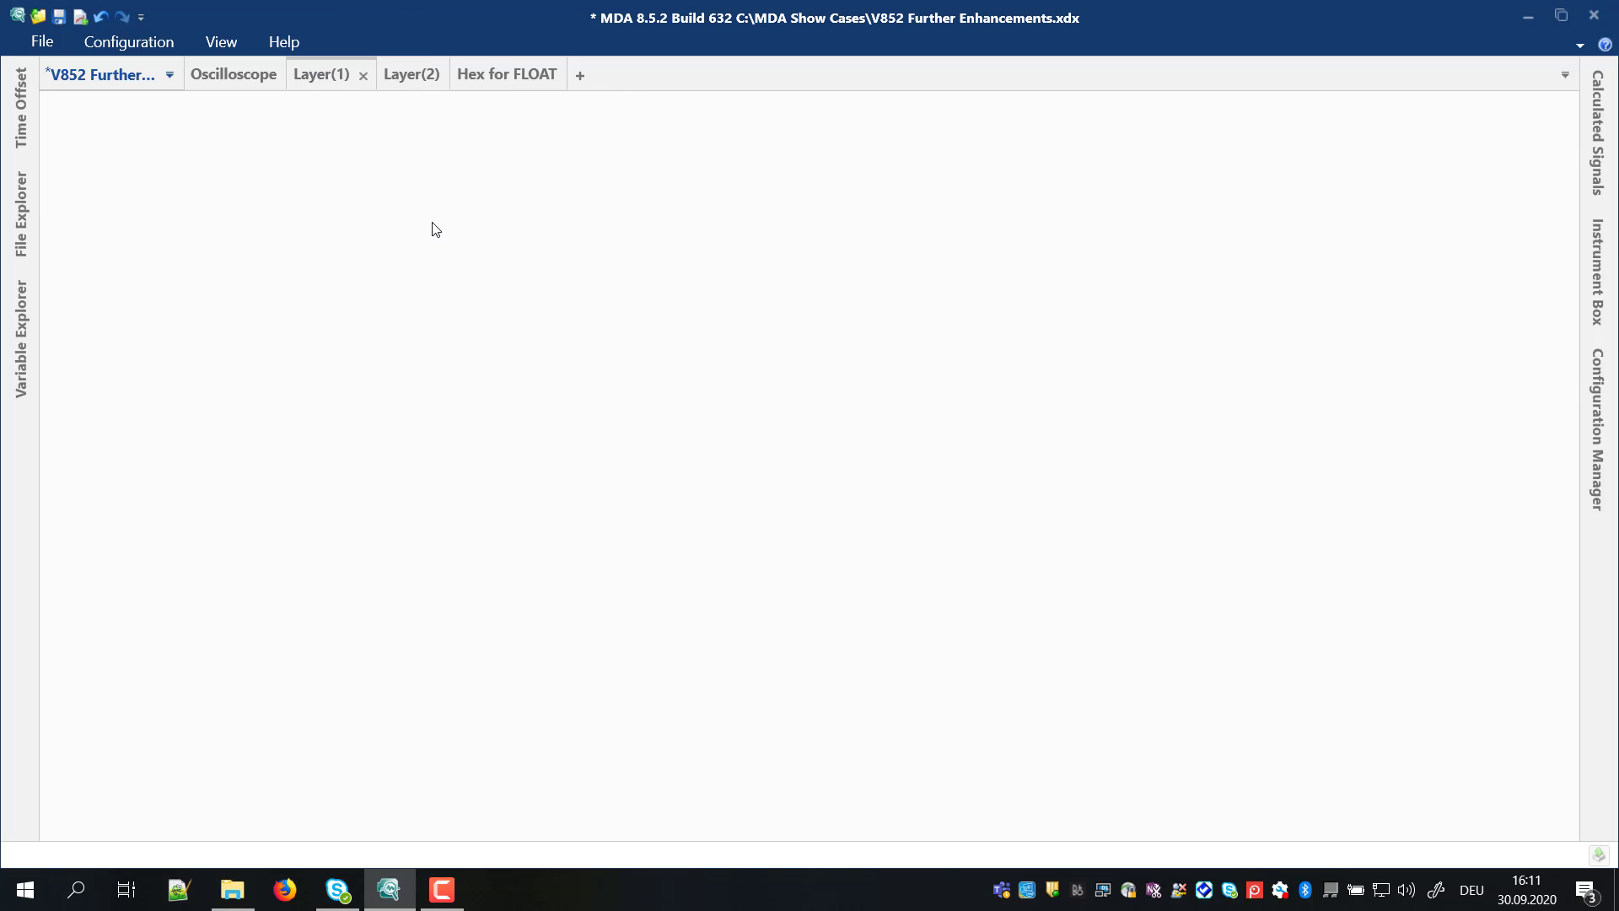
left_click(233, 73)
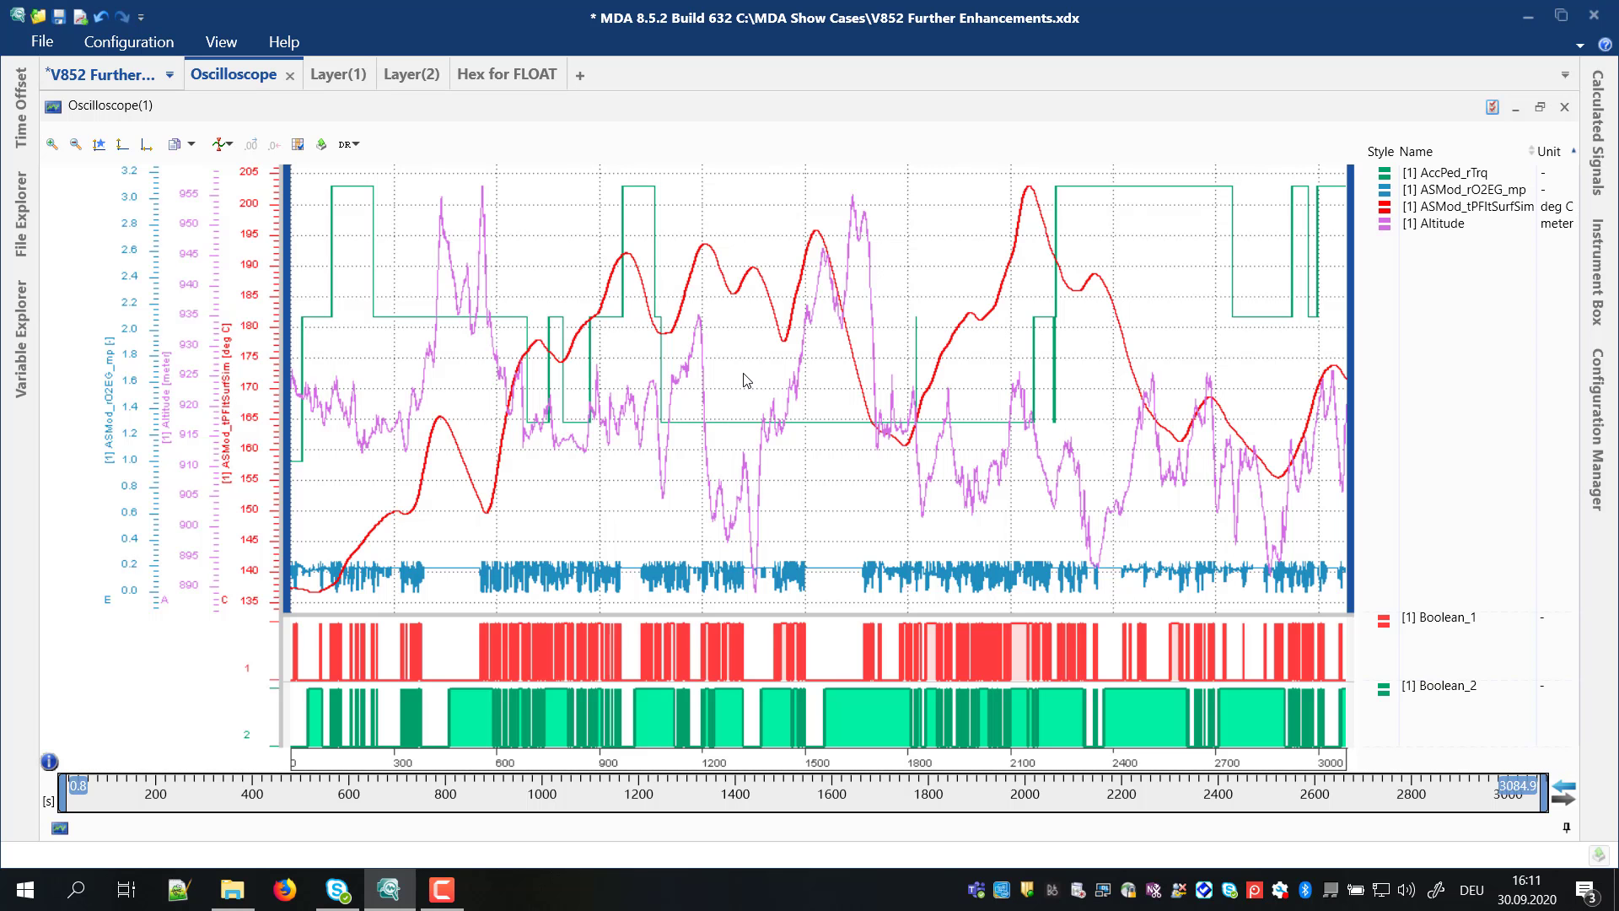
Step: Add PFltPOp_rAPPFlt via an *app search, then Boolean_1 and Latitude via further searches
type("*app")
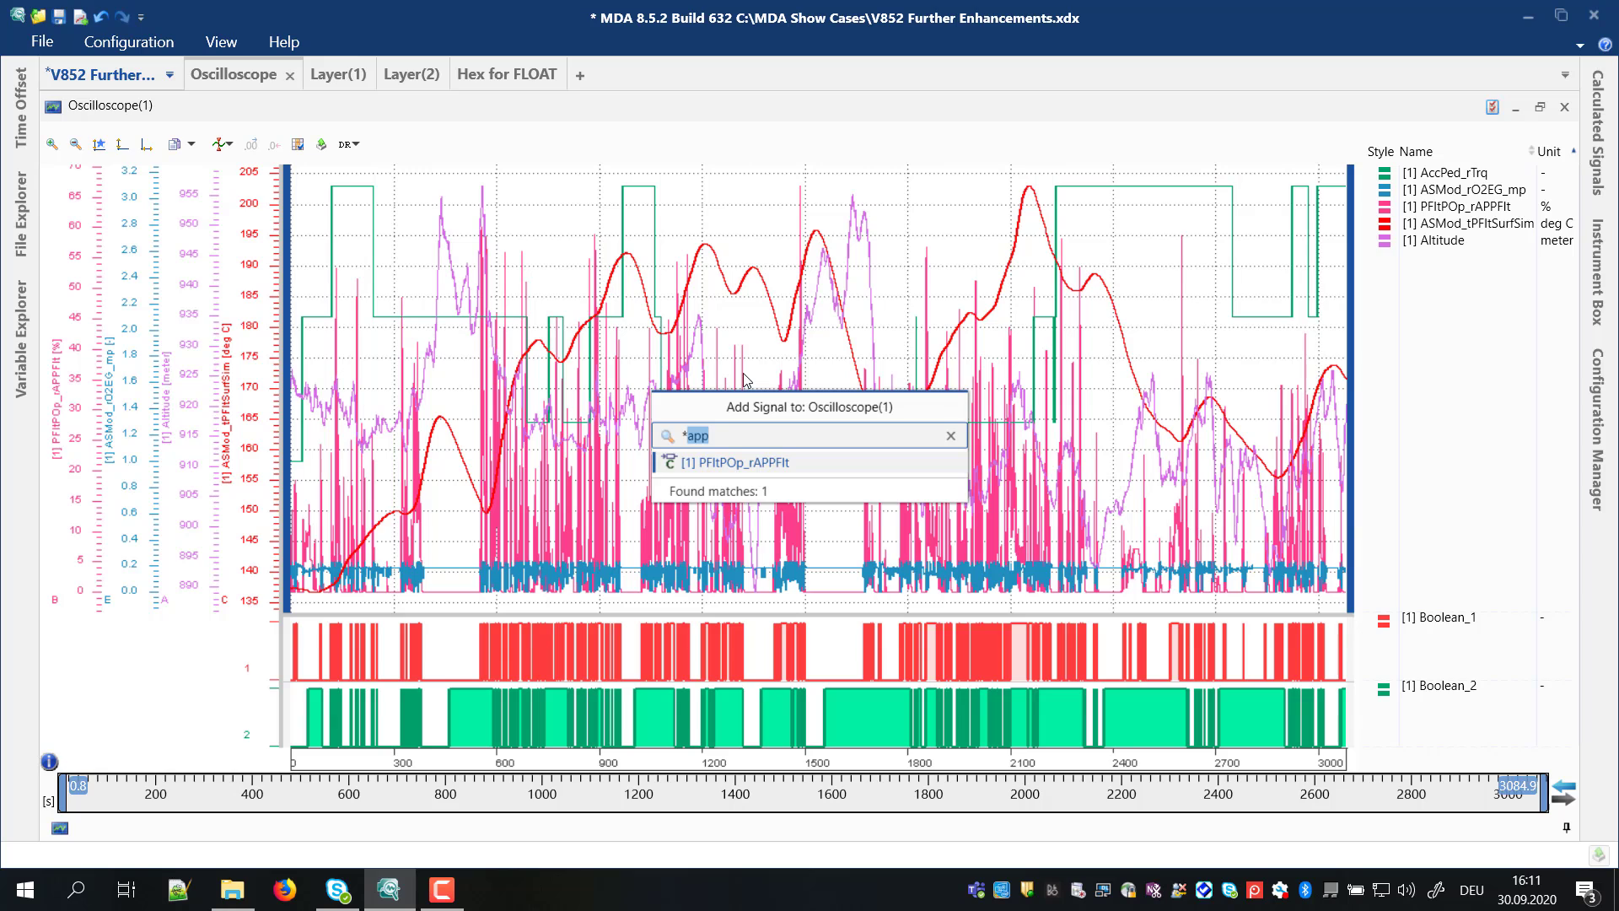
left_click(948, 435)
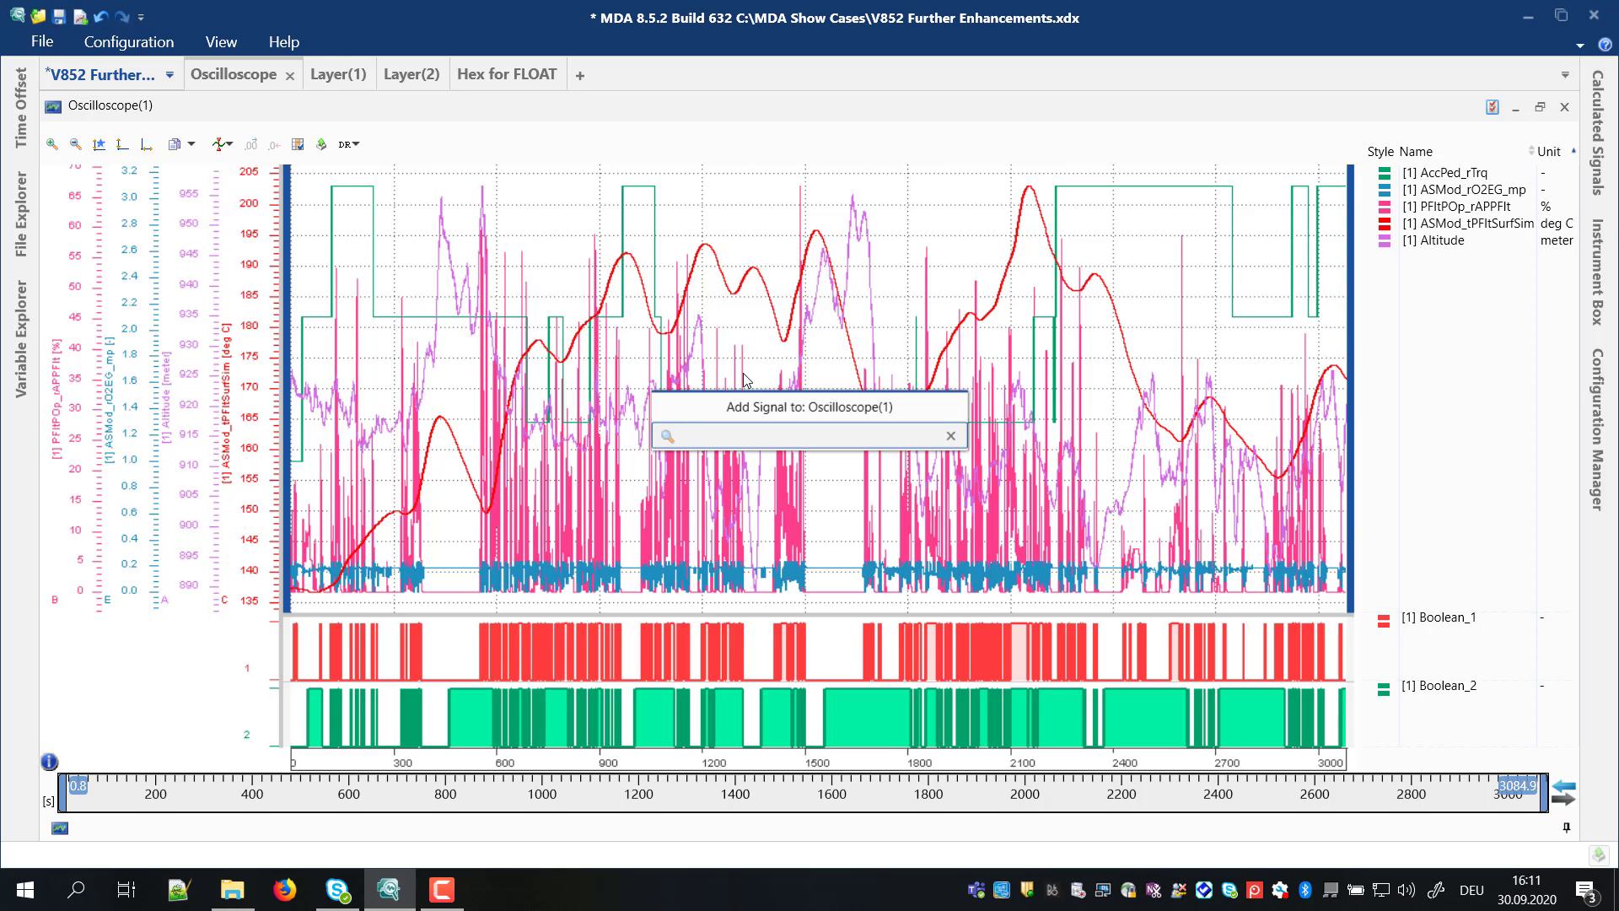
type("B")
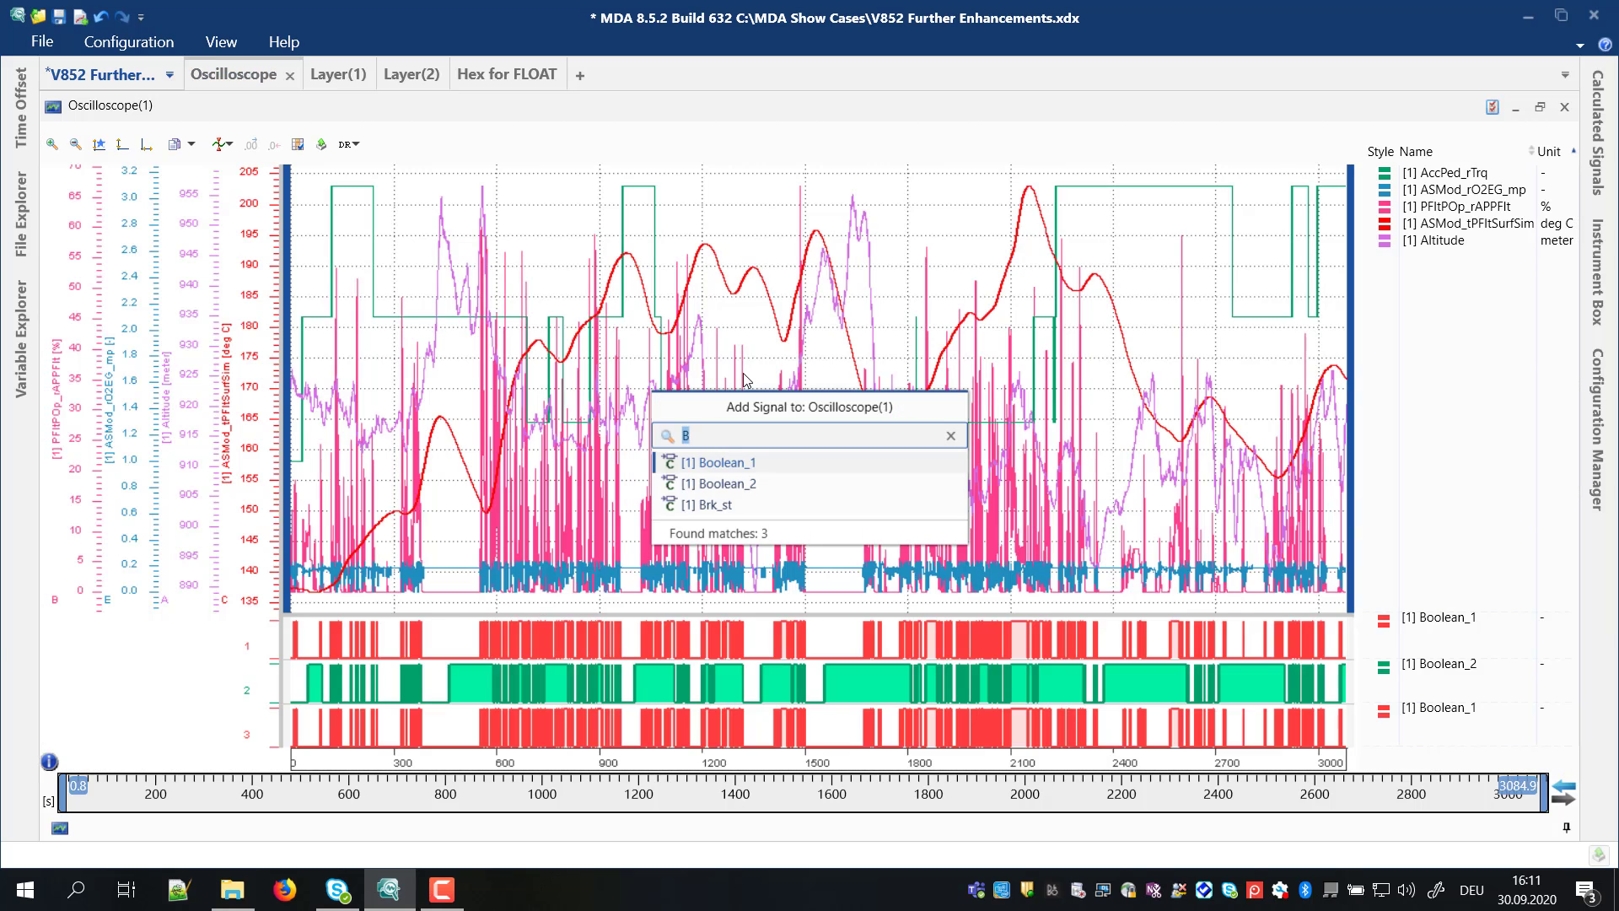
type("*tude")
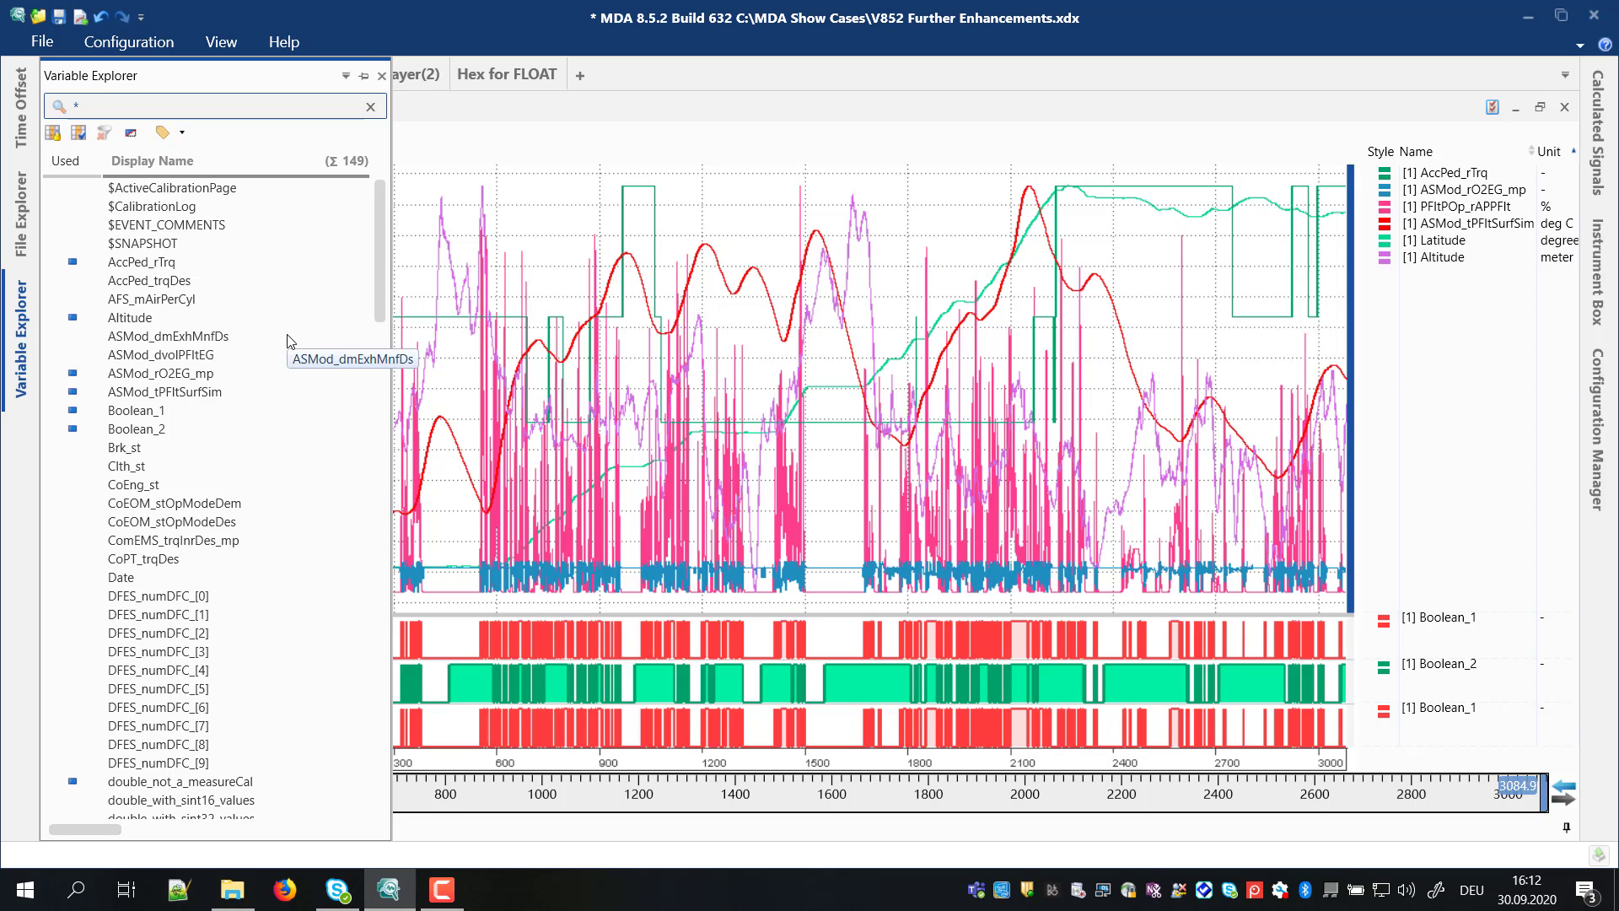
Step: Filter the signal and configuration lists with 'num', 'dfes' and 'a', then show Hex for FLOAT
type("num")
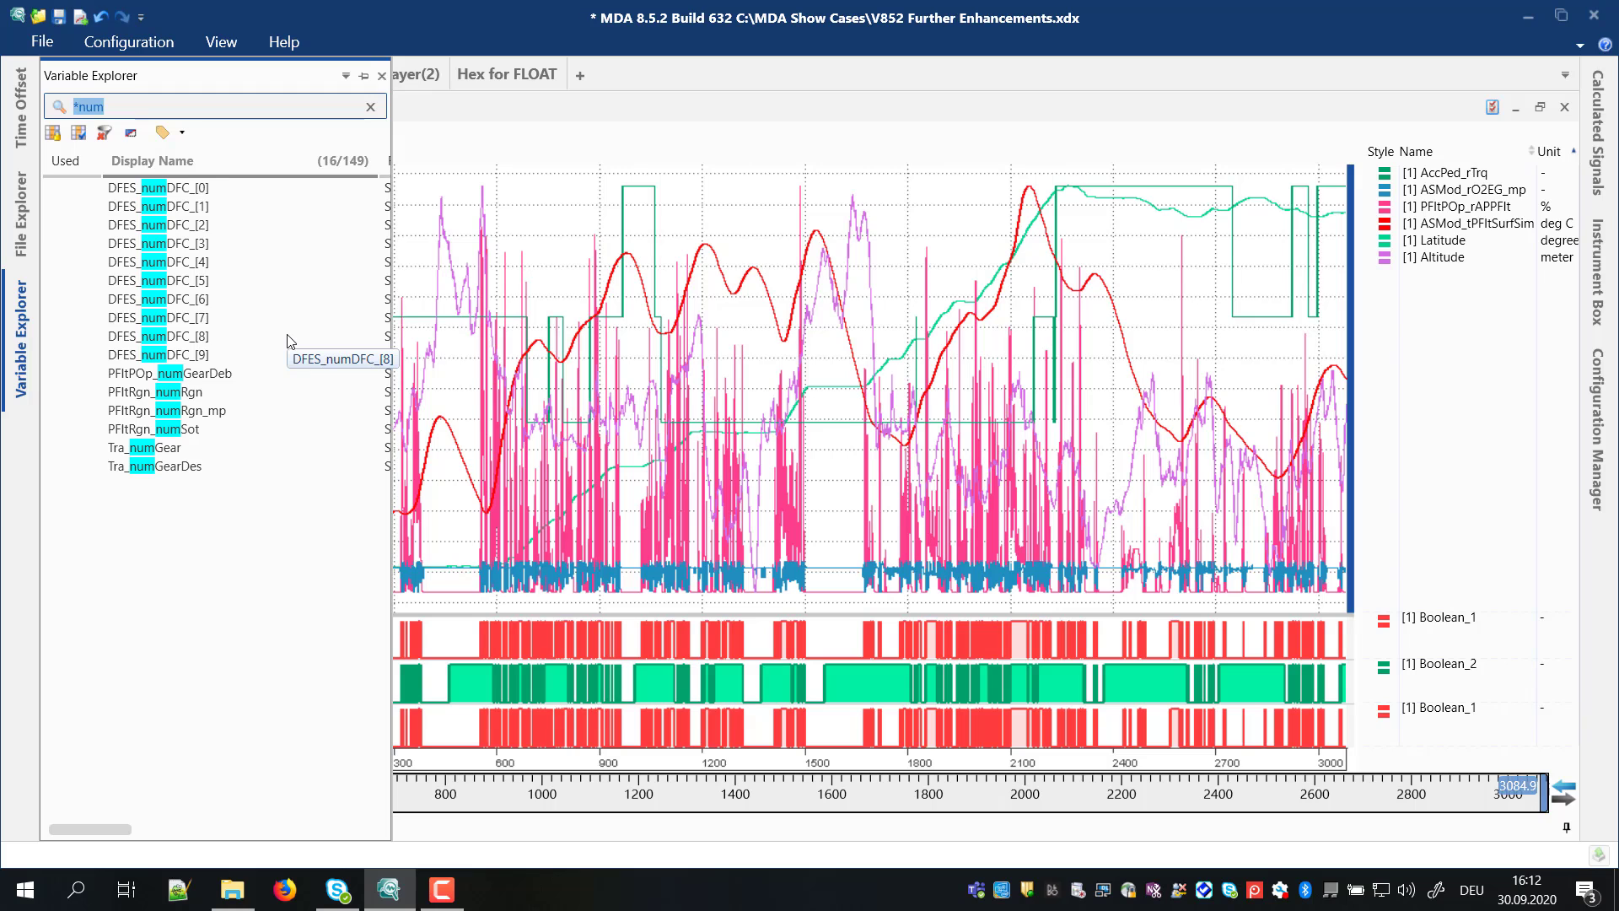
type("dfes")
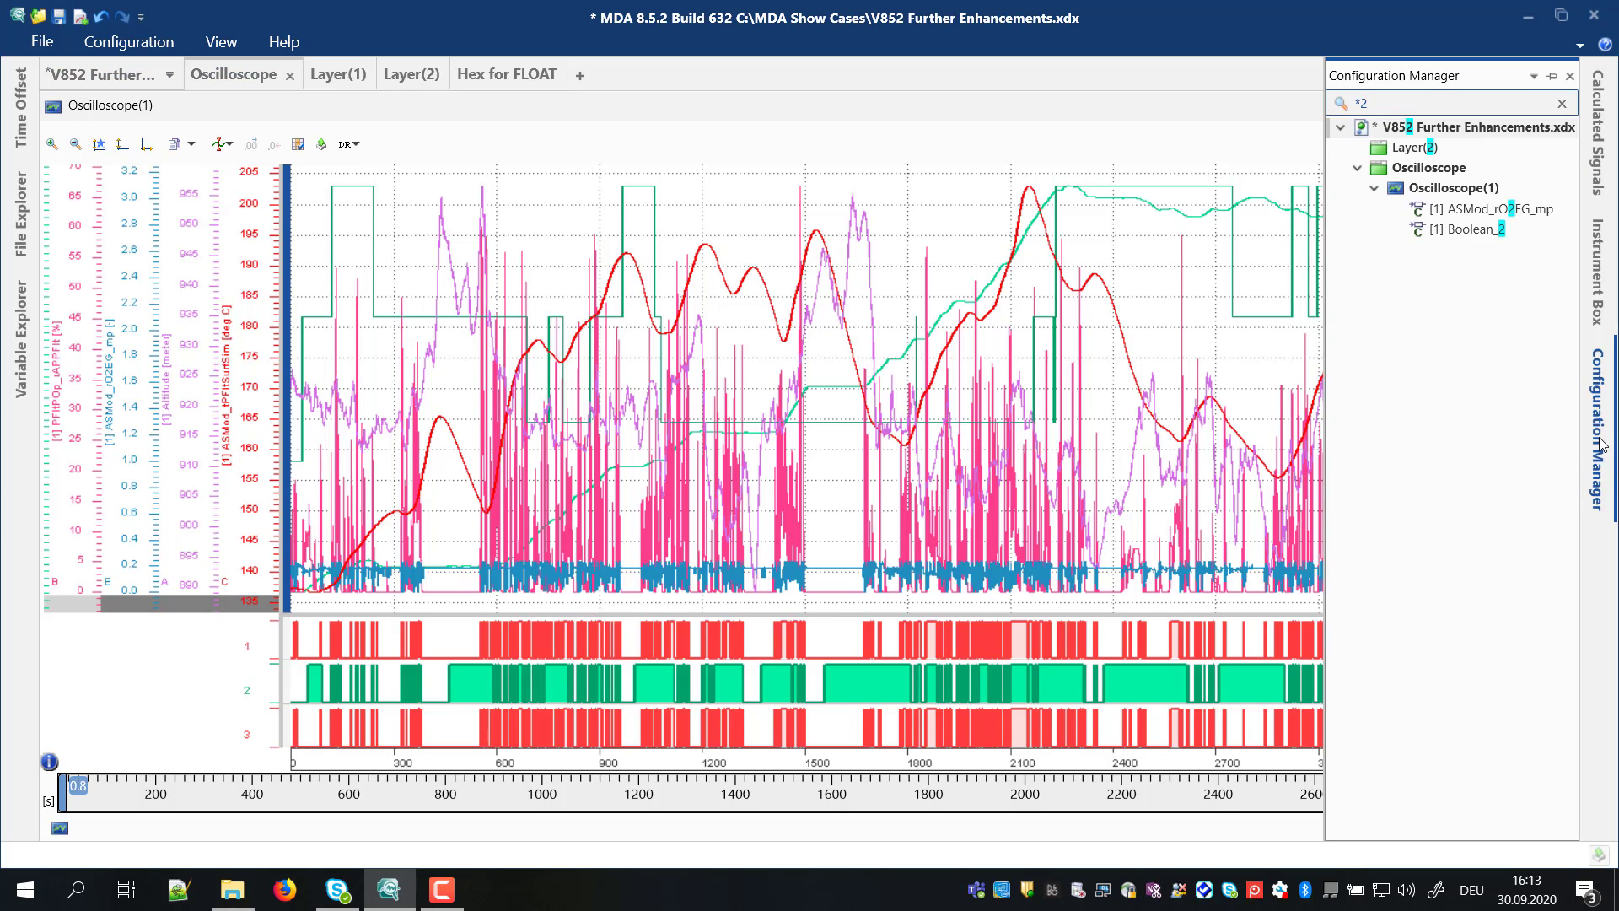
type("a")
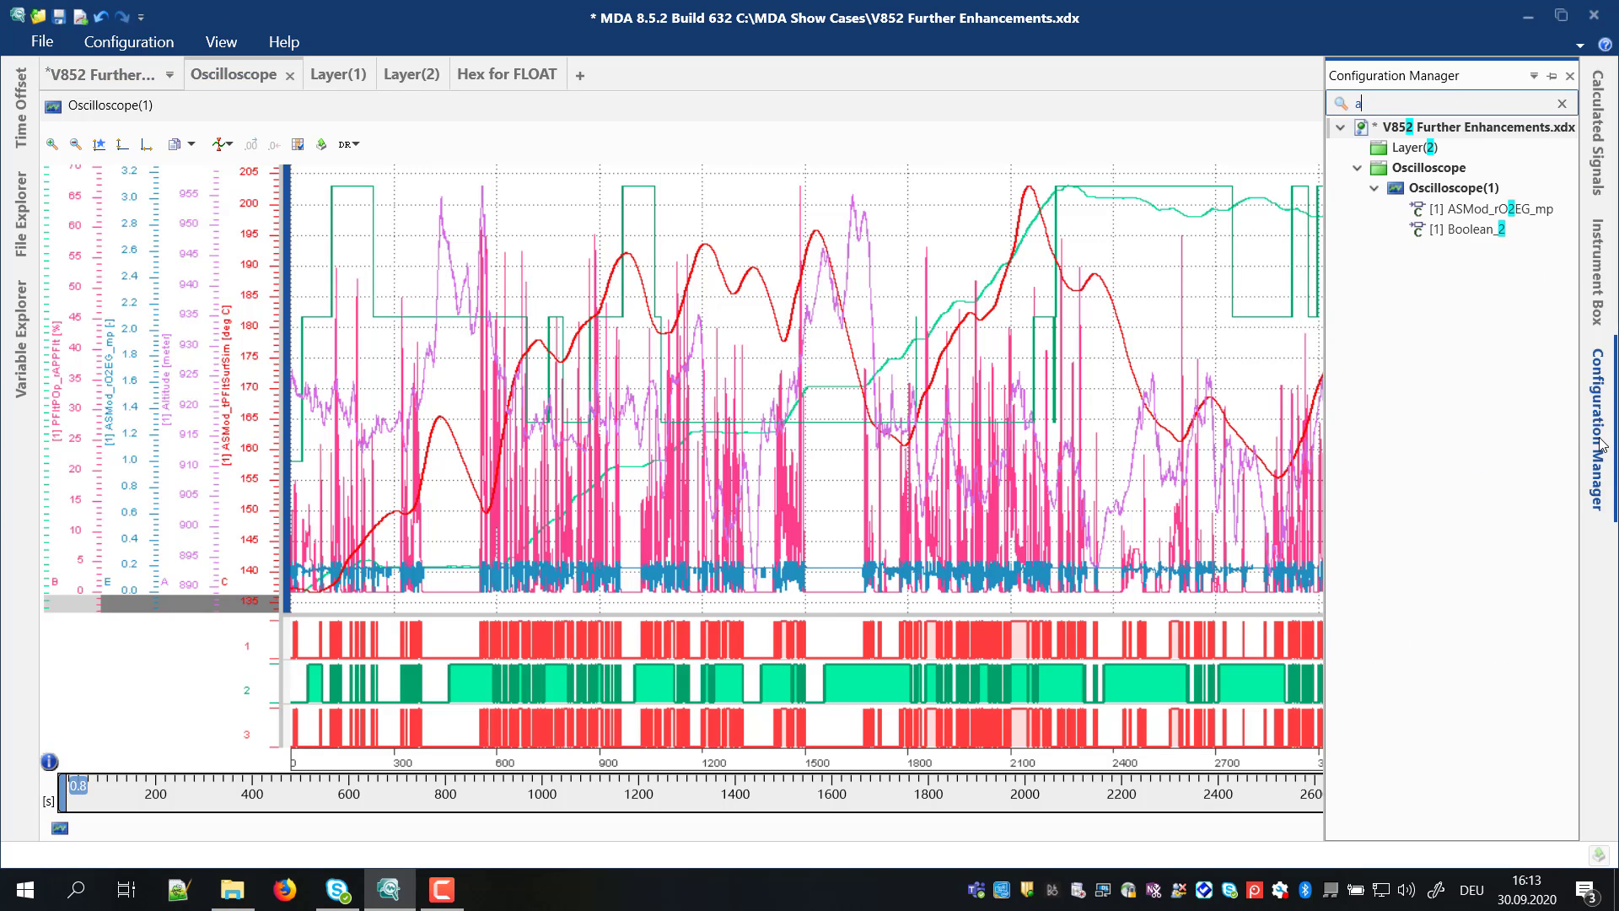
left_click(497, 74)
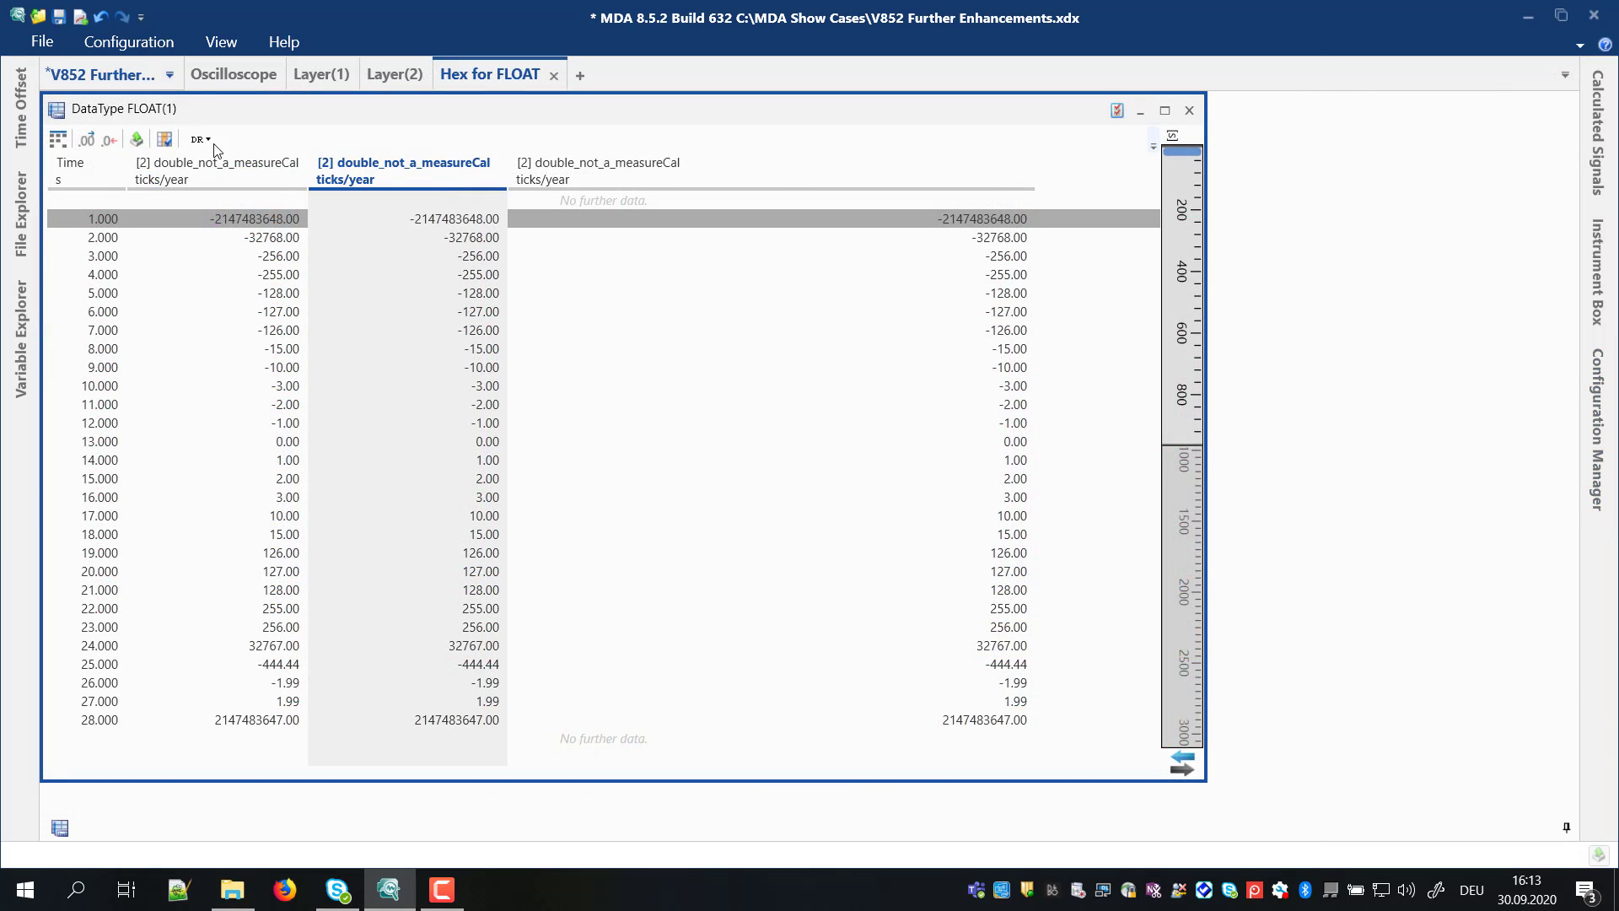
Step: Show the middle FLOAT column as 8-bit hexadecimal memory values
left_click(198, 139)
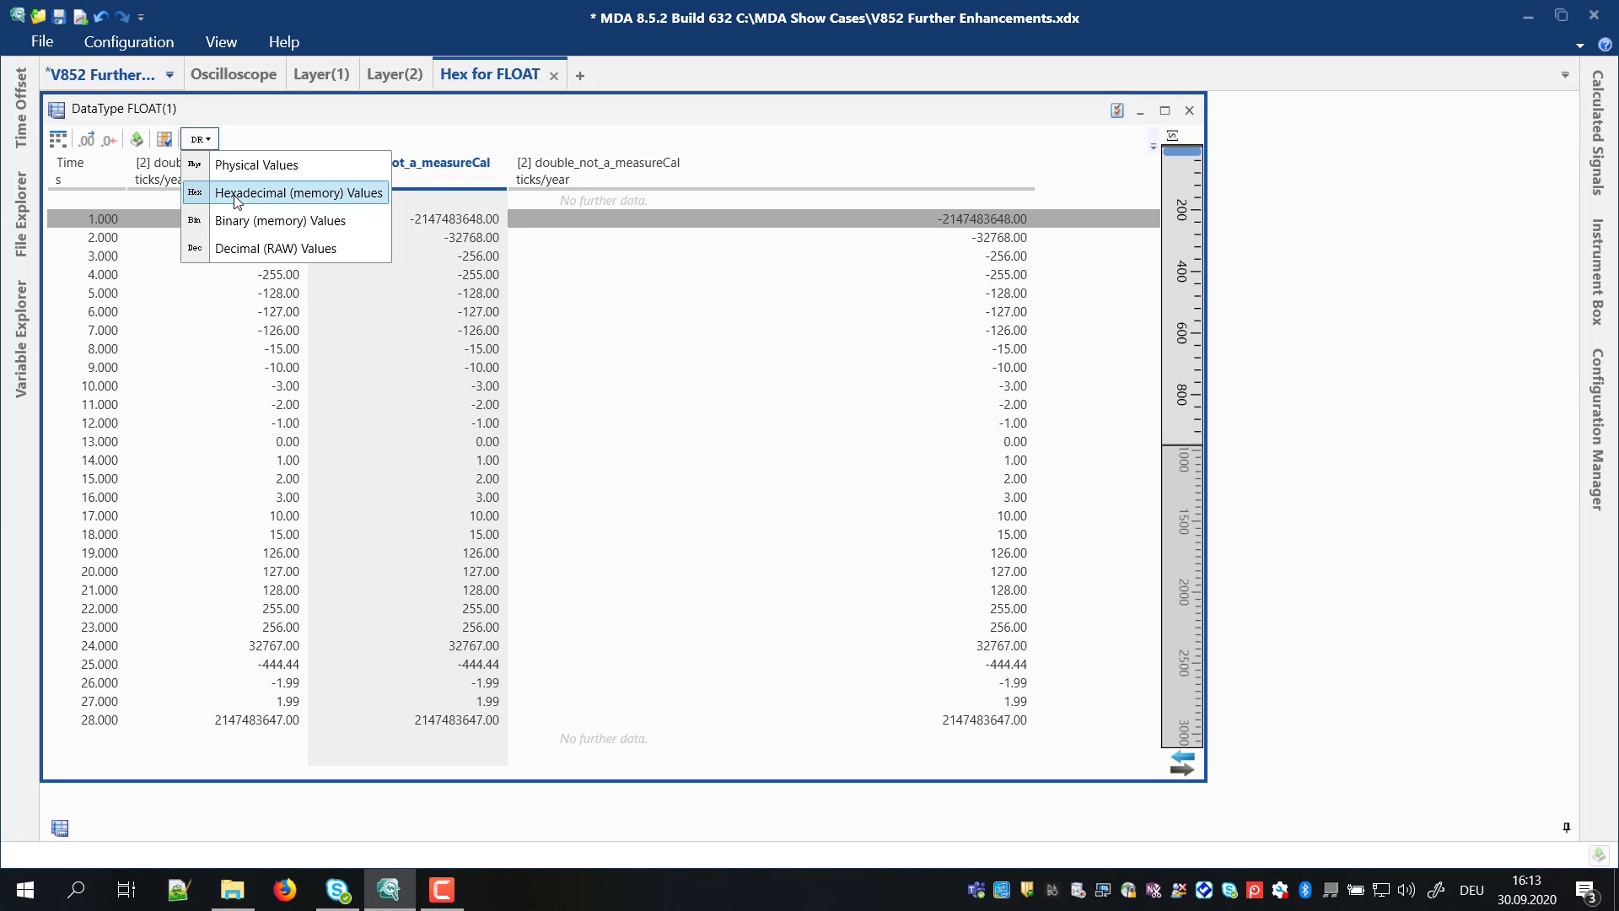
left_click(298, 193)
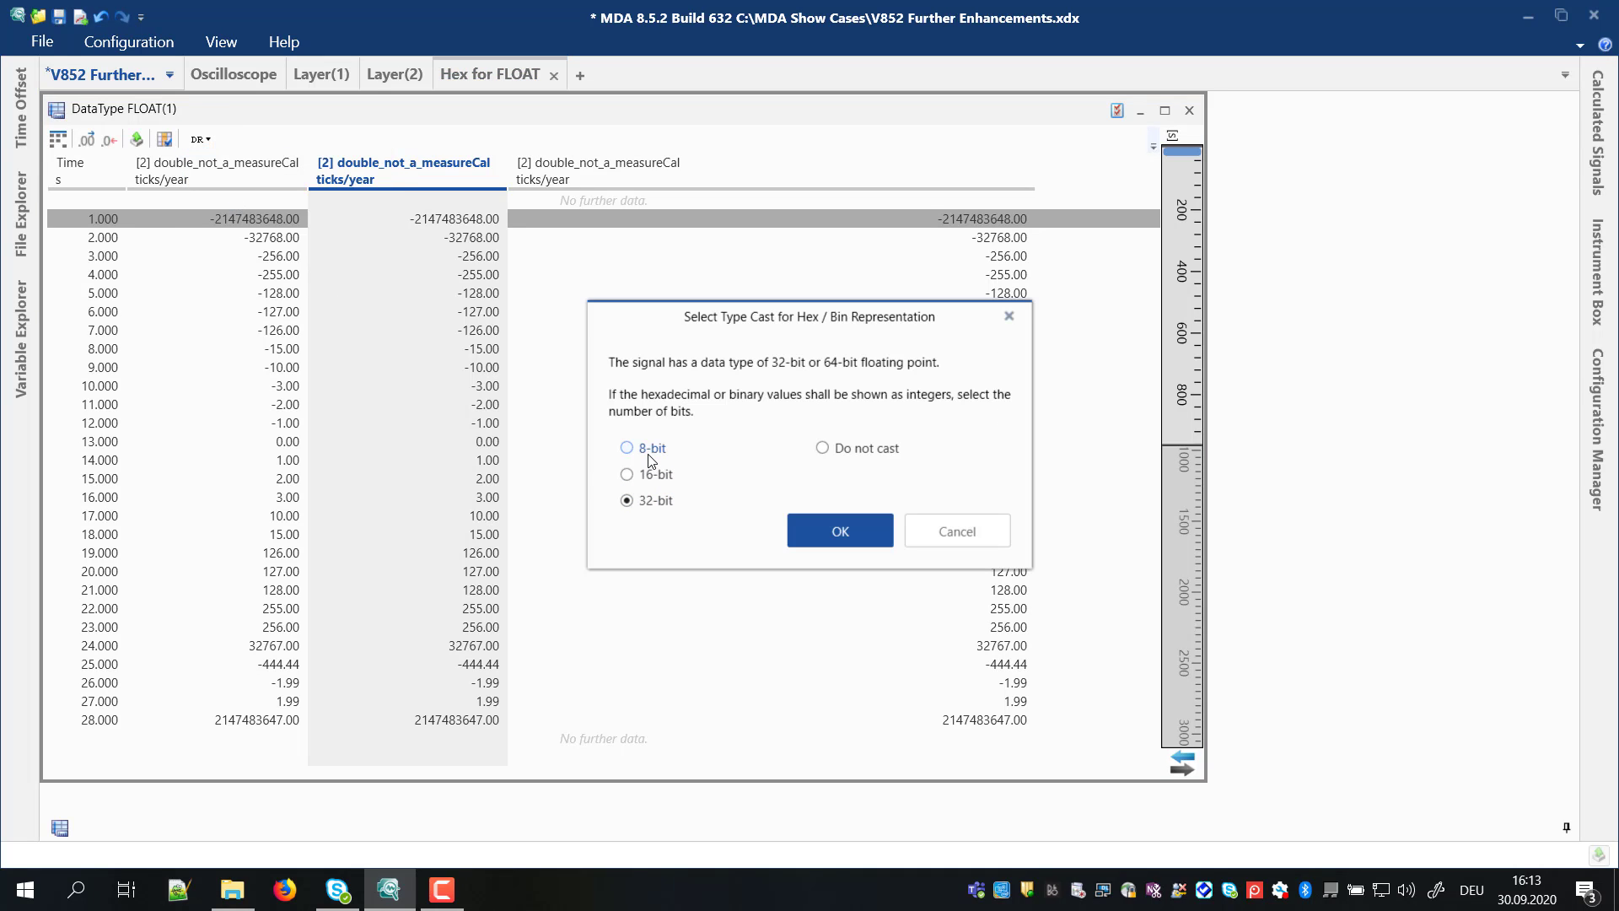
left_click(626, 447)
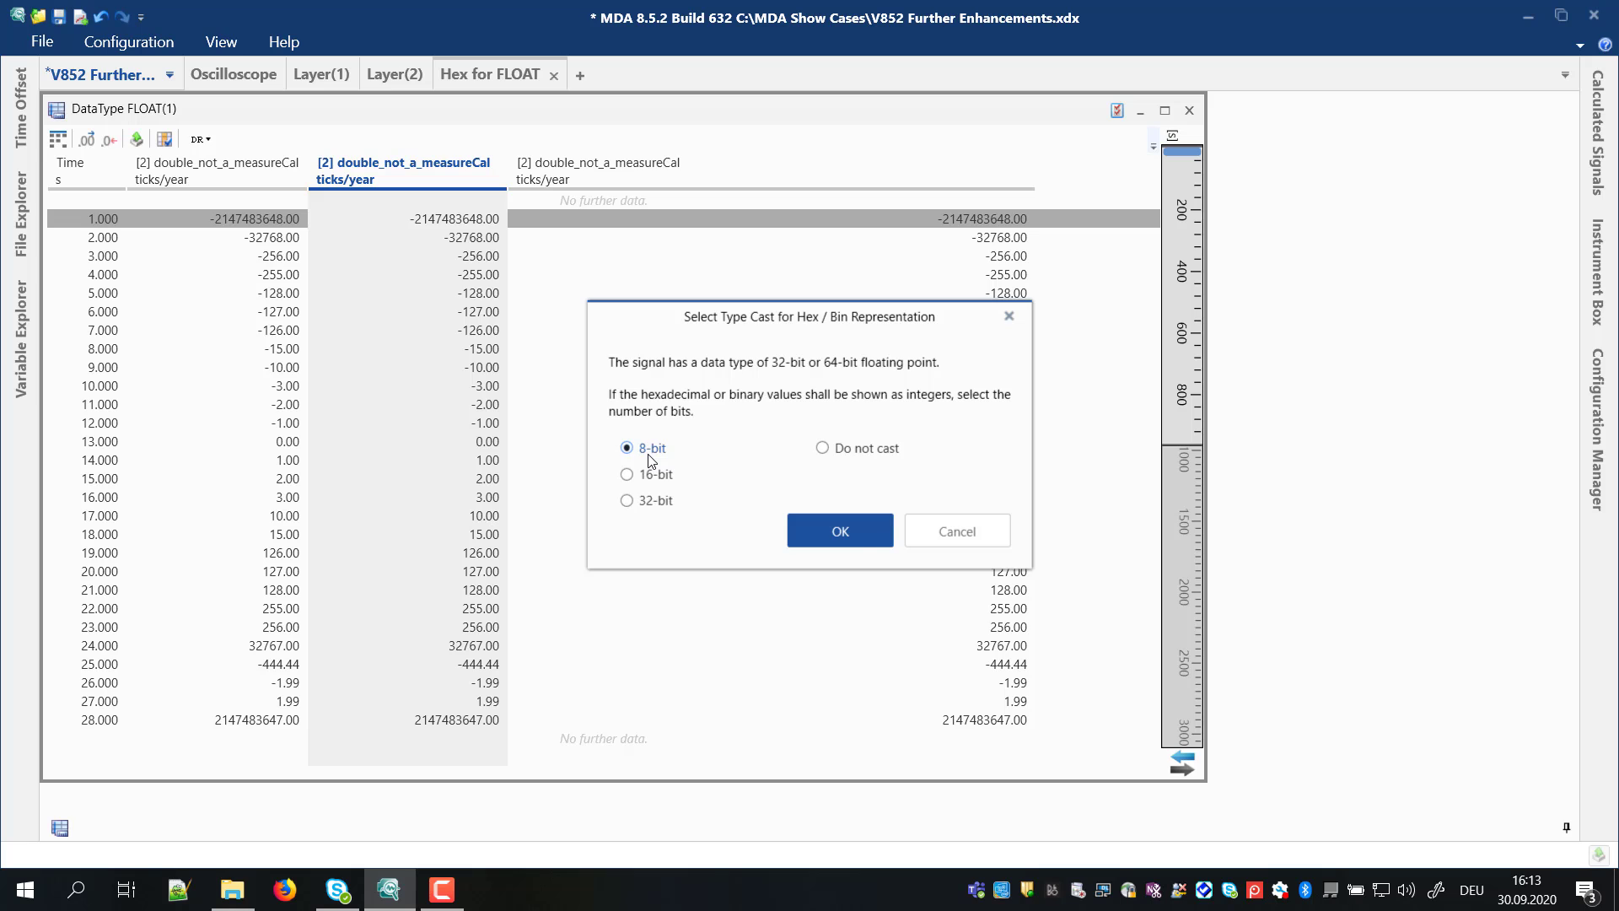
left_click(838, 530)
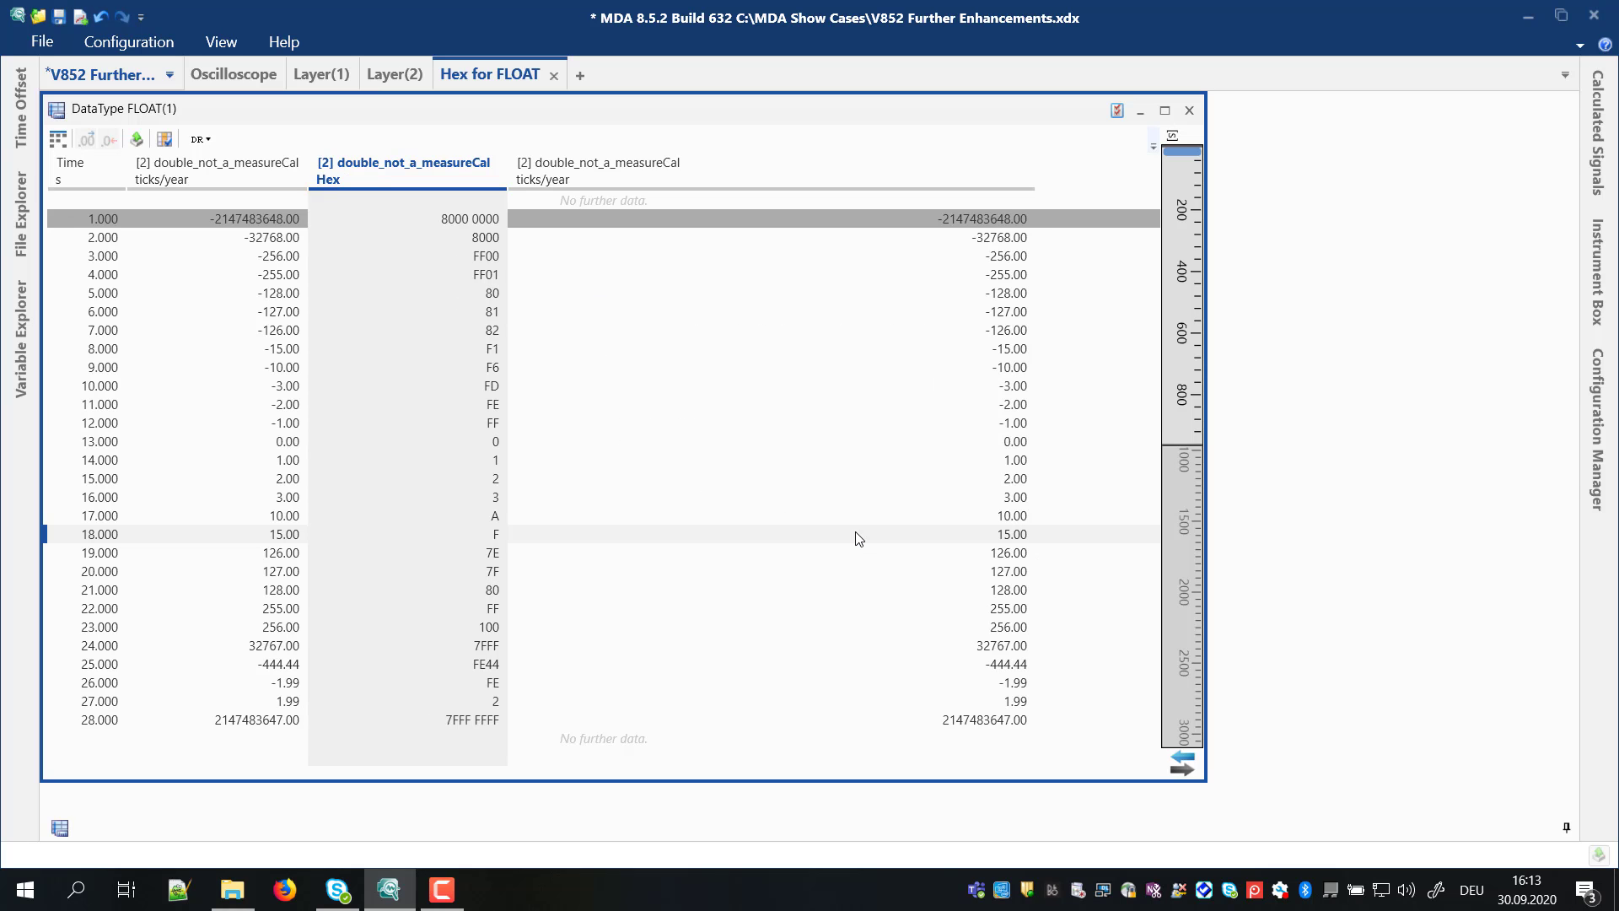
mouse_move(845, 534)
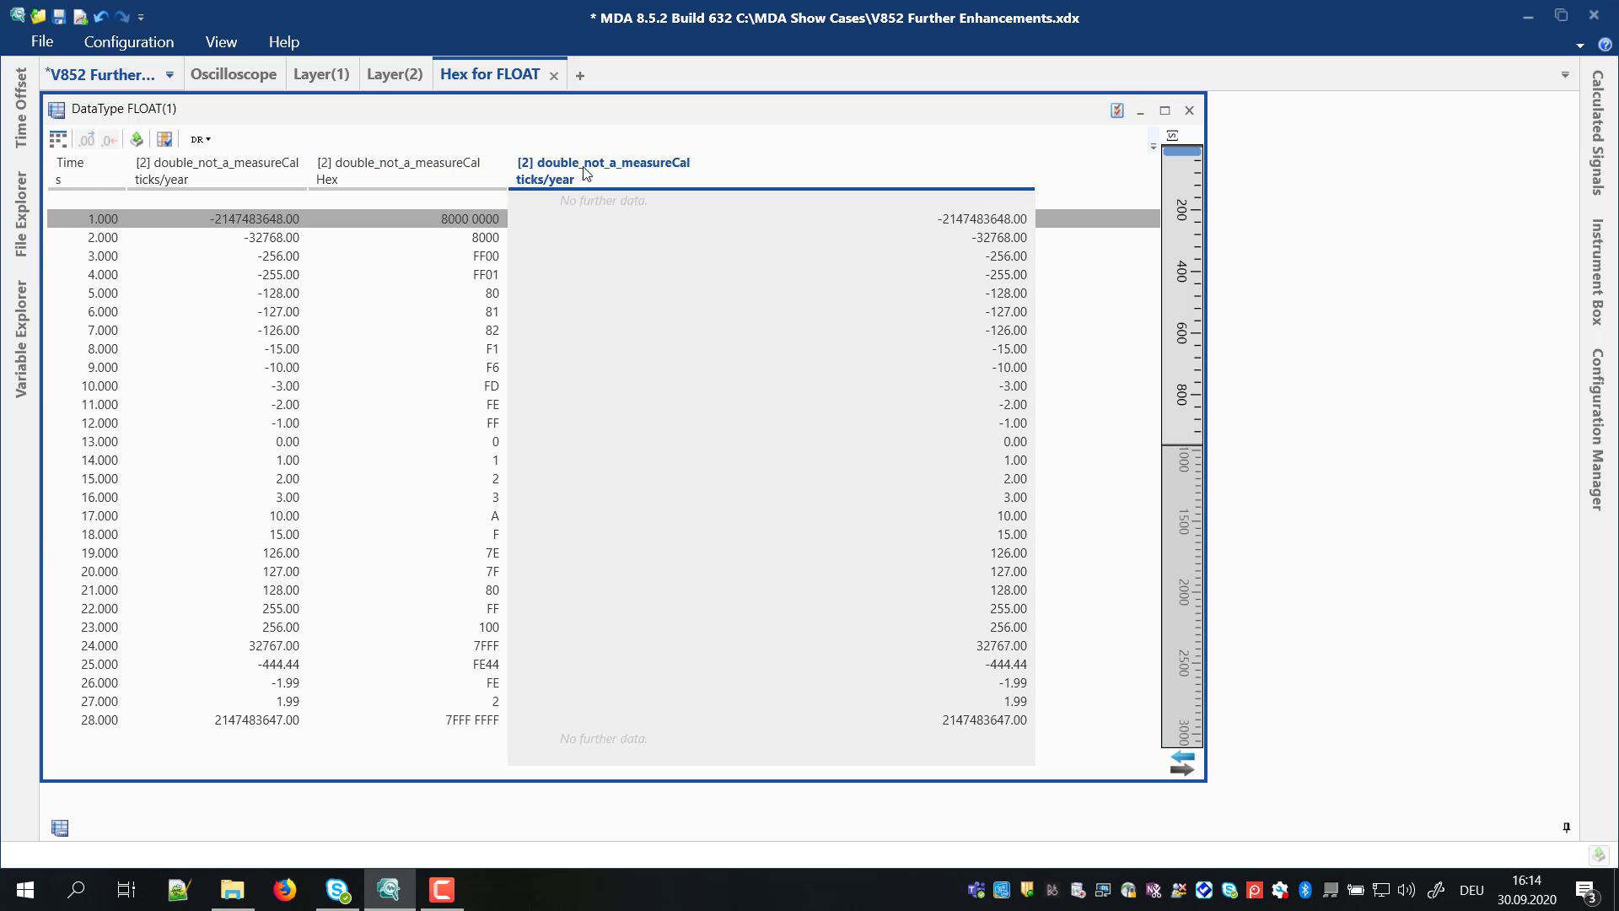
Step: Show the third column as hexadecimal values without casting
left_click(197, 139)
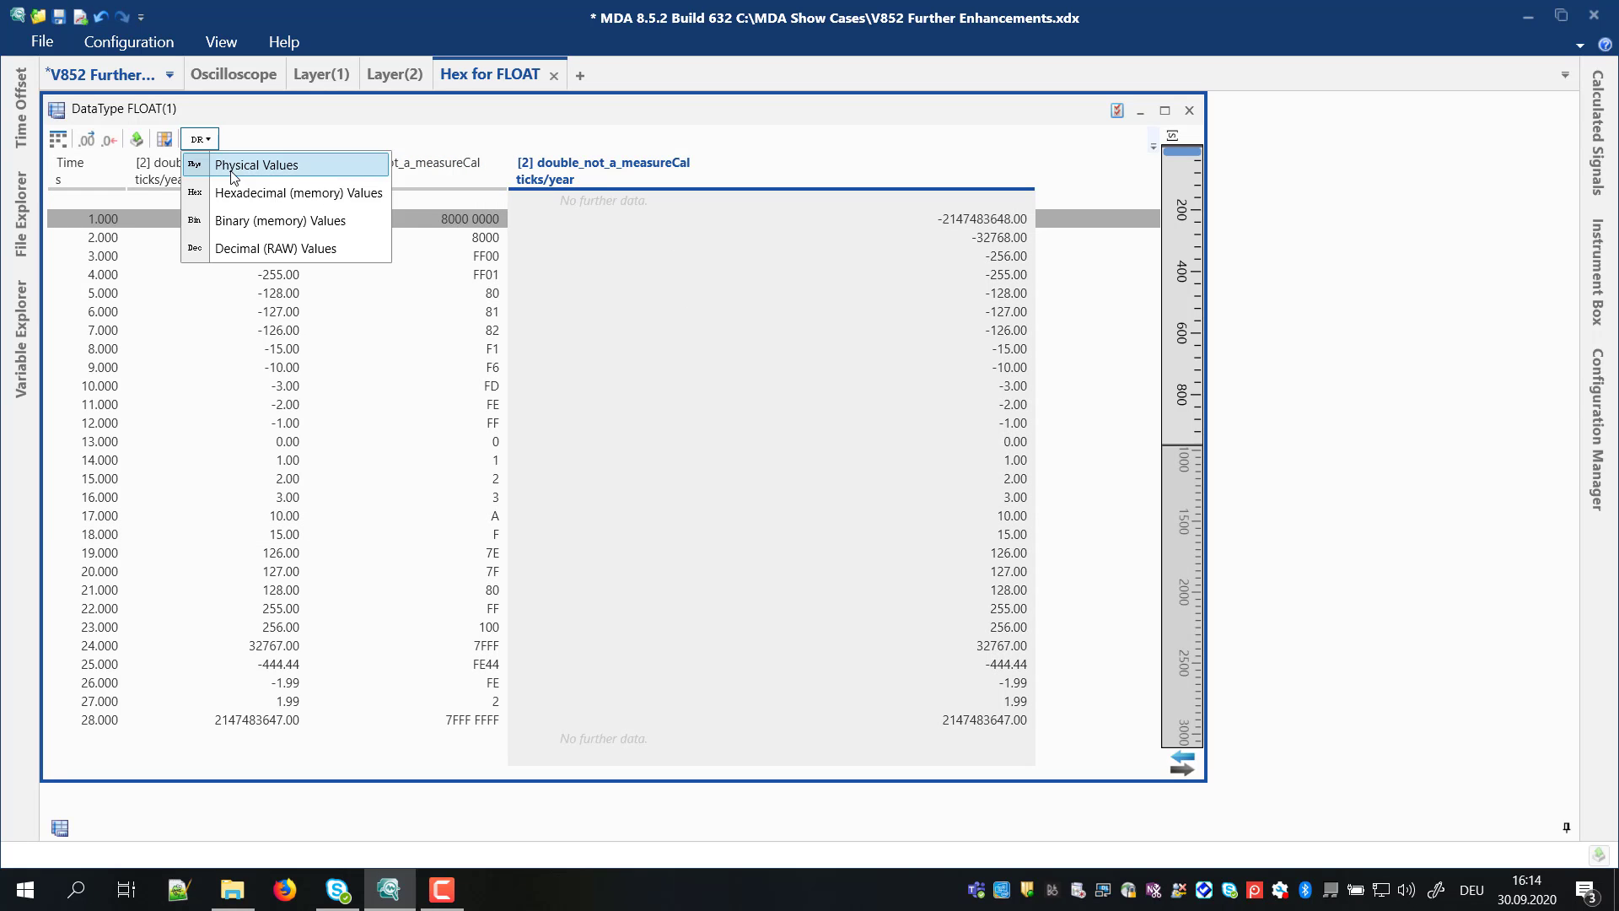
left_click(299, 192)
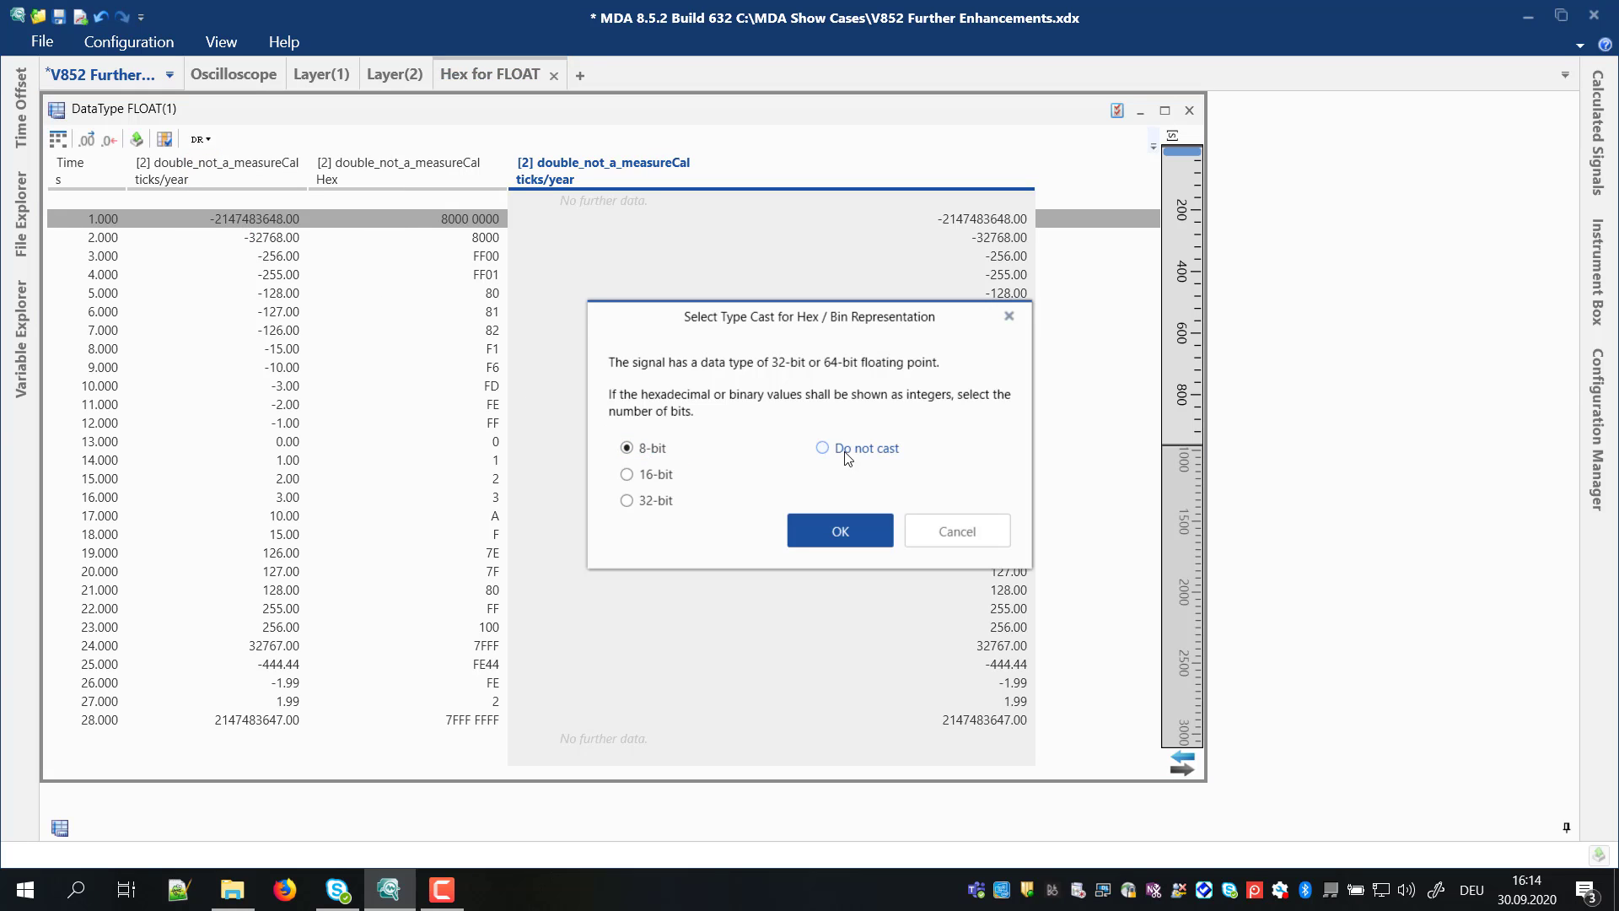
left_click(840, 529)
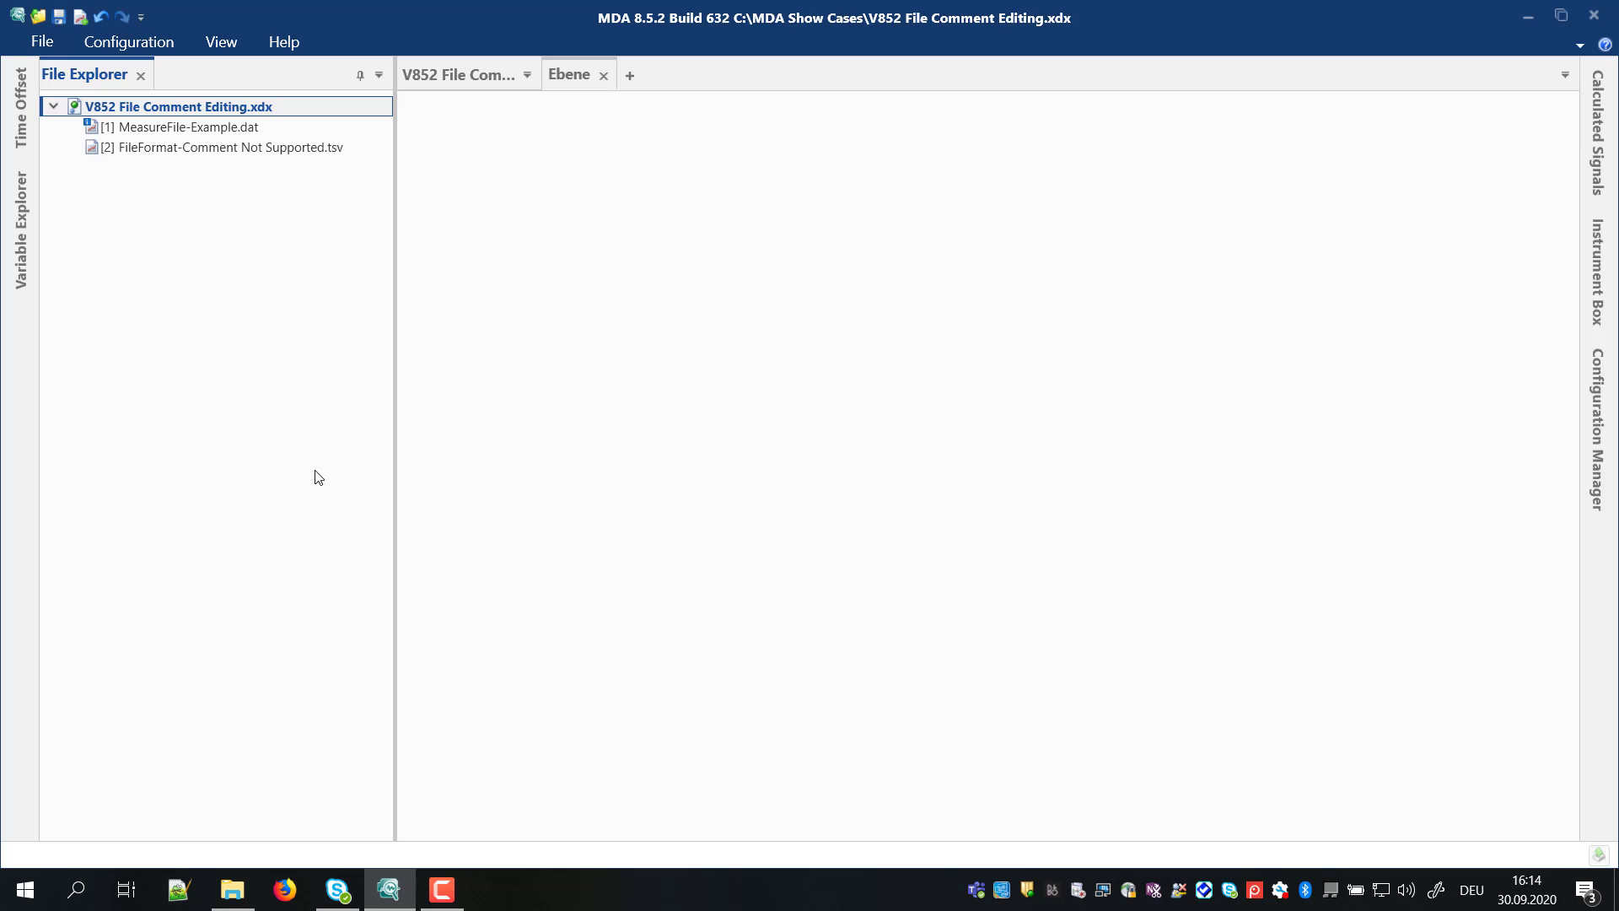
Step: Delete the confidential line from MeasureFile-Example.dat's default comment, save, and reopen its actions
right_click(180, 125)
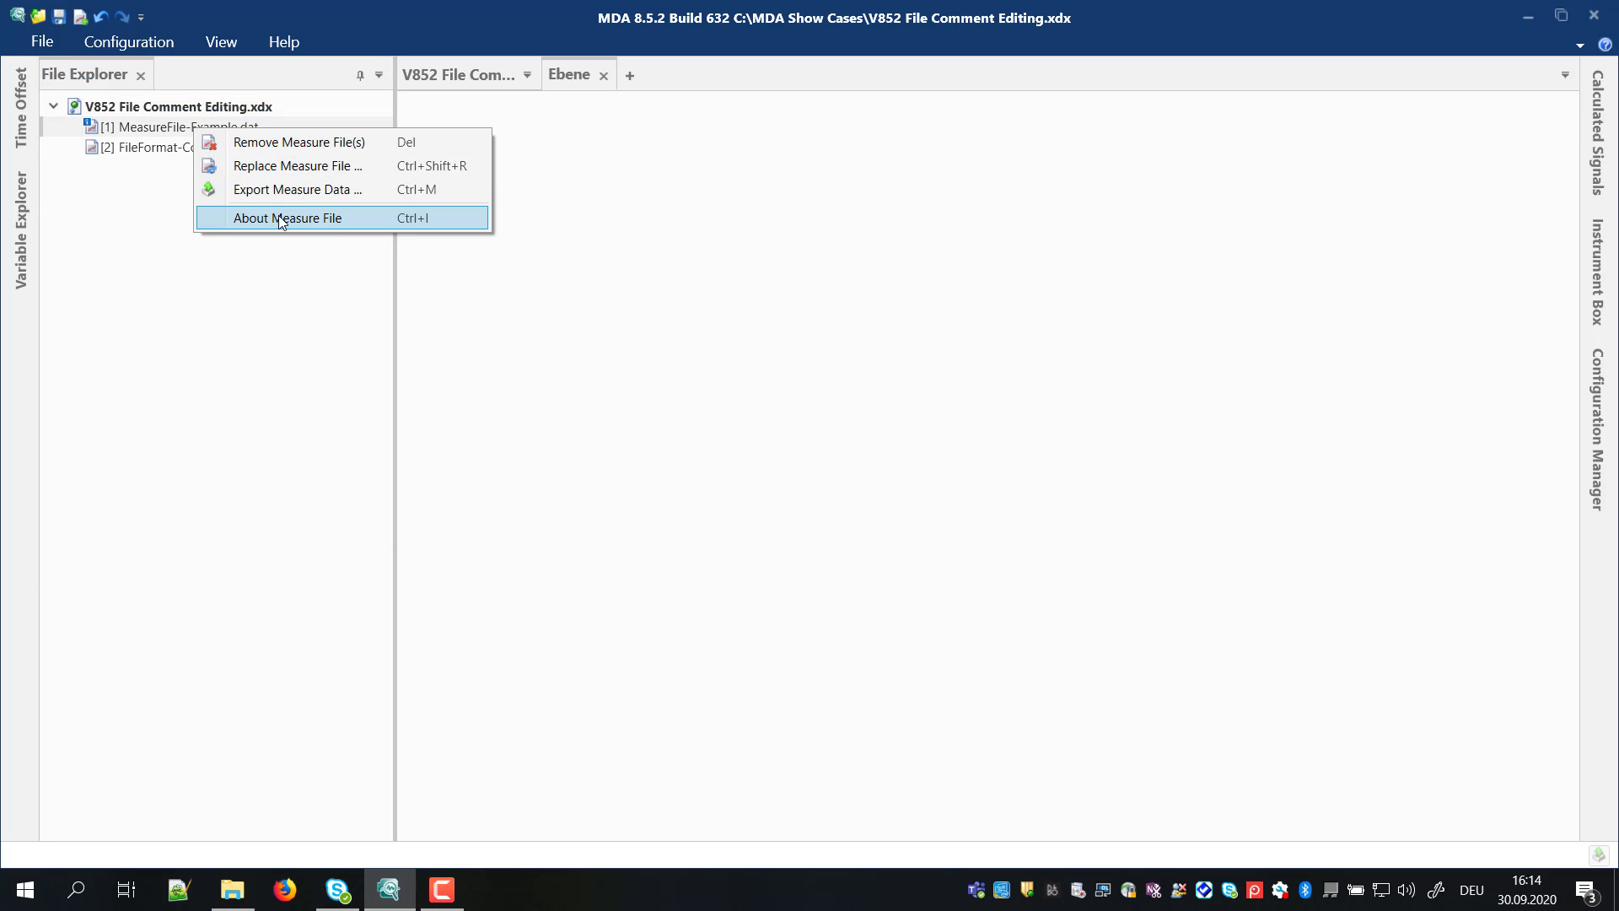
left_click(289, 218)
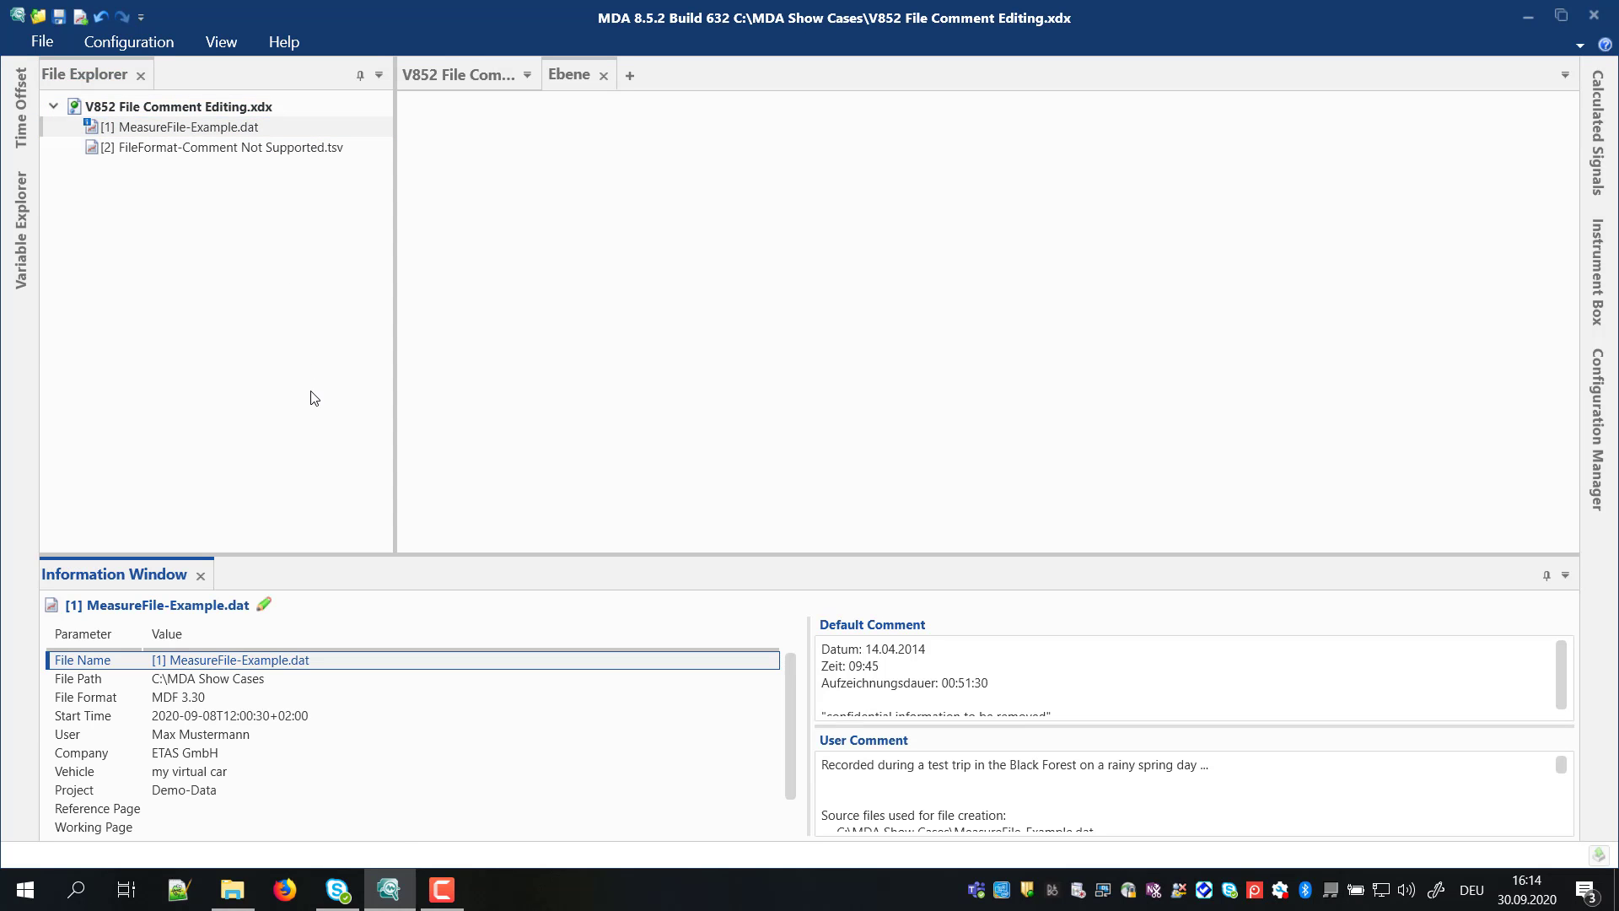
left_click(263, 603)
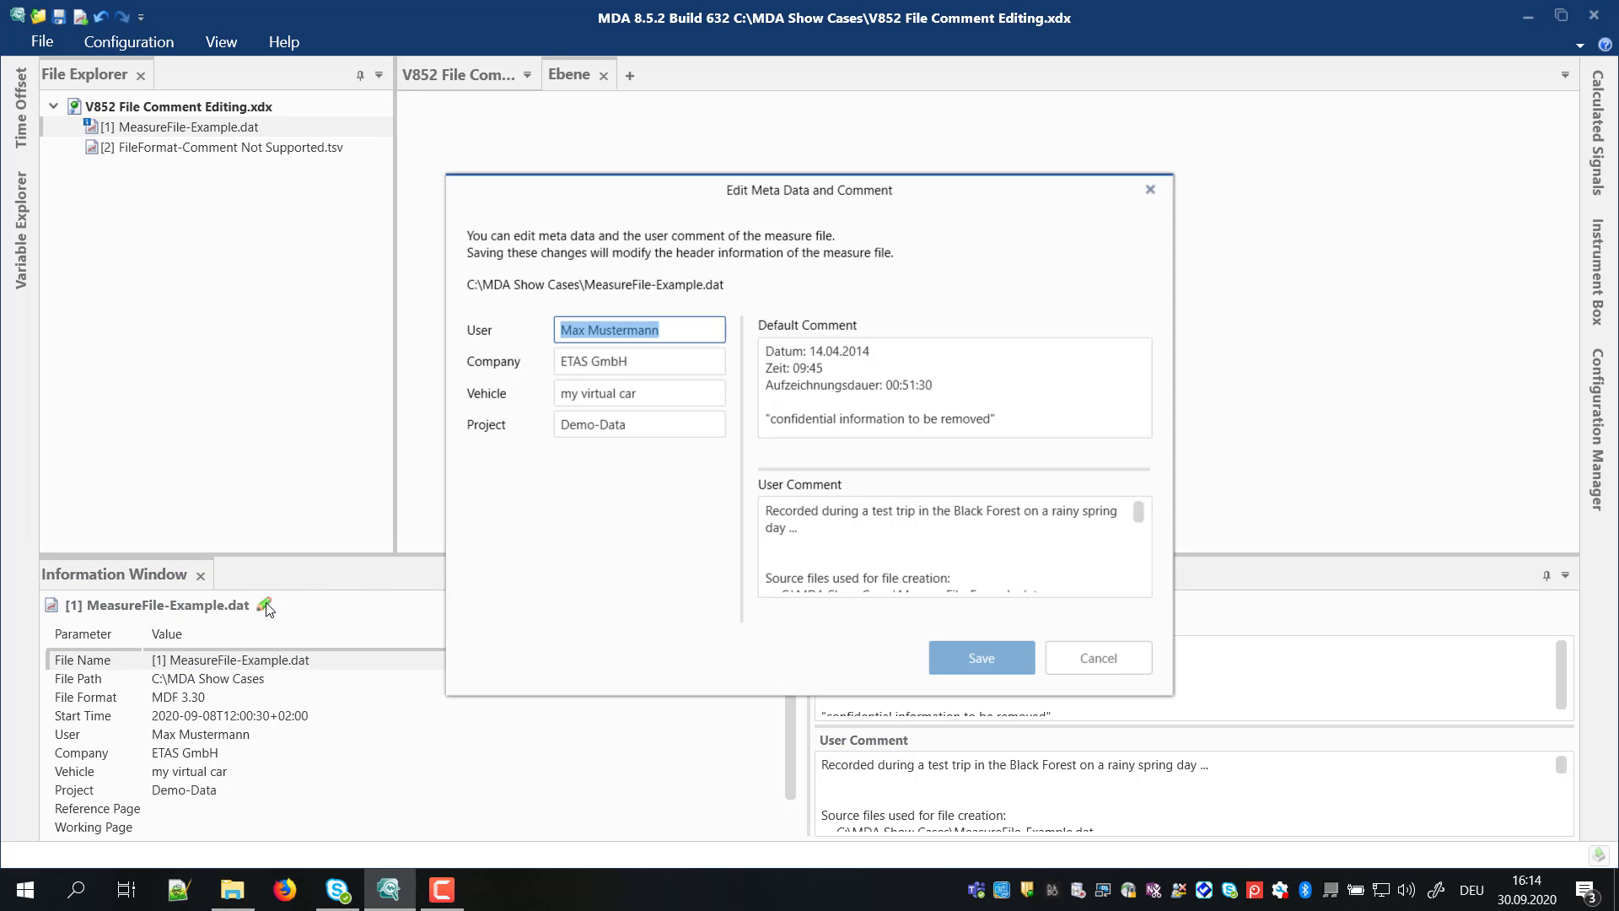
left_click(951, 382)
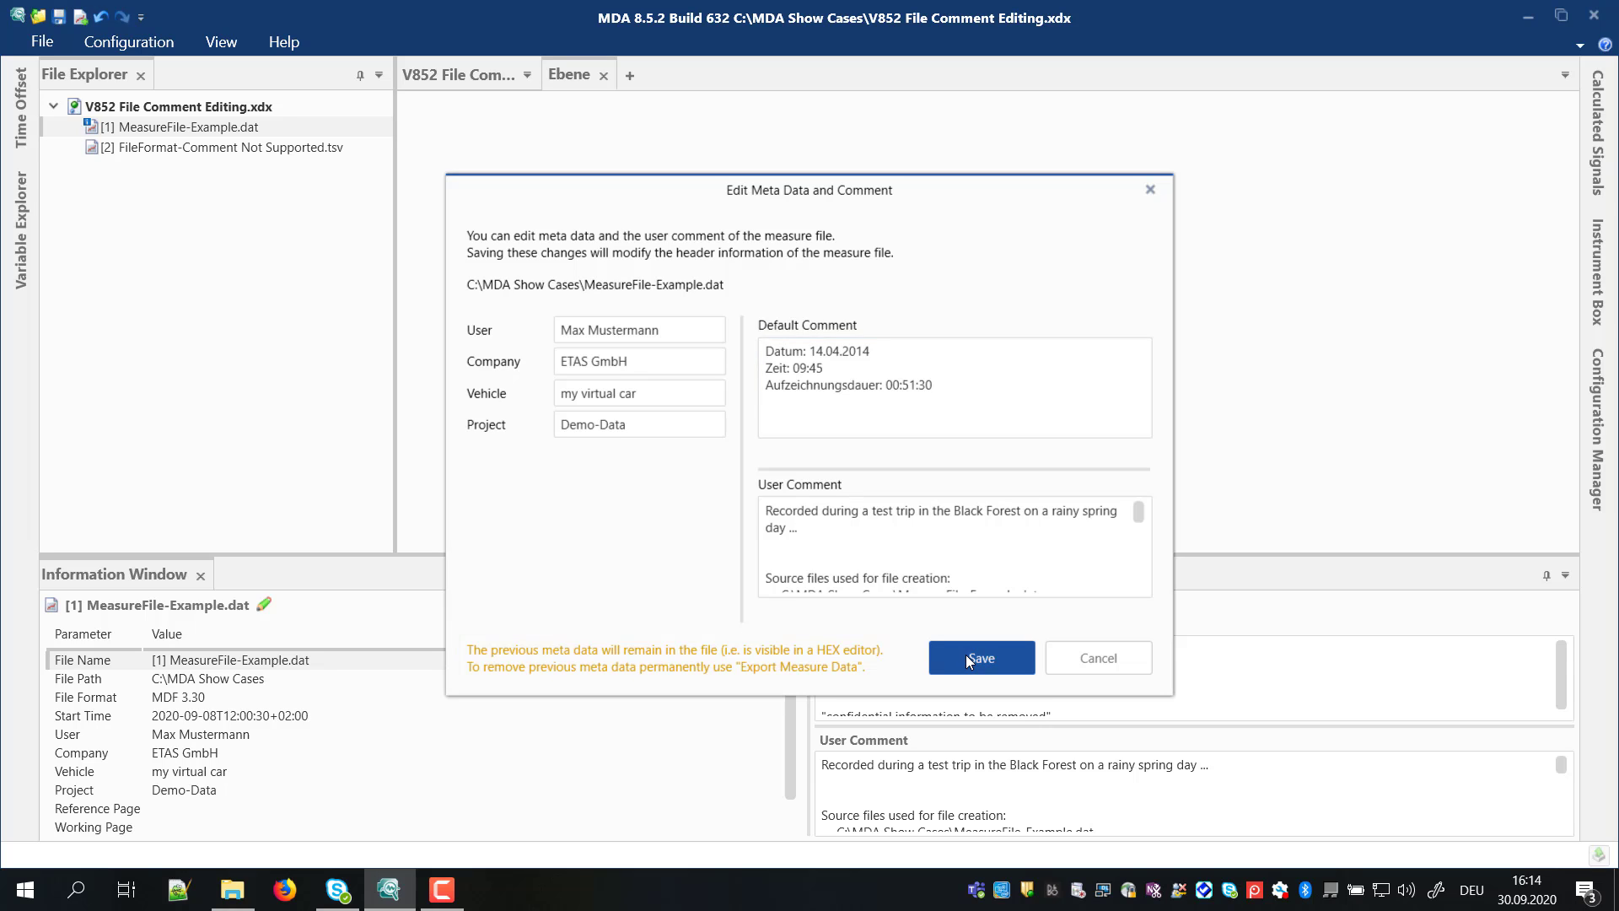
left_click(979, 658)
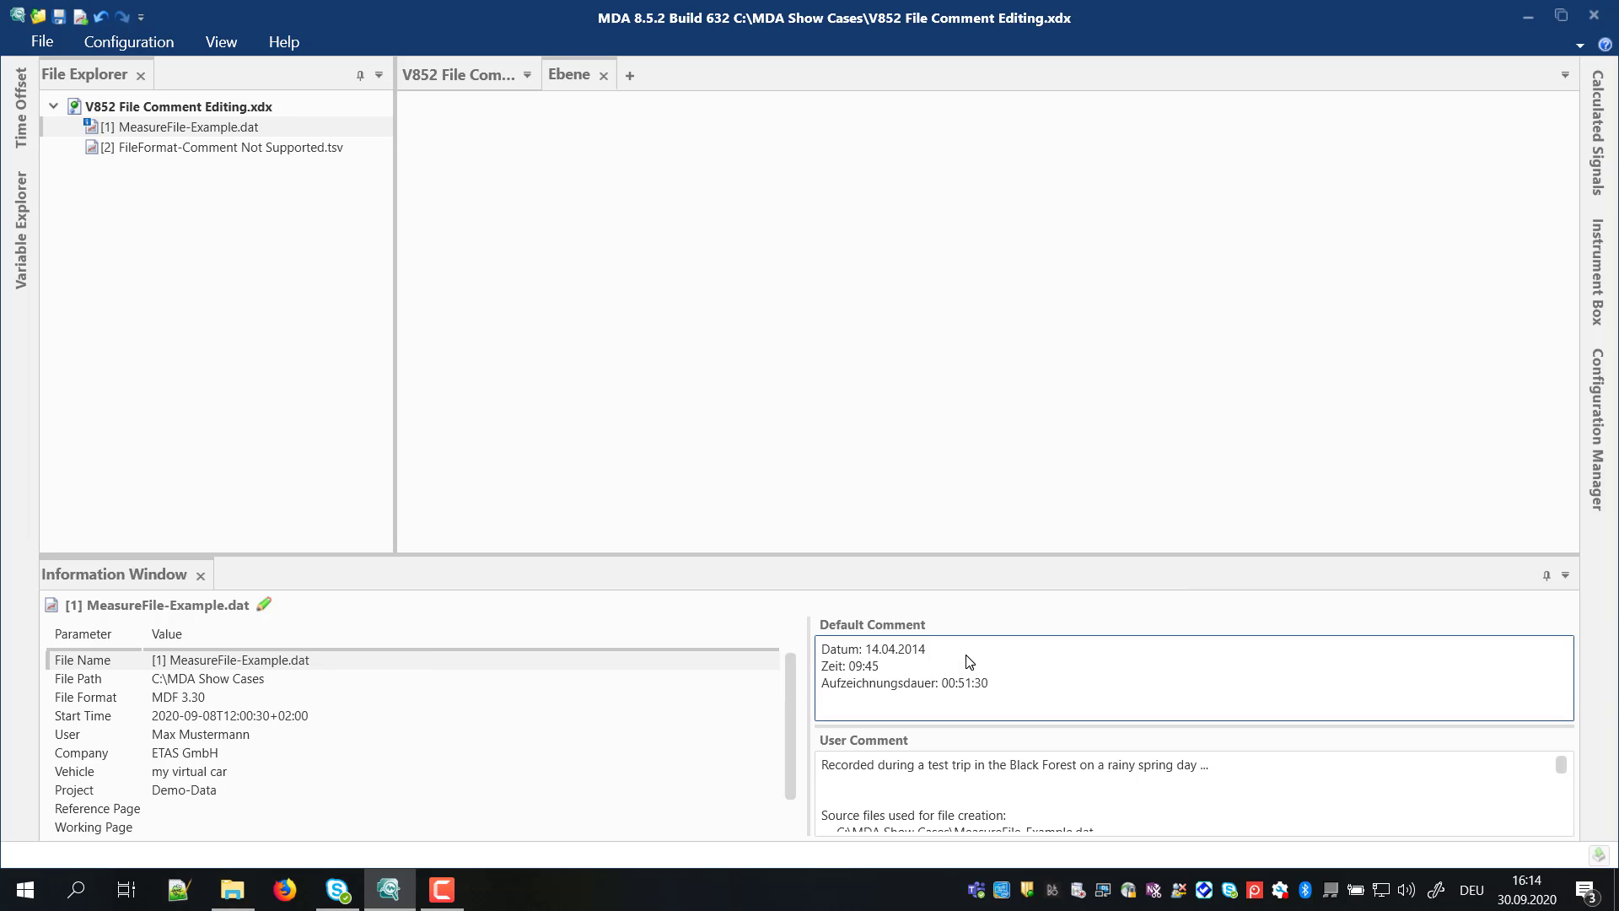
left_click(183, 126)
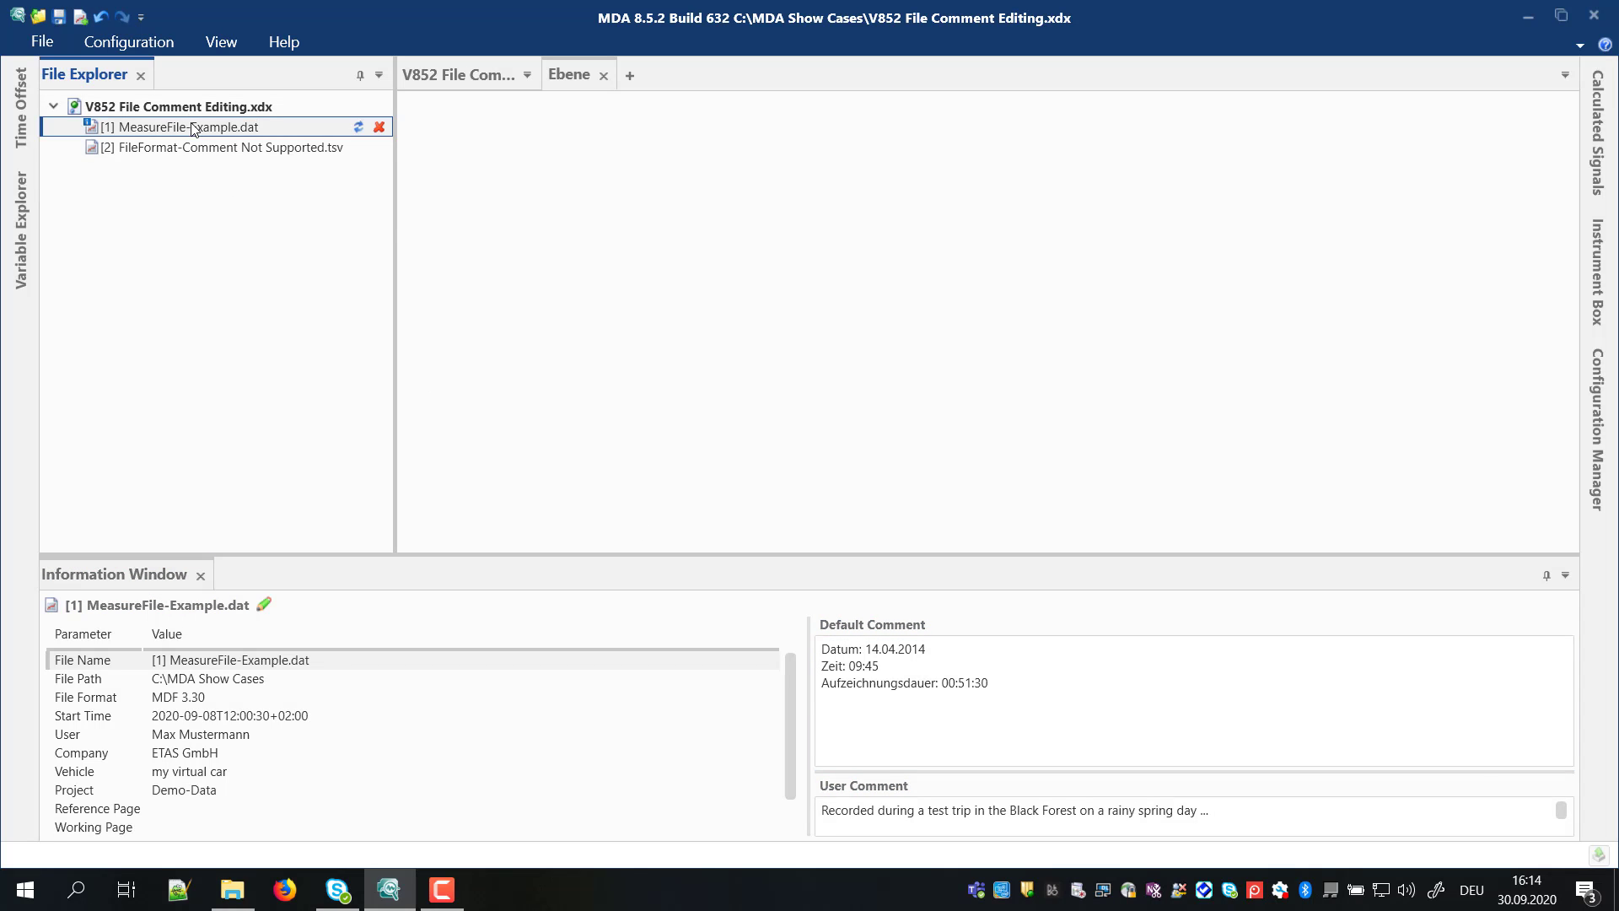
right_click(184, 126)
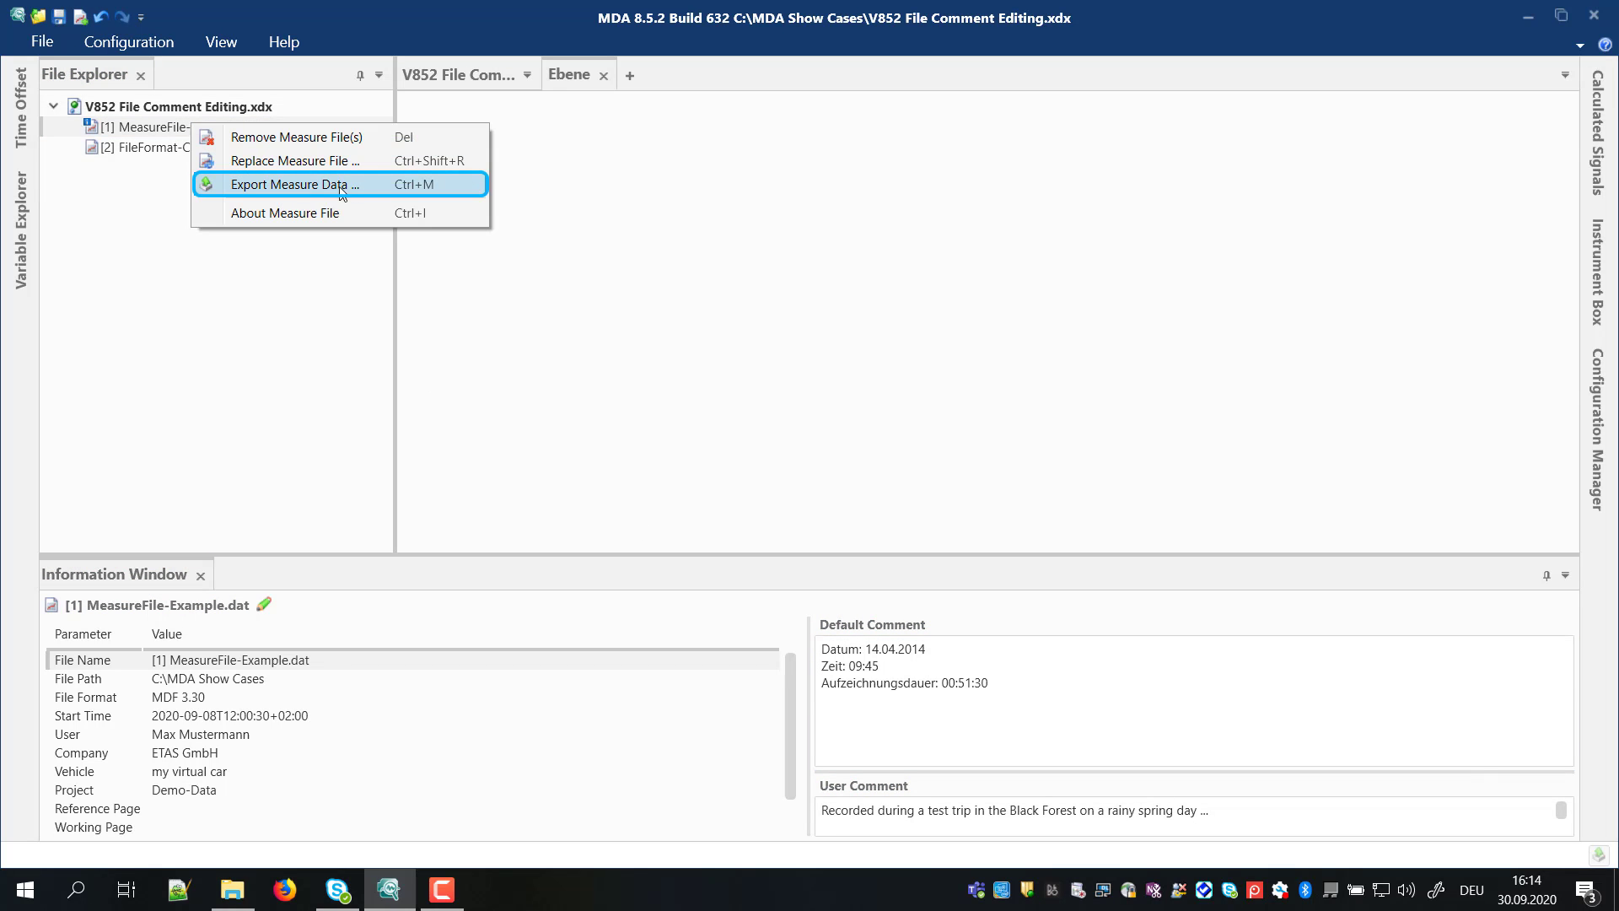
mouse_move(378, 189)
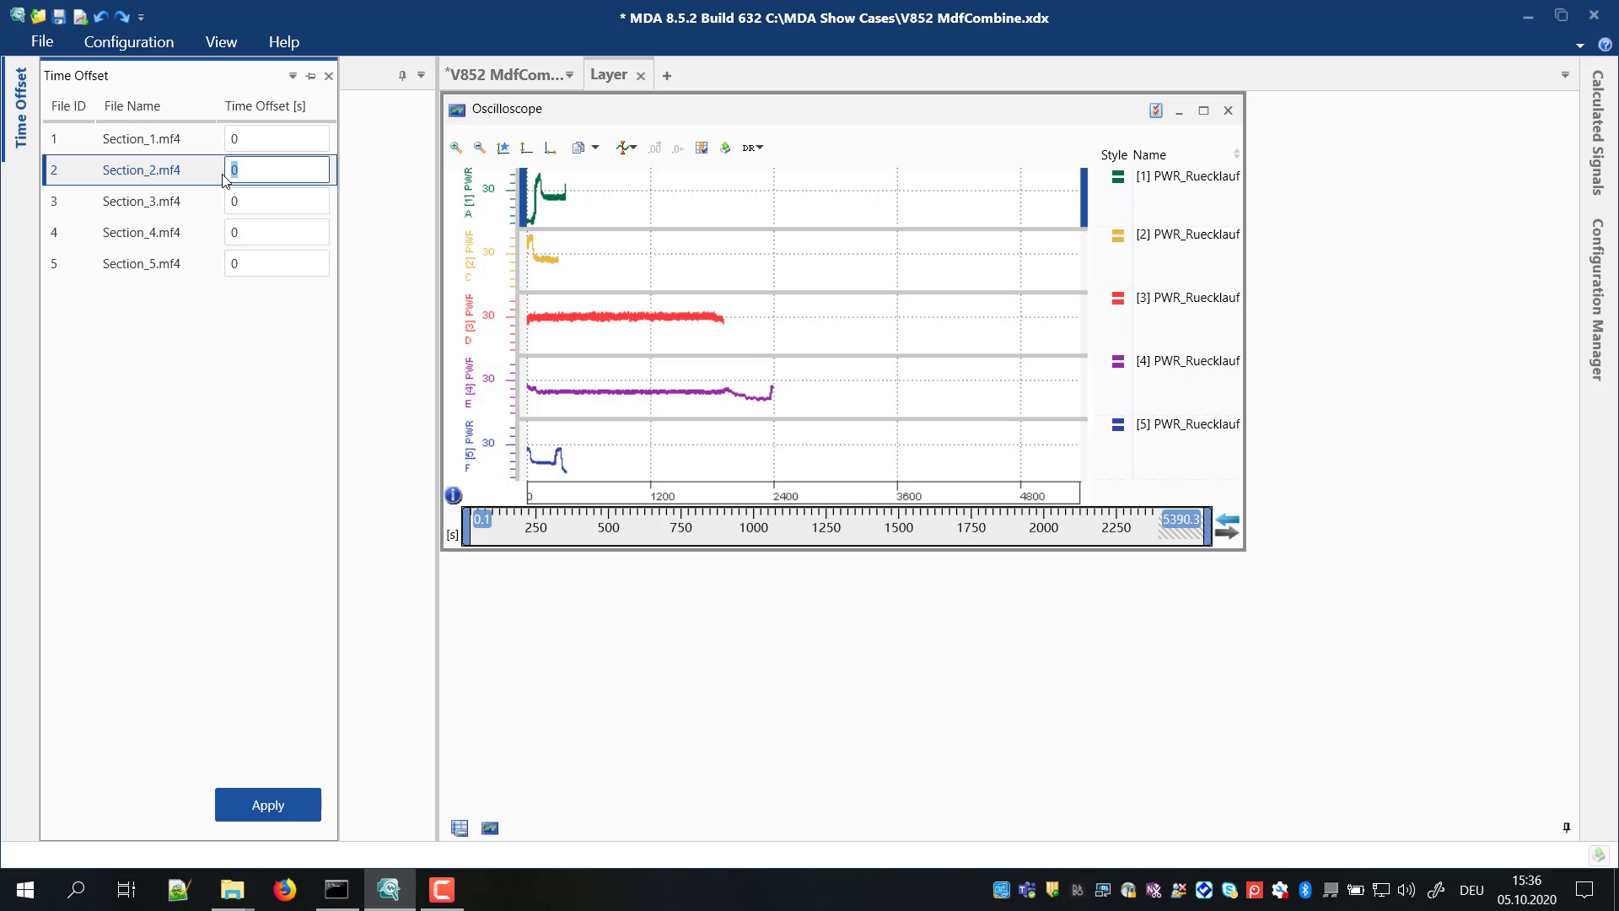
Step: Enter a 5000 s time offset for Section_2.mf4
type("5000")
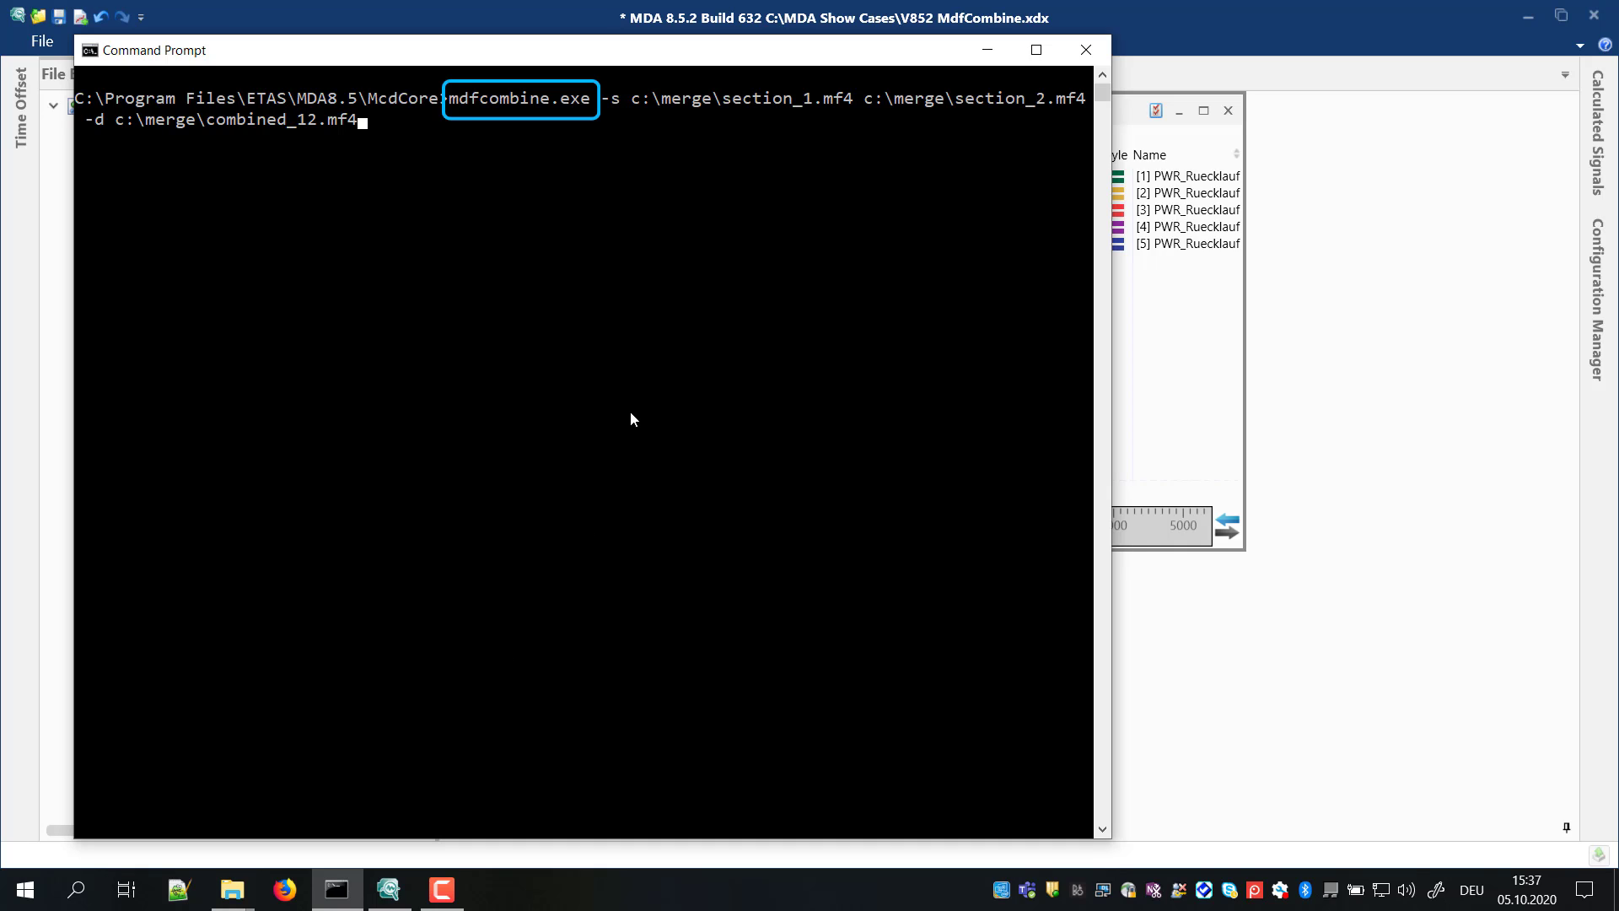
mouse_move(634, 411)
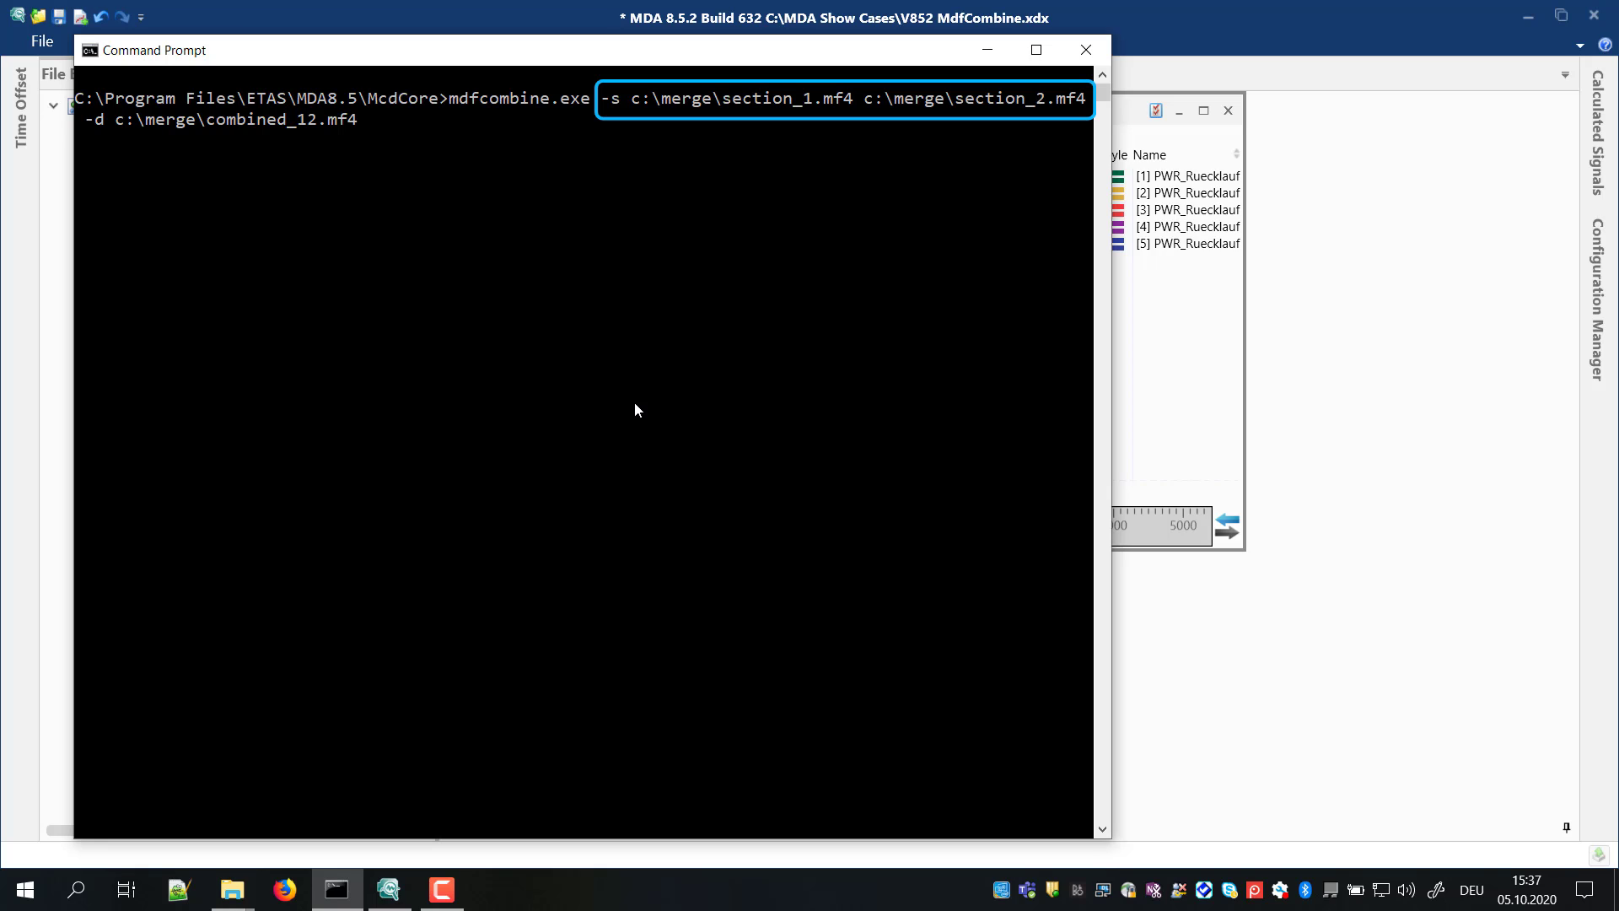
Step: Run mdfcombine to merge section_1 and section_2 into c:\merge\combined_12.mf4
key("enter")
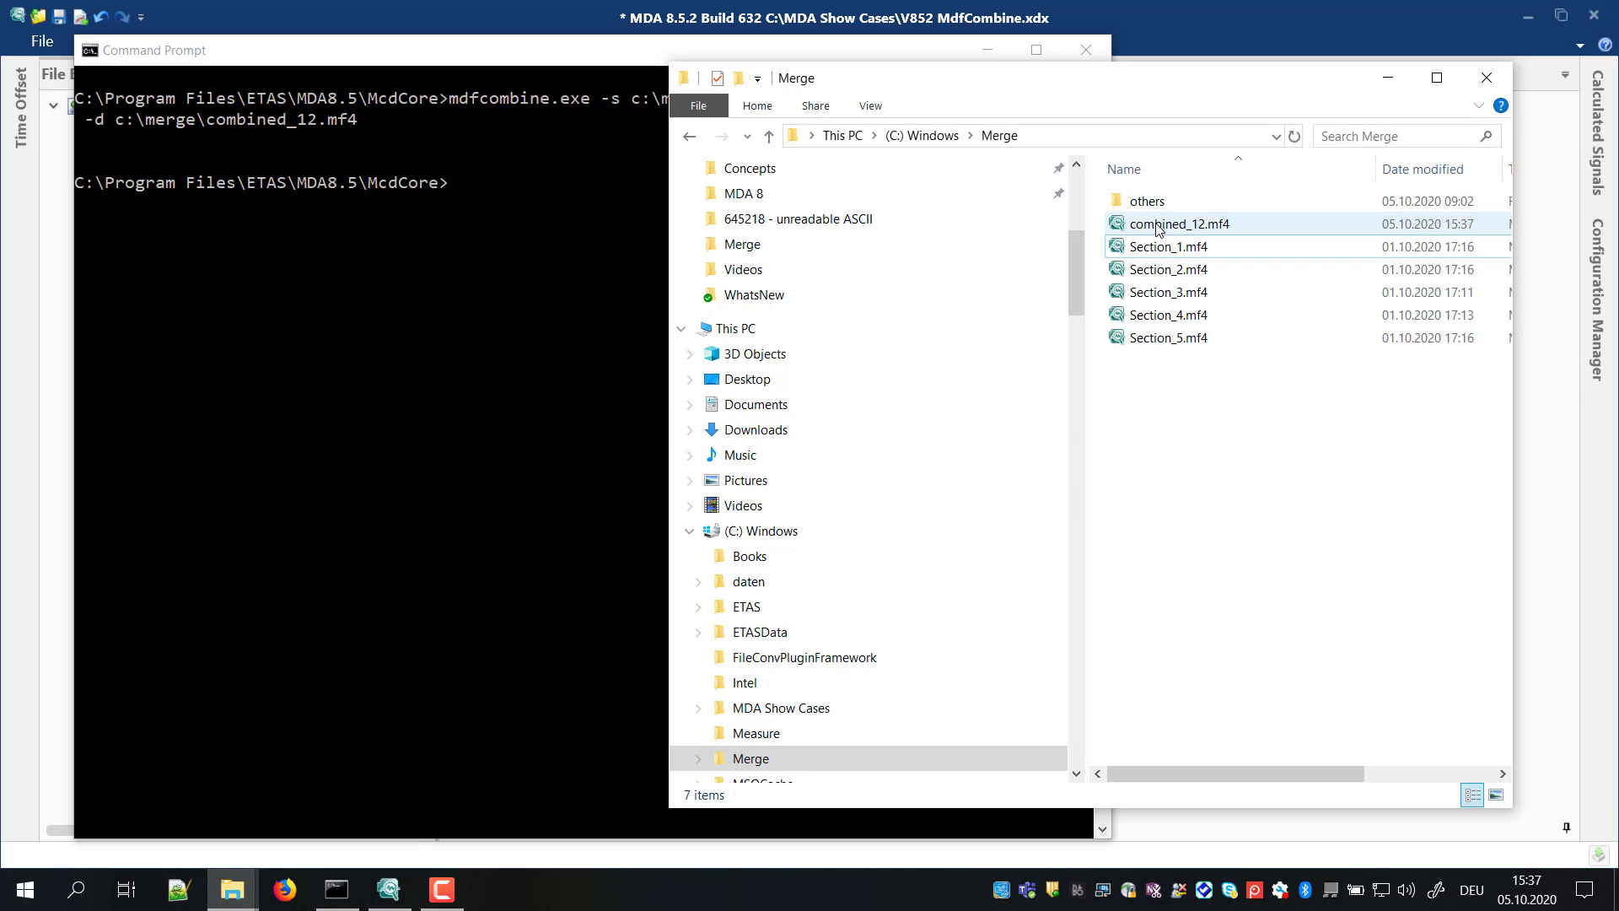
Step: Select the new combined_12.mf4 and add it to the MdfCombine configuration as file 6
left_click(1180, 222)
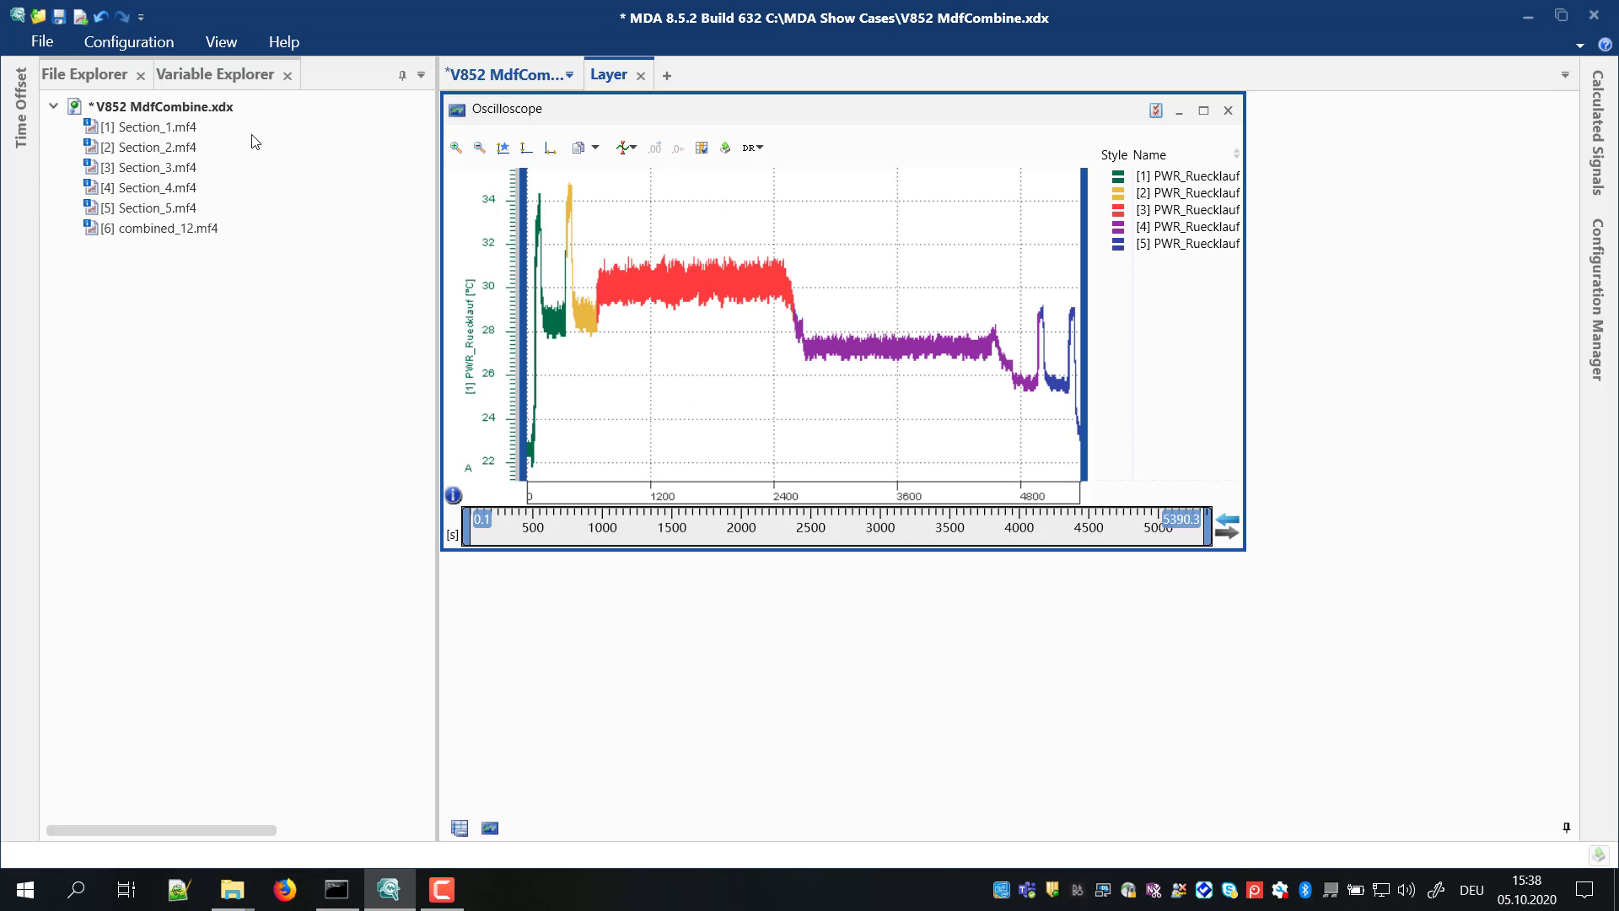
left_click(215, 73)
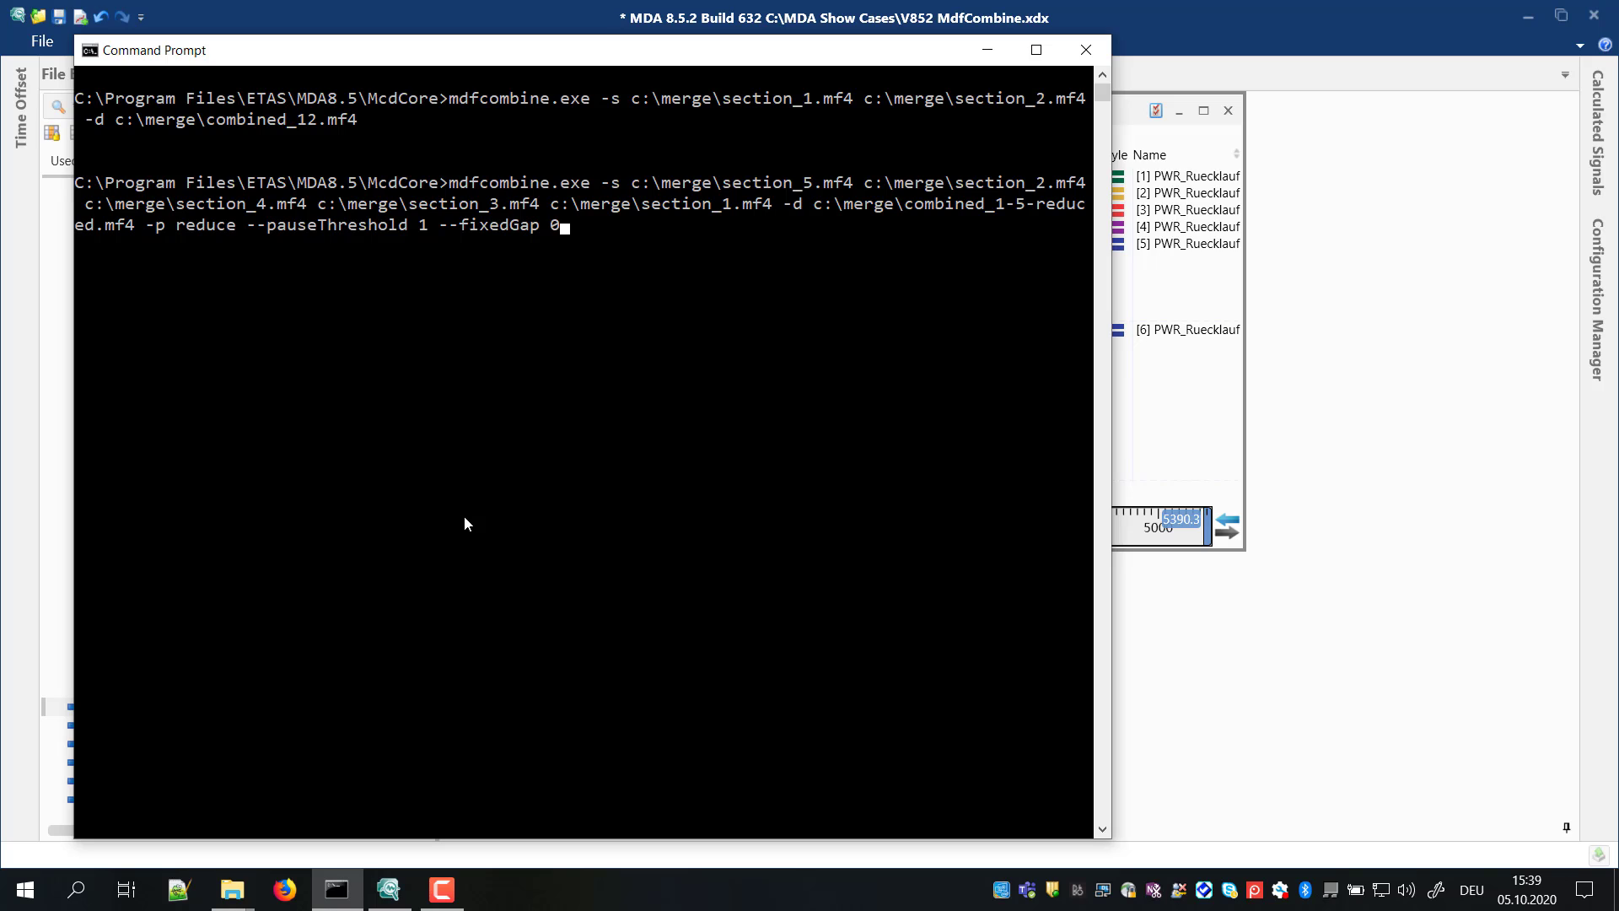
mouse_move(521, 249)
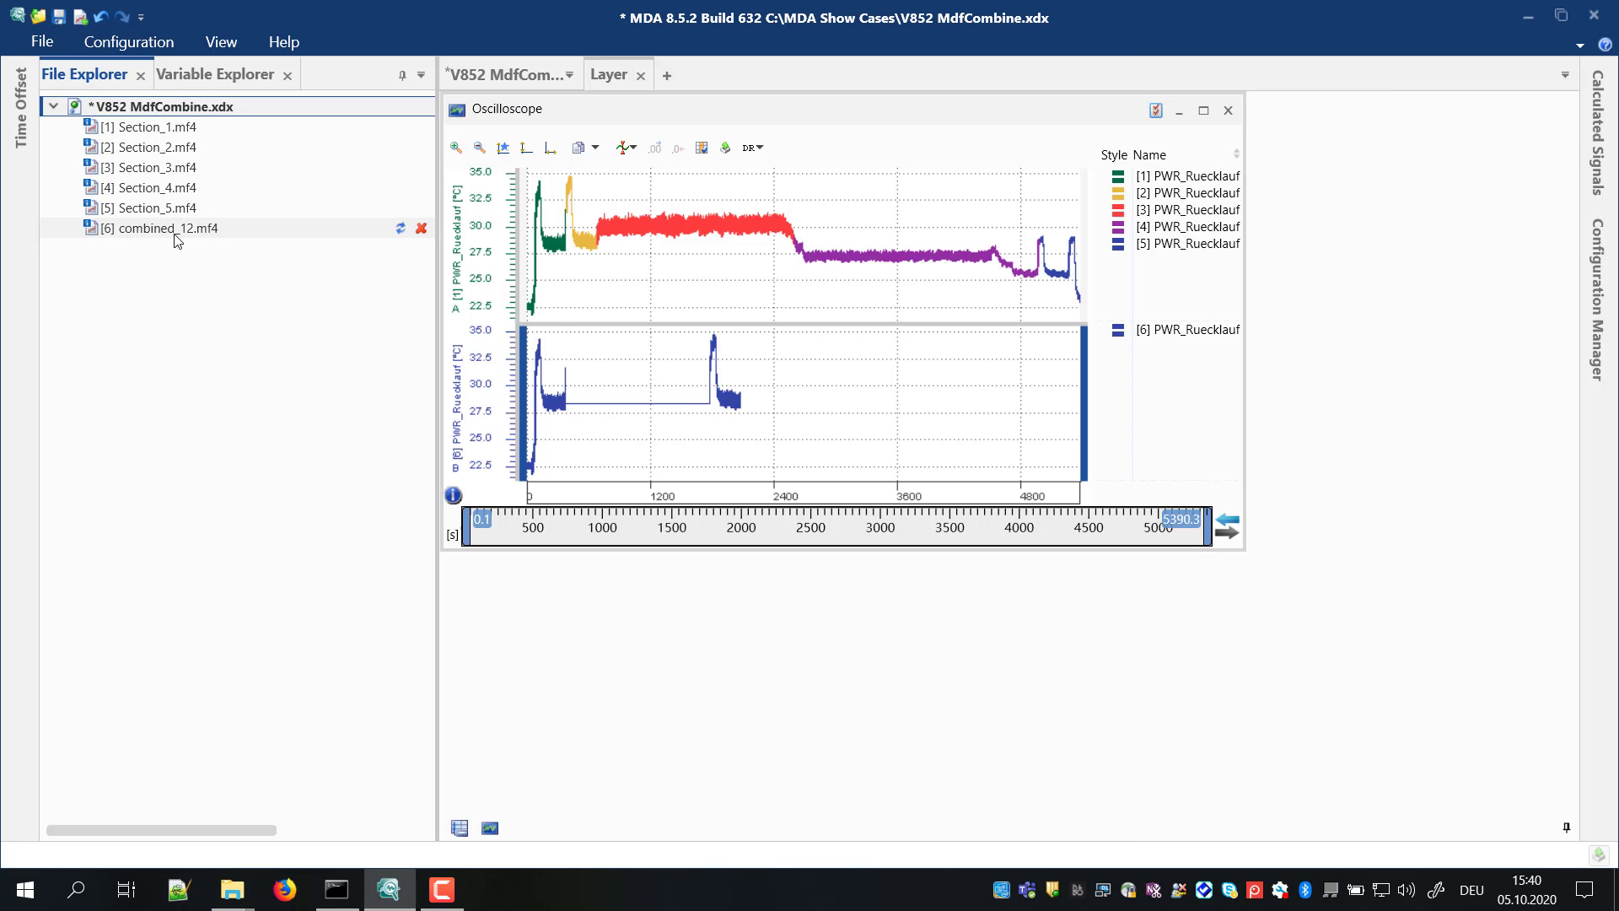
mouse_move(400, 229)
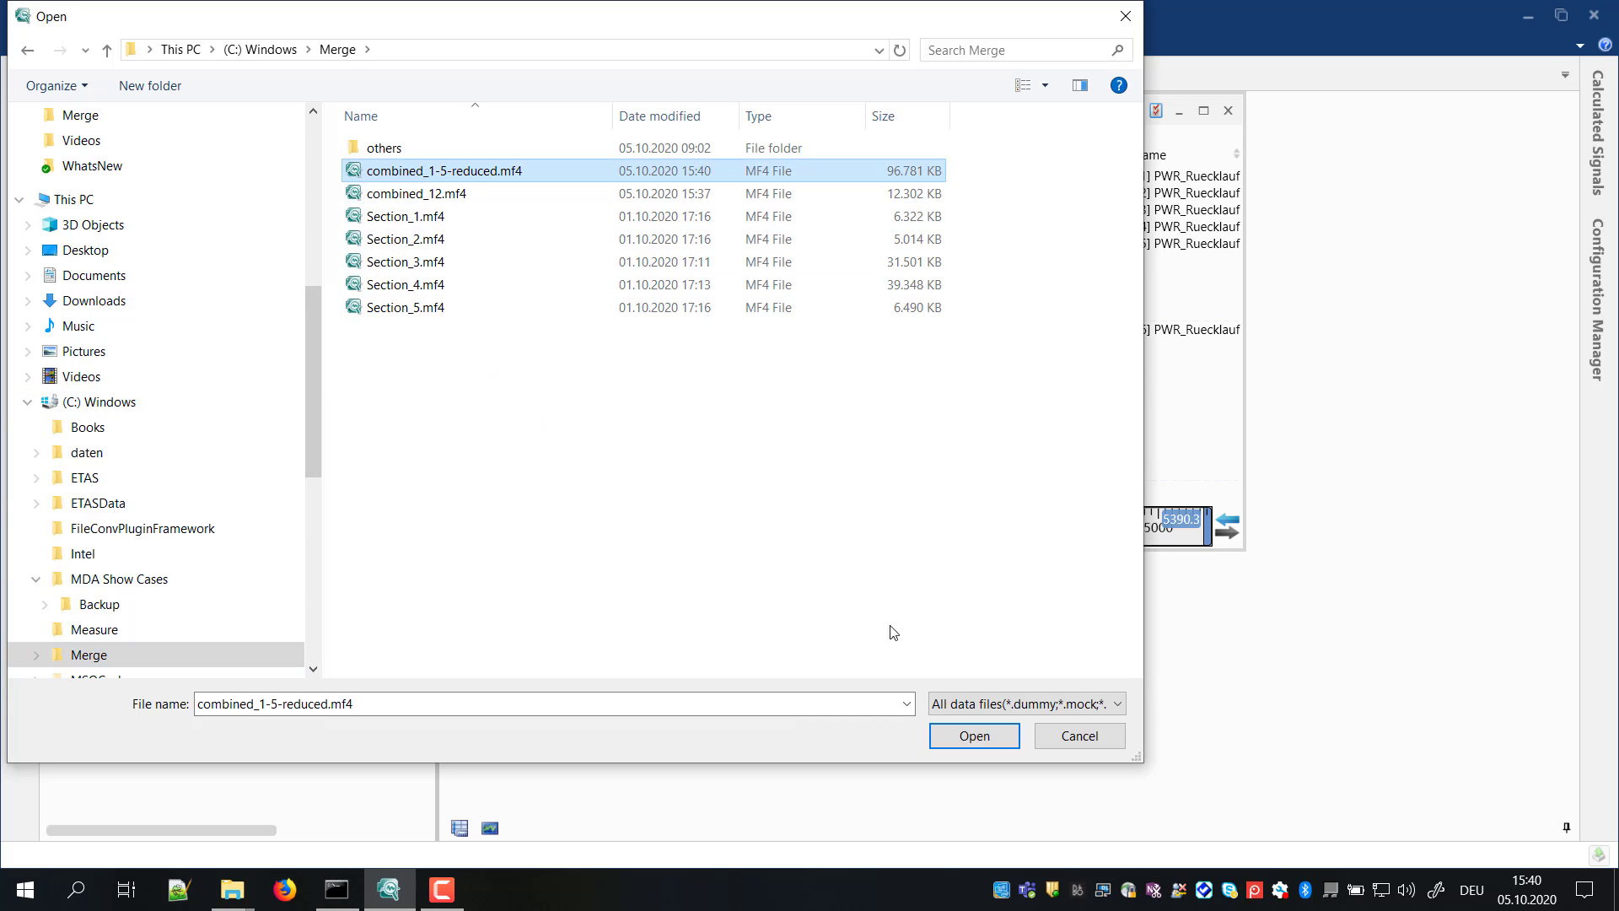
mouse_move(972, 735)
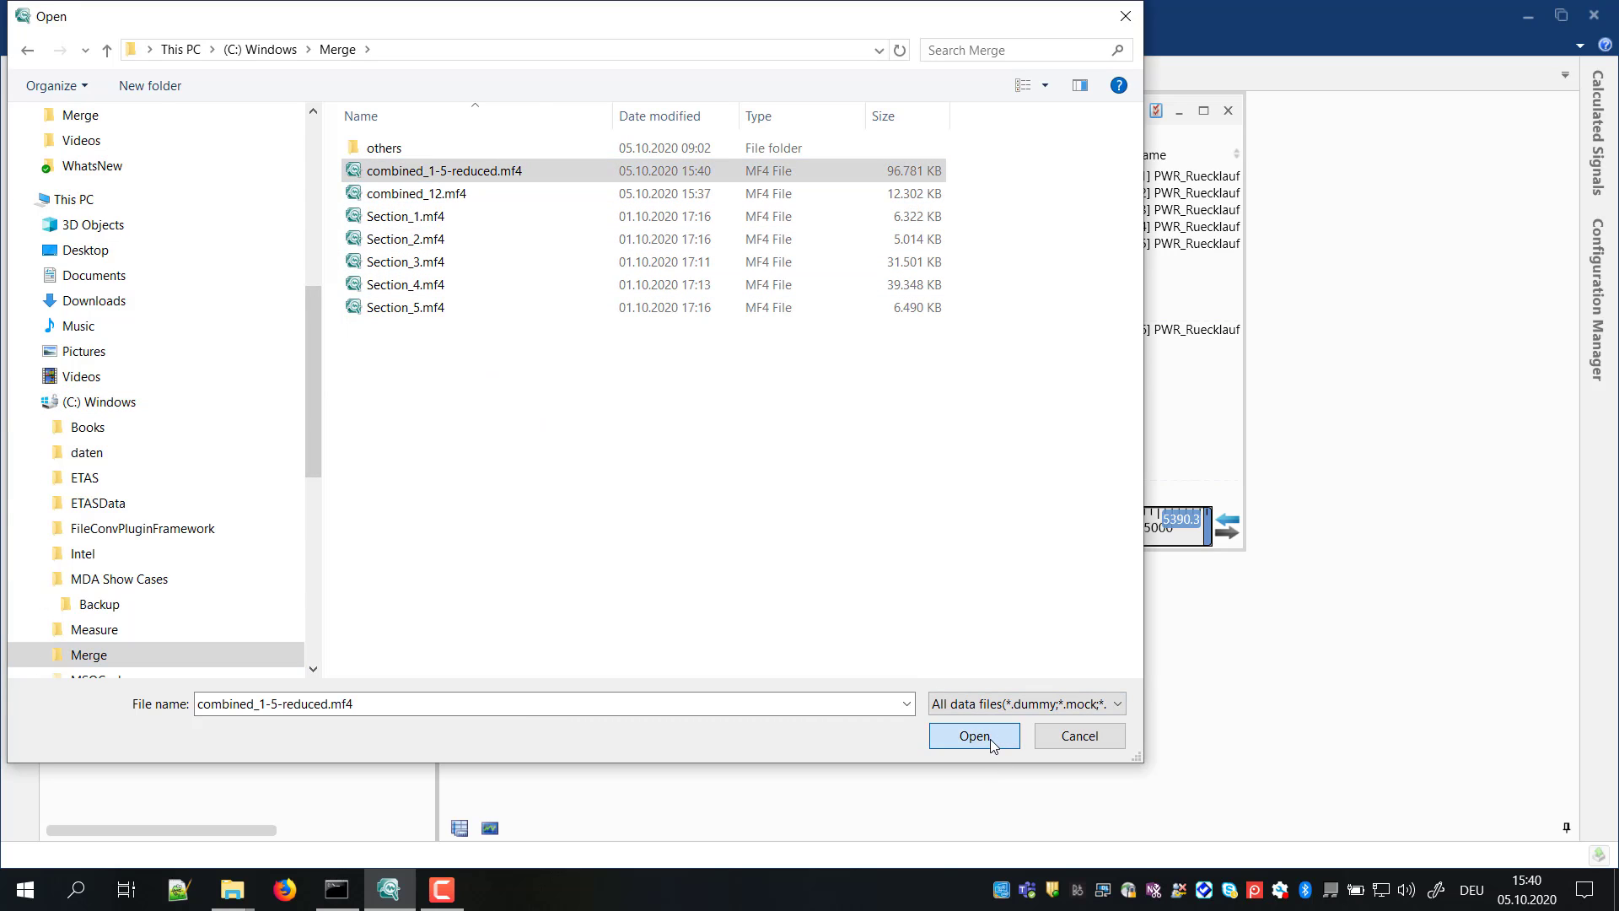
Step: Load combined_1-5-reduced.mf4 as file 6 and list its variables in Variable Explorer
left_click(971, 735)
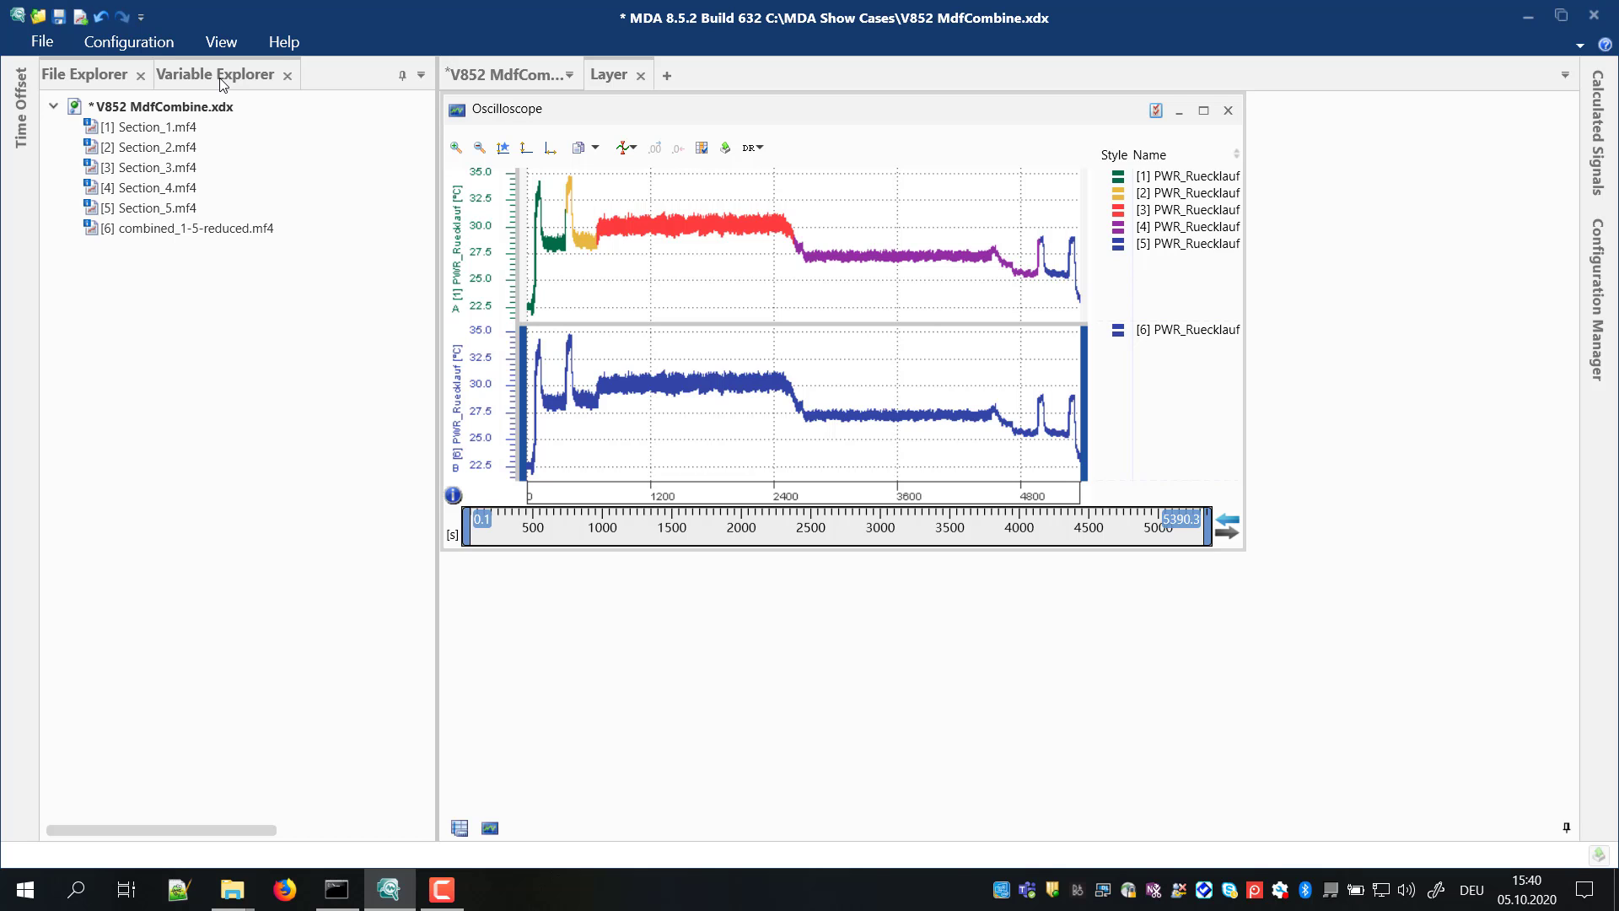
left_click(215, 74)
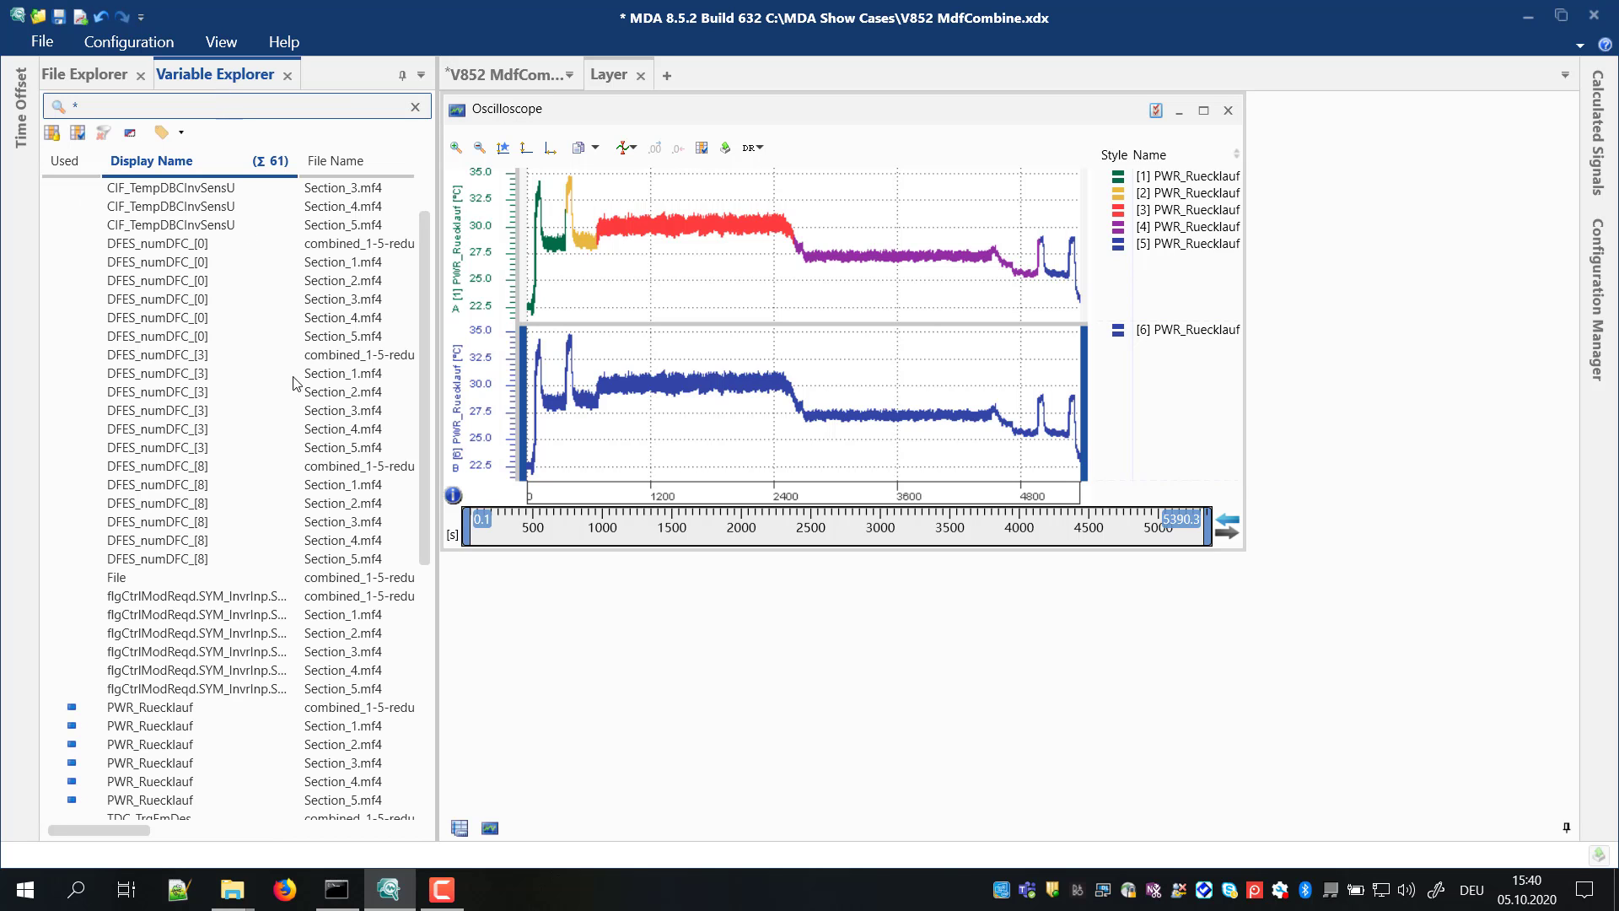